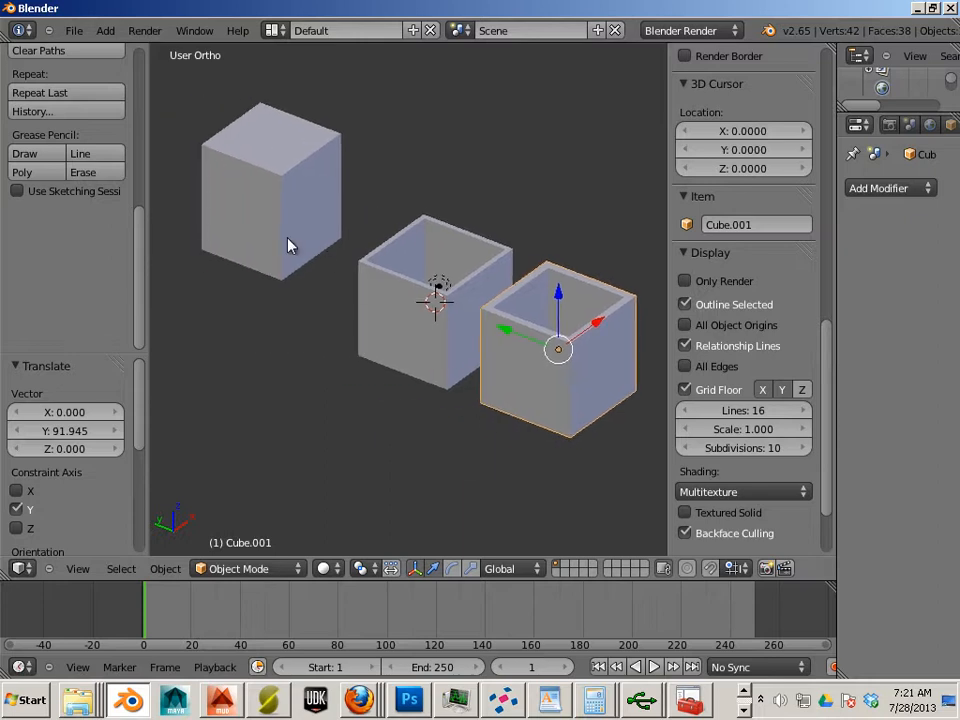
mouse_move(315, 235)
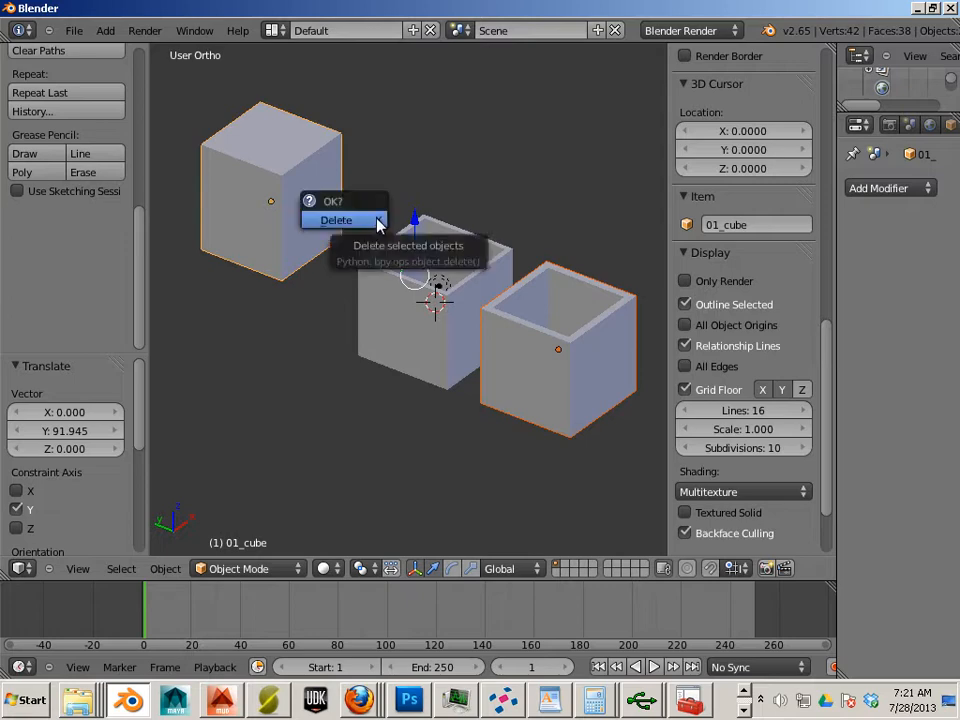
Step: Delete the solid cube and the second open box so only one open box remains
left_click(336, 220)
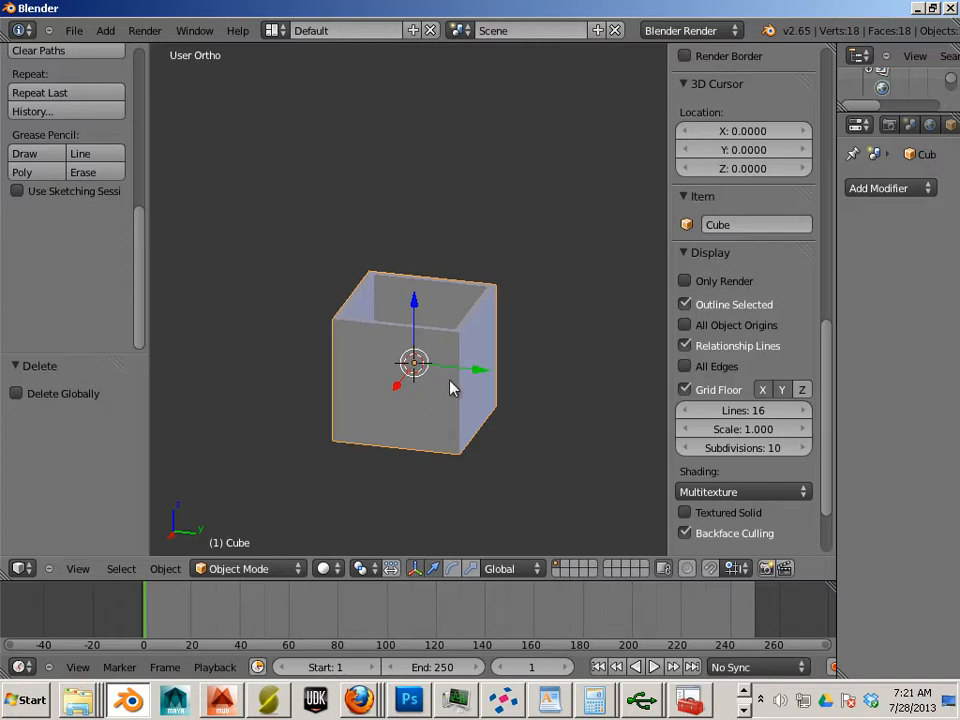
left_click(271, 240)
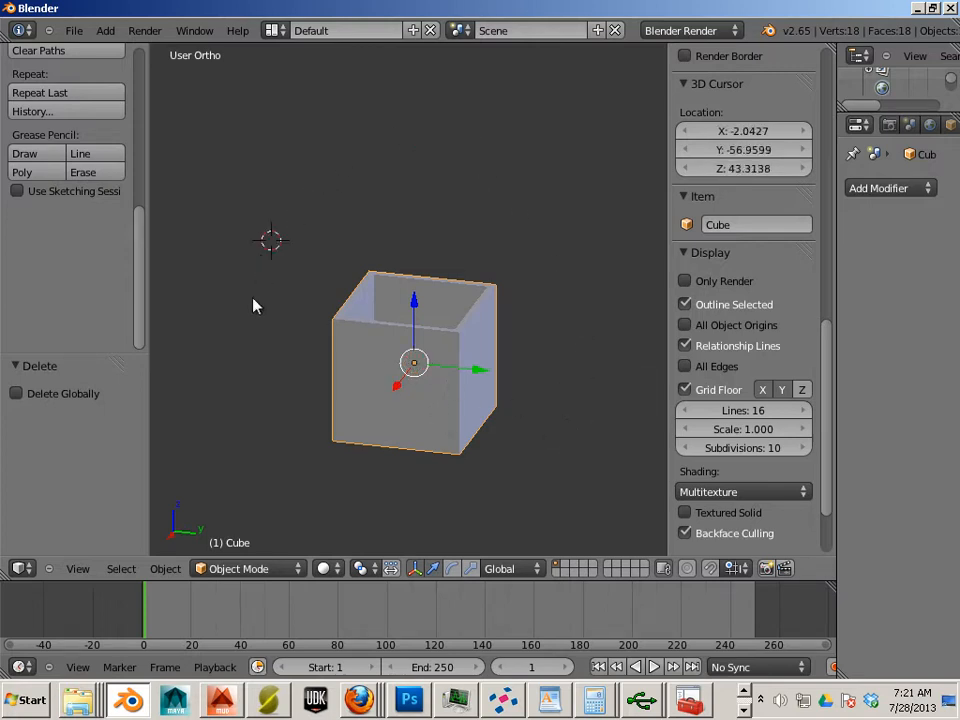
left_click(613, 310)
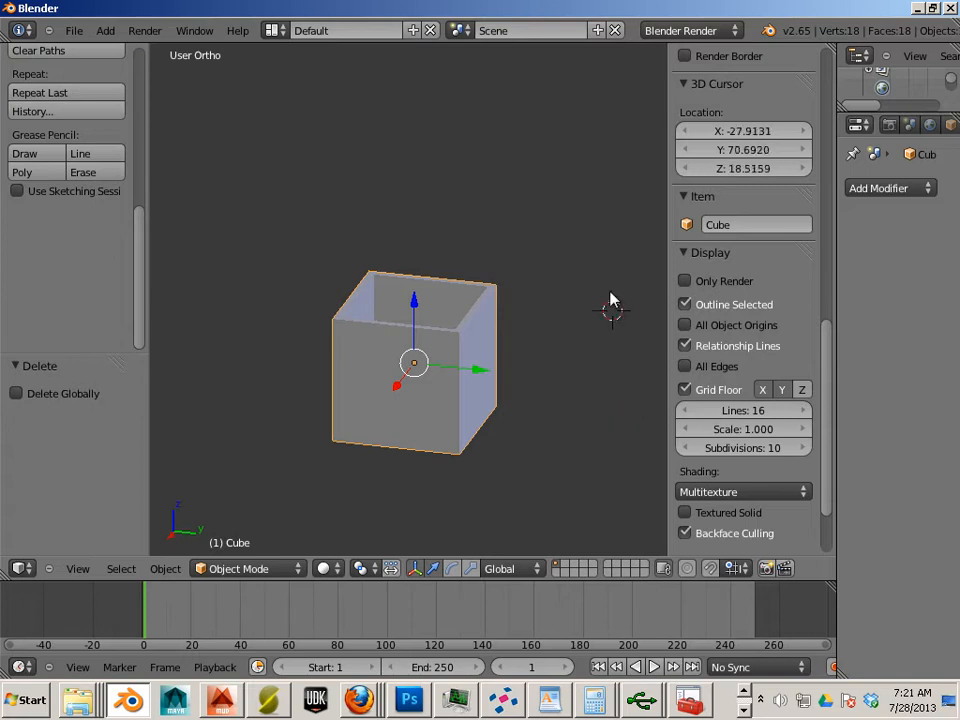
mouse_move(557, 311)
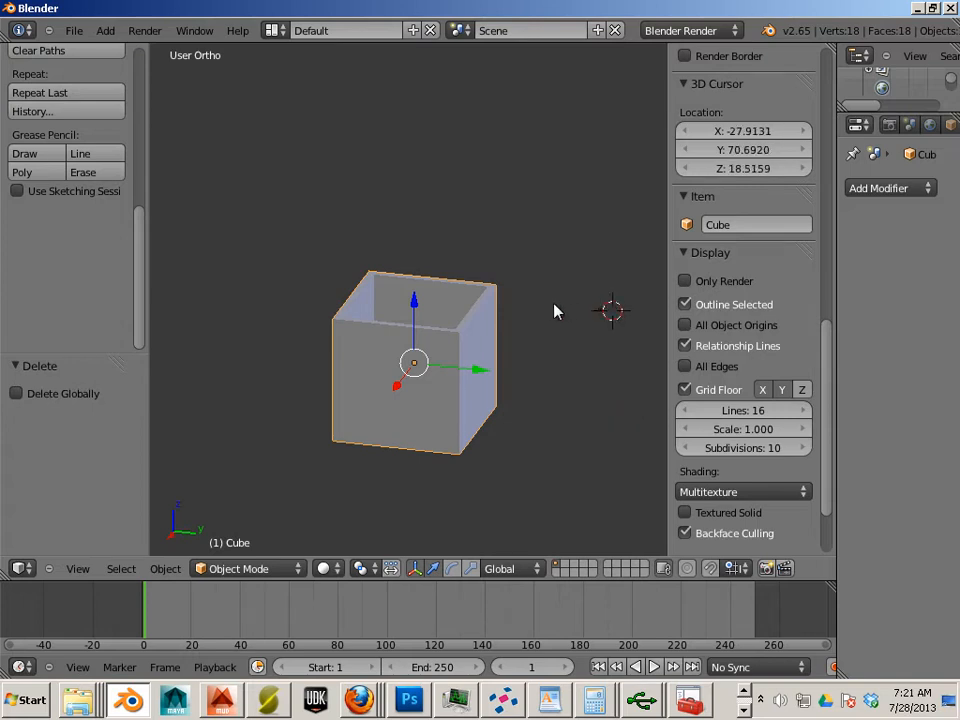
mouse_move(463, 335)
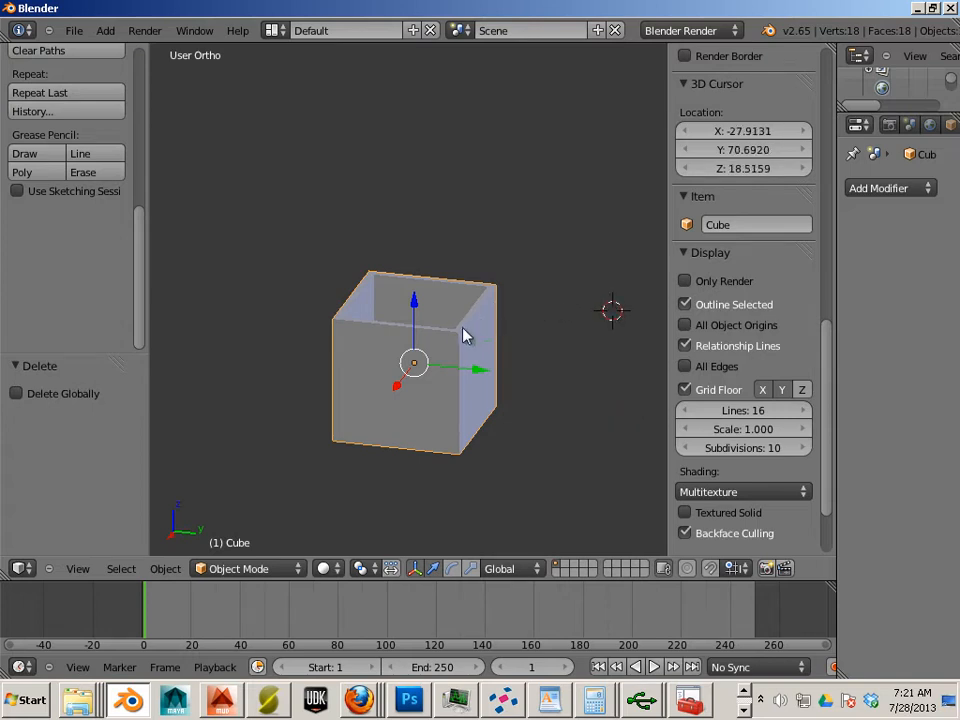
mouse_move(462, 338)
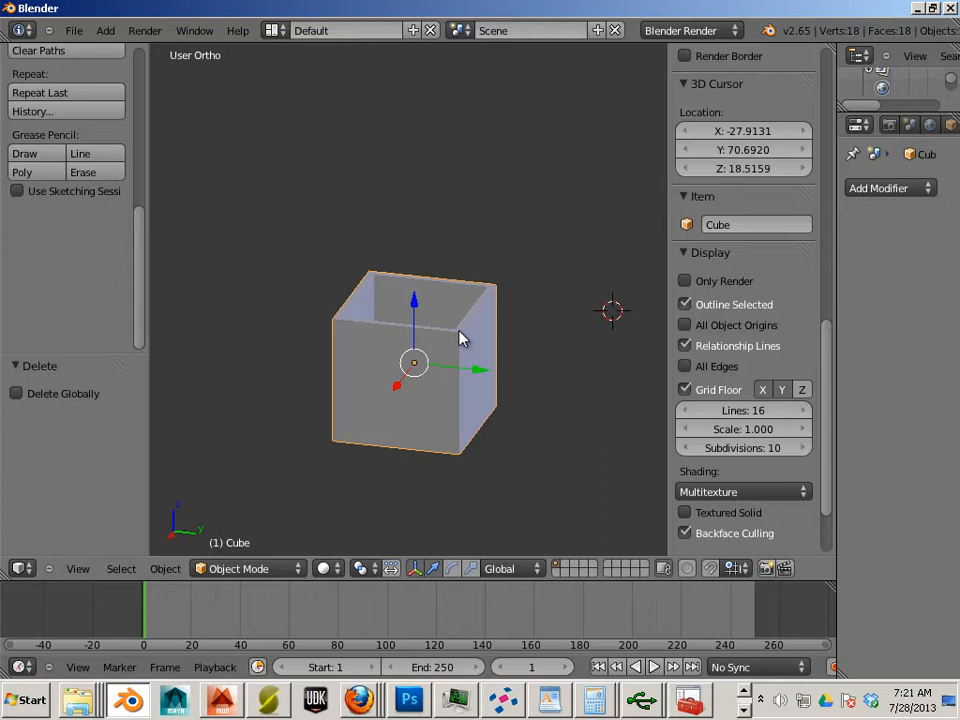
mouse_move(500, 302)
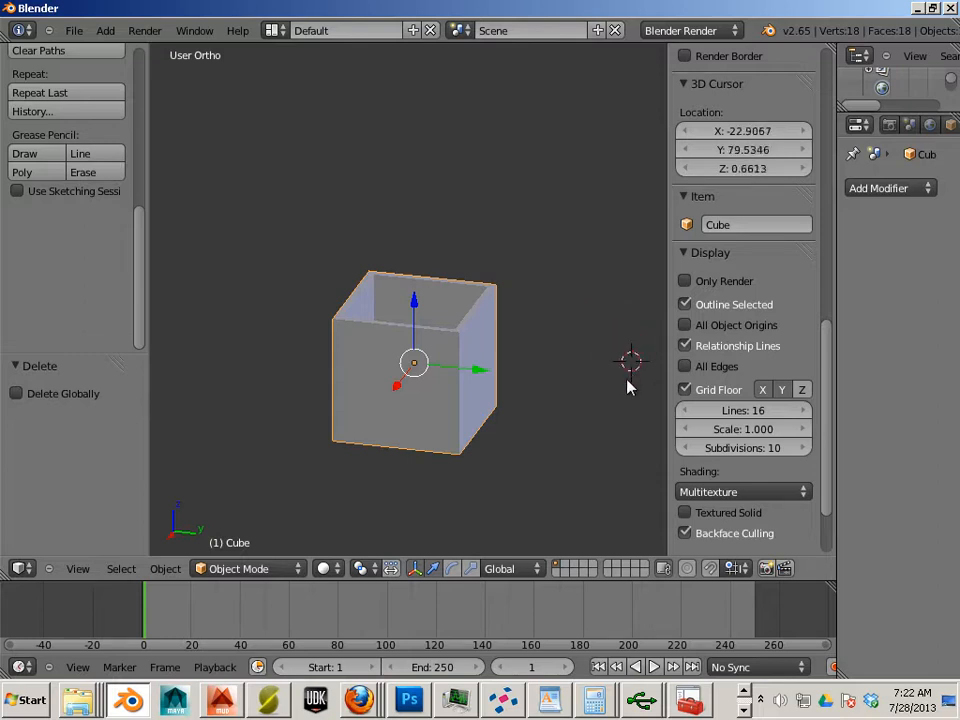
mouse_move(105, 47)
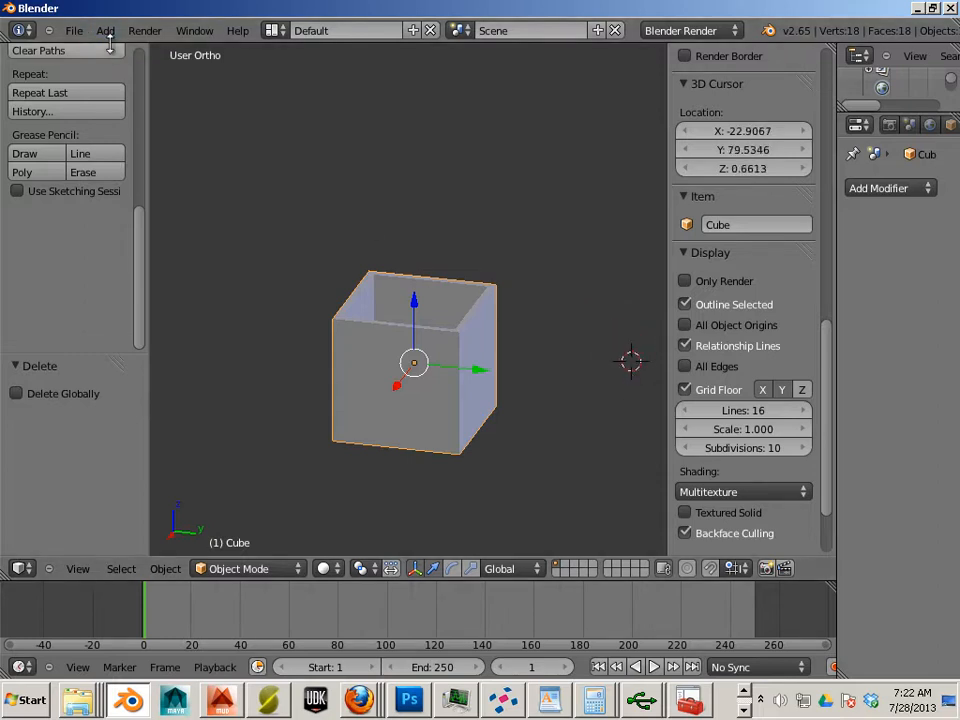
mouse_move(620, 378)
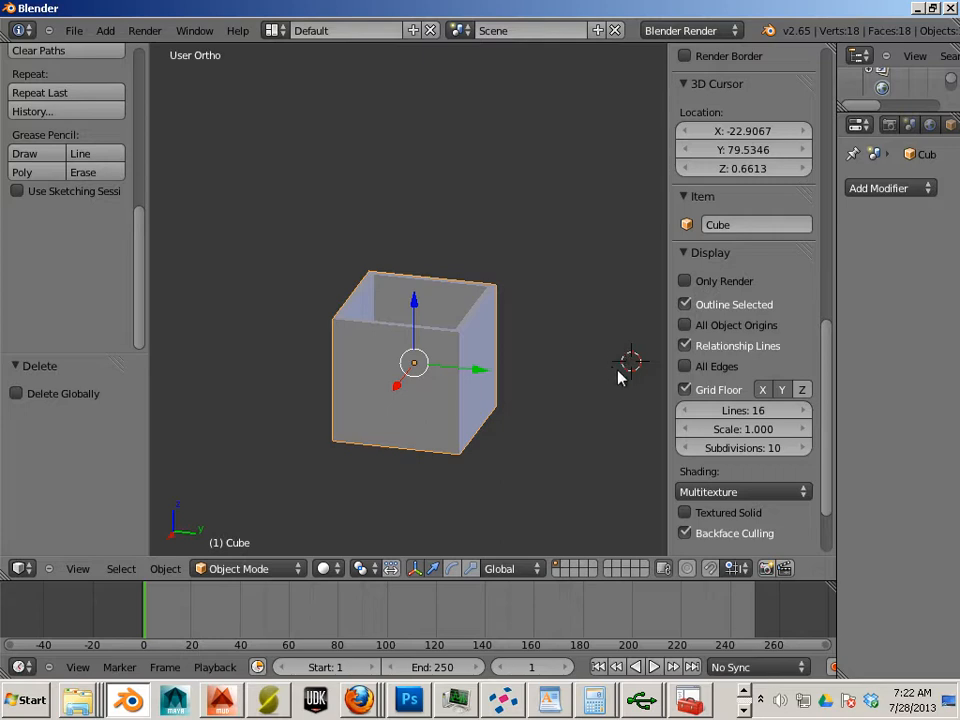
mouse_move(545, 360)
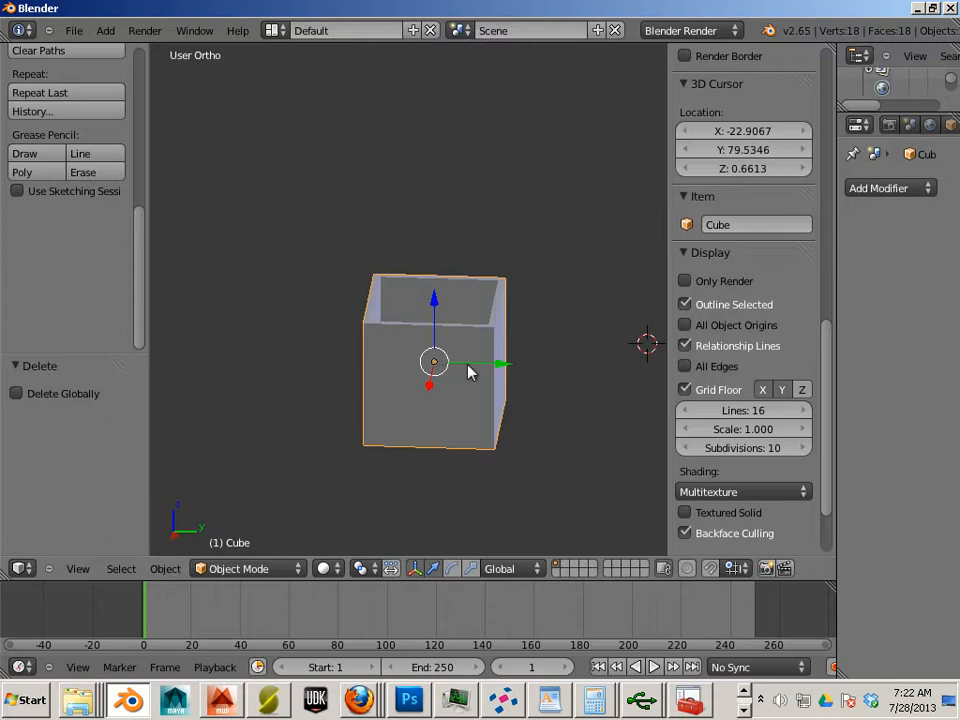
mouse_move(165, 568)
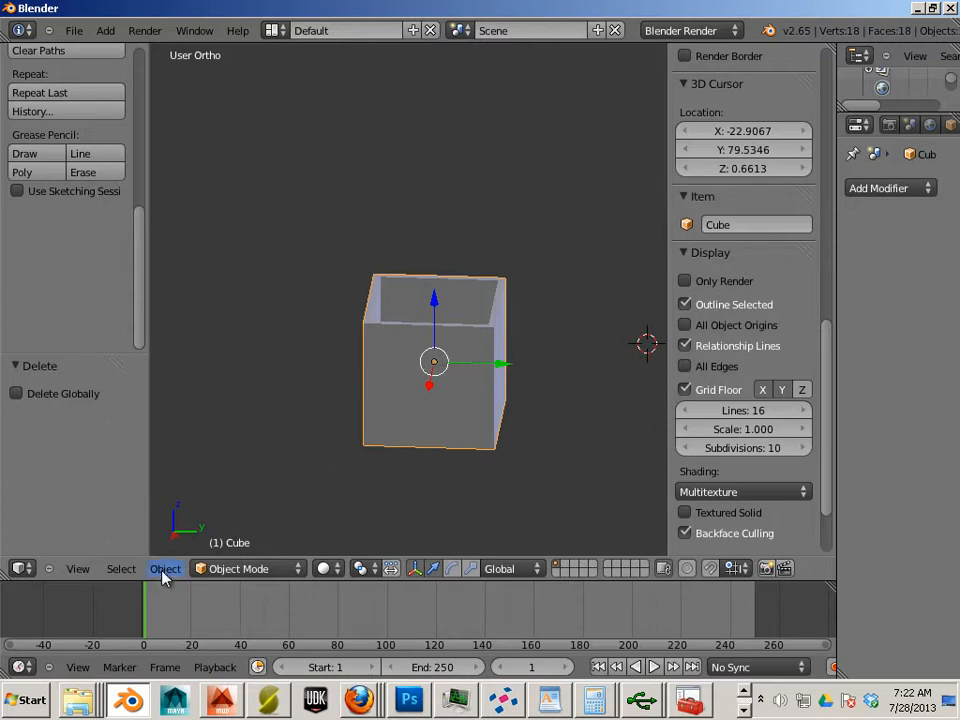
Step: Snap the 3D cursor to world centre and add a new mesh cube there
left_click(165, 568)
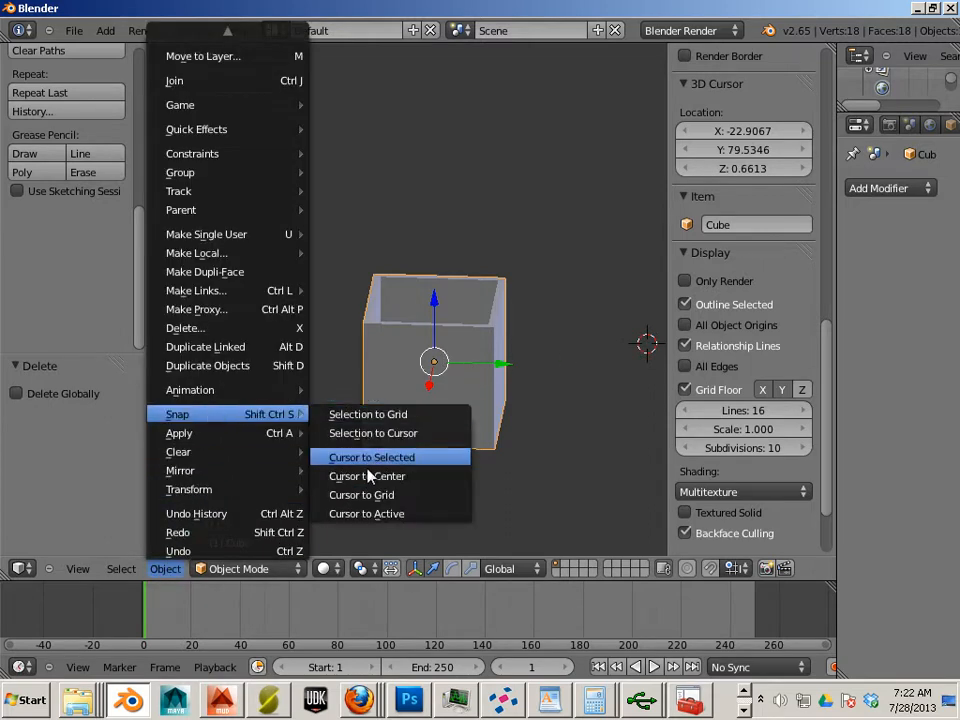
mouse_move(367, 476)
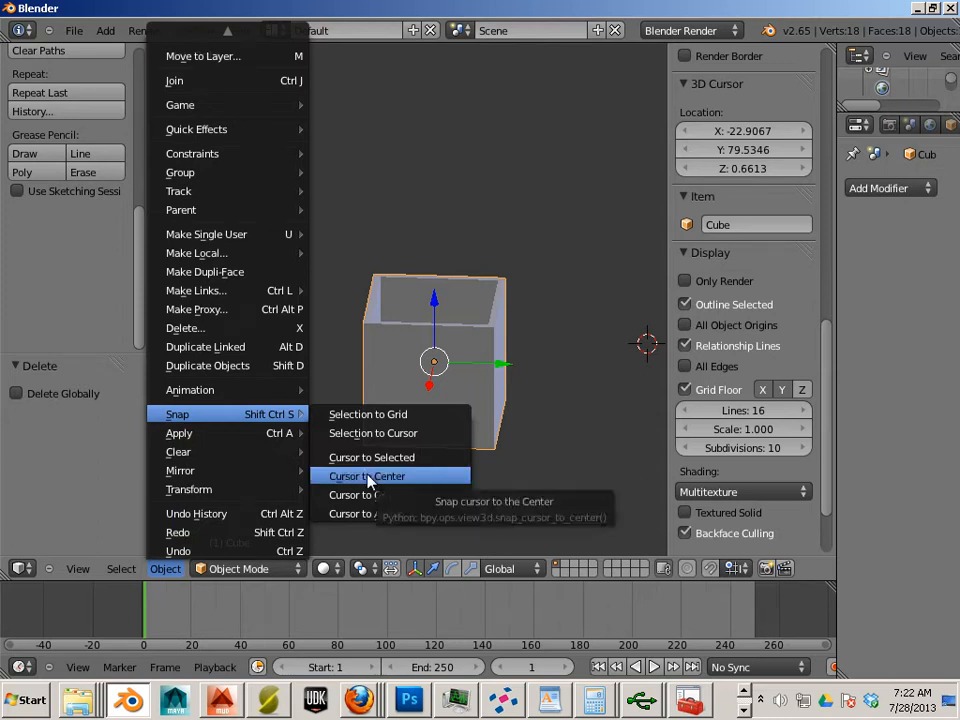
left_click(366, 475)
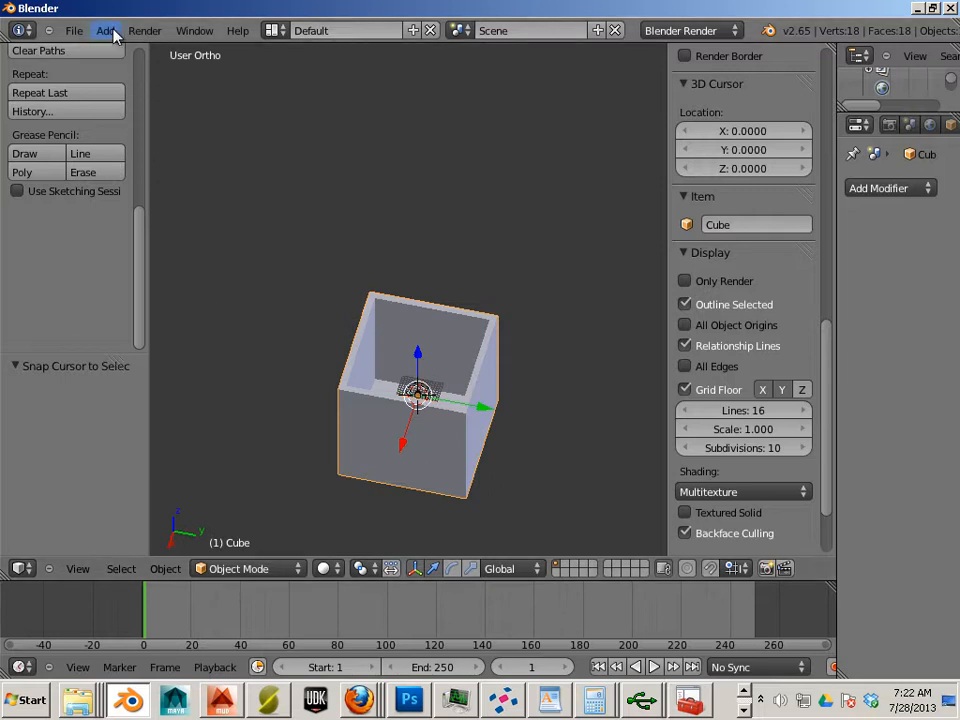
left_click(105, 30)
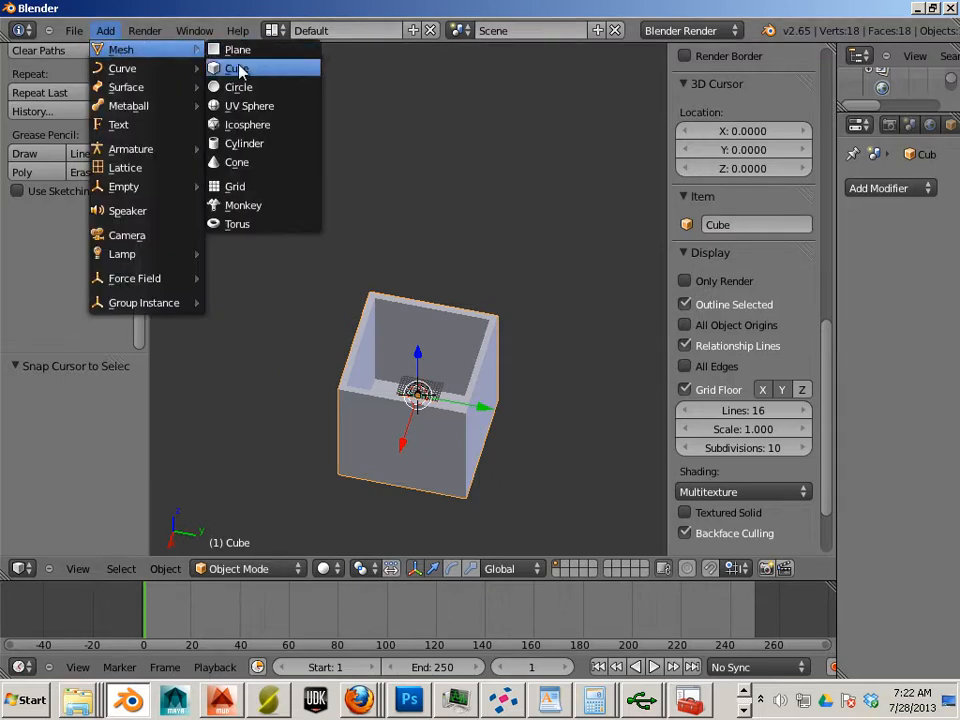
left_click(233, 68)
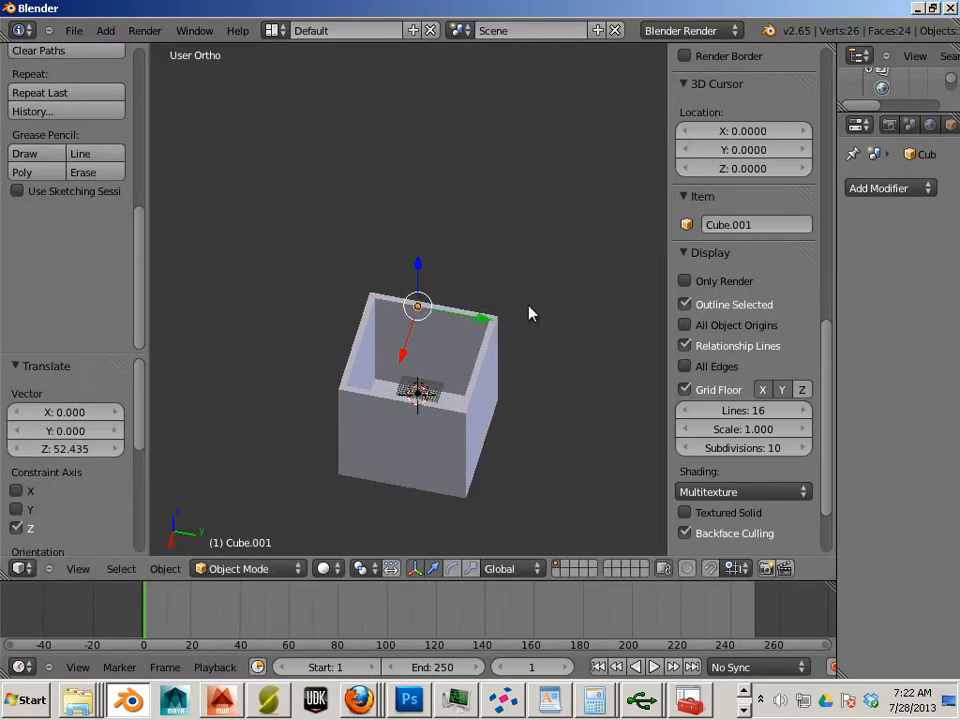
Step: Set the new cube's dimensions to X 50, Y 50, Z 5 to form the lid slab
scroll("down", 3)
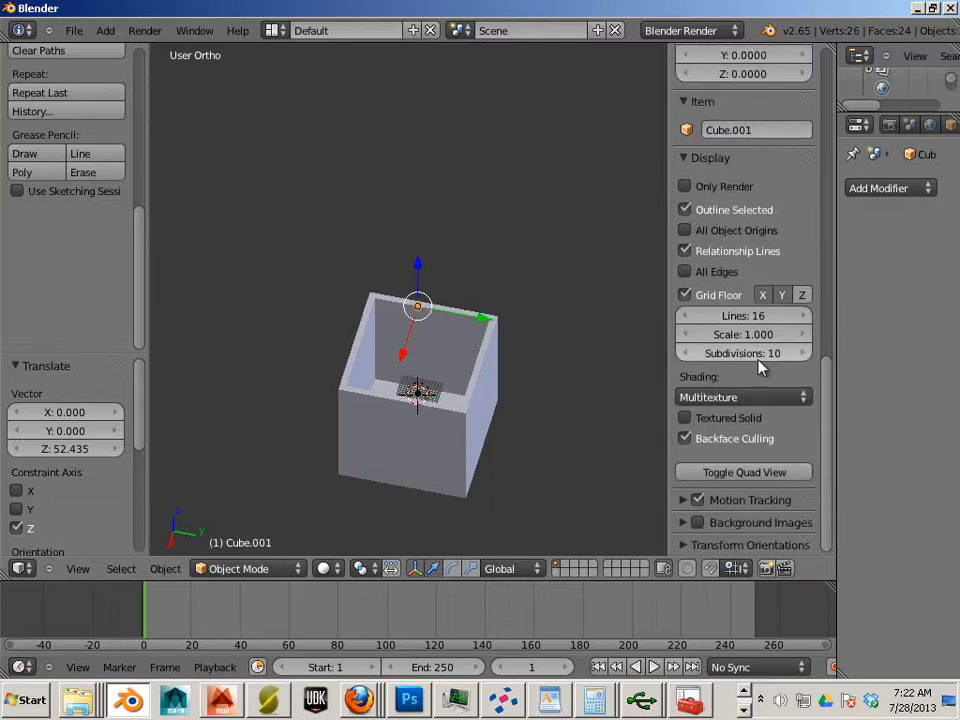
scroll("down", 3)
type("5")
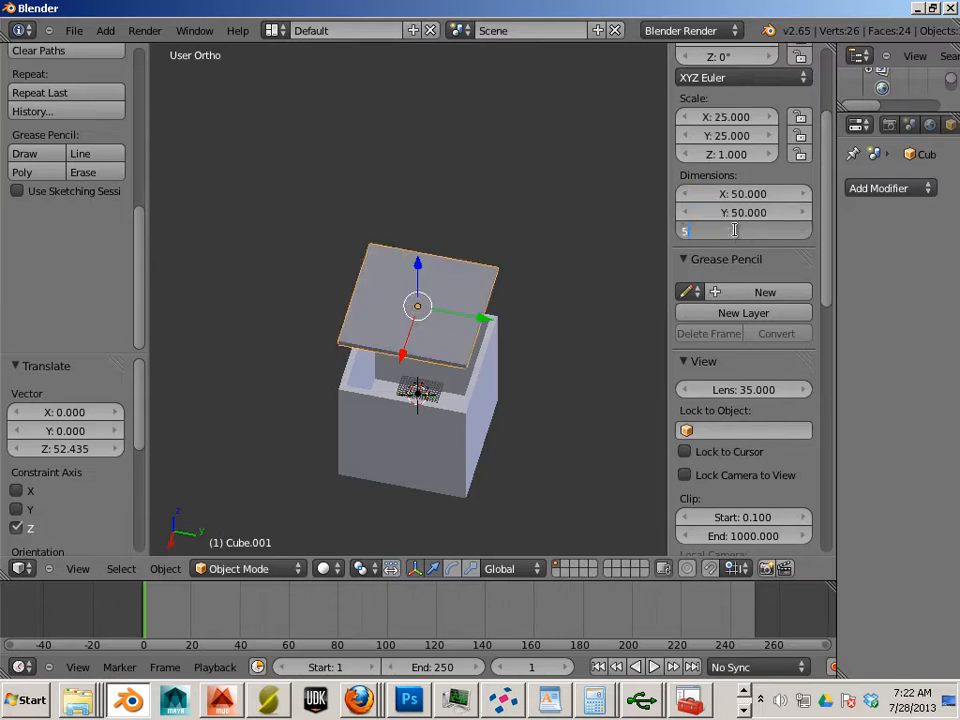
key("Return")
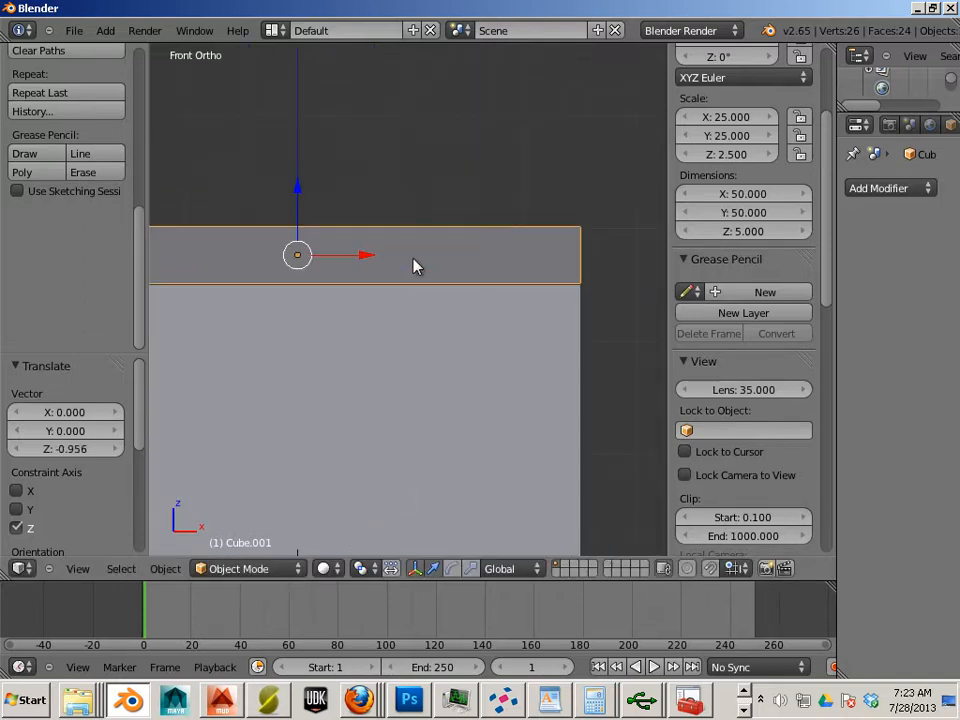
mouse_move(463, 236)
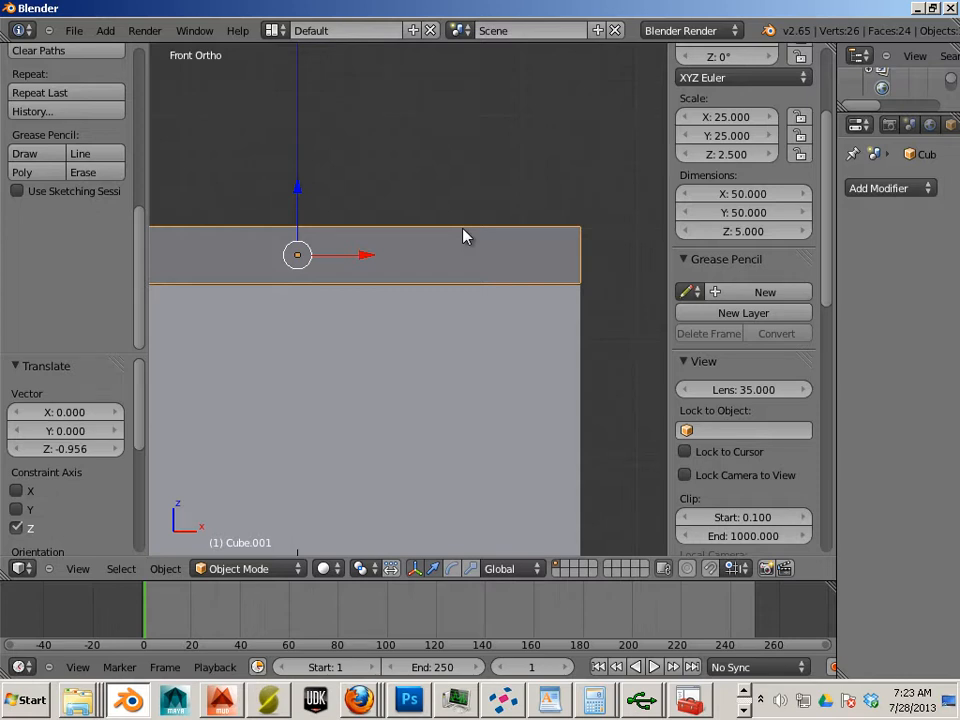
mouse_move(295, 195)
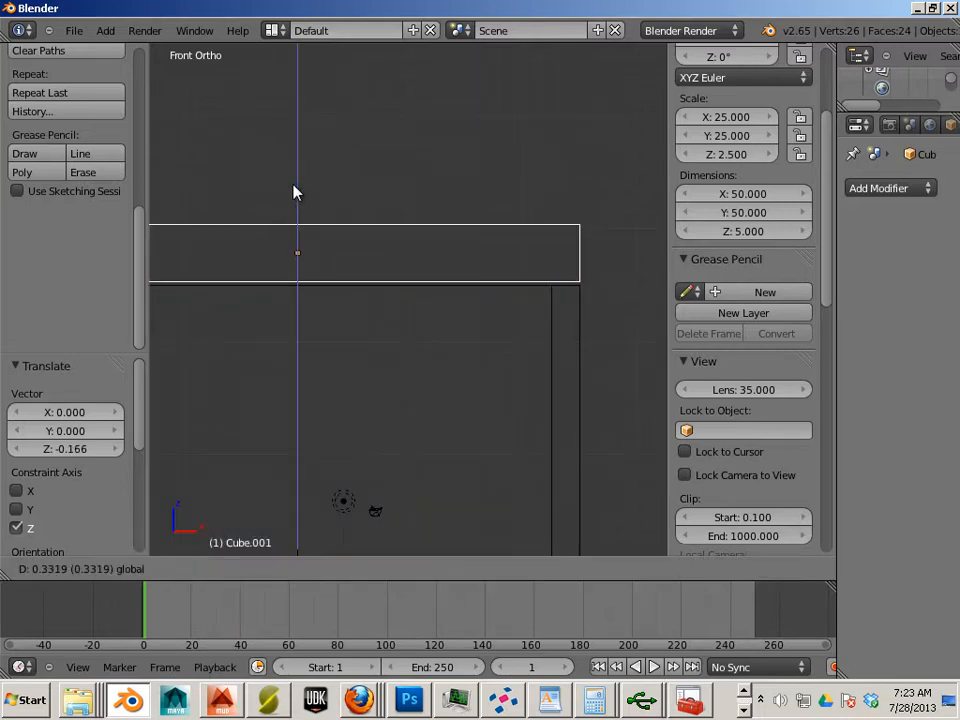
mouse_move(294, 193)
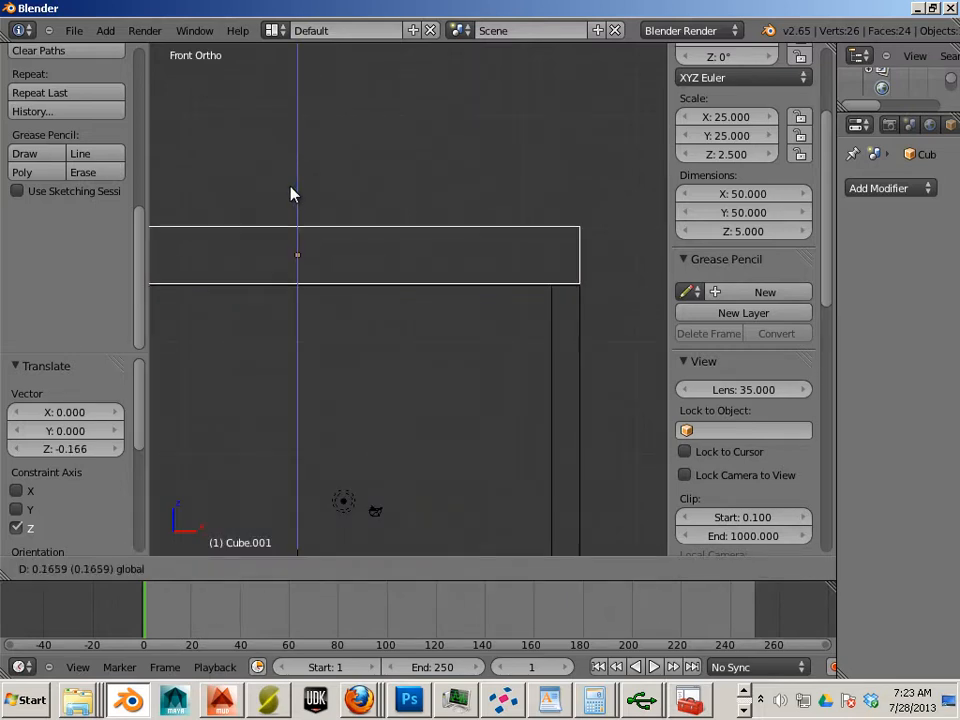
Step: Move the lid slab down along Z until it sits flush on the box rim
left_click(296, 254)
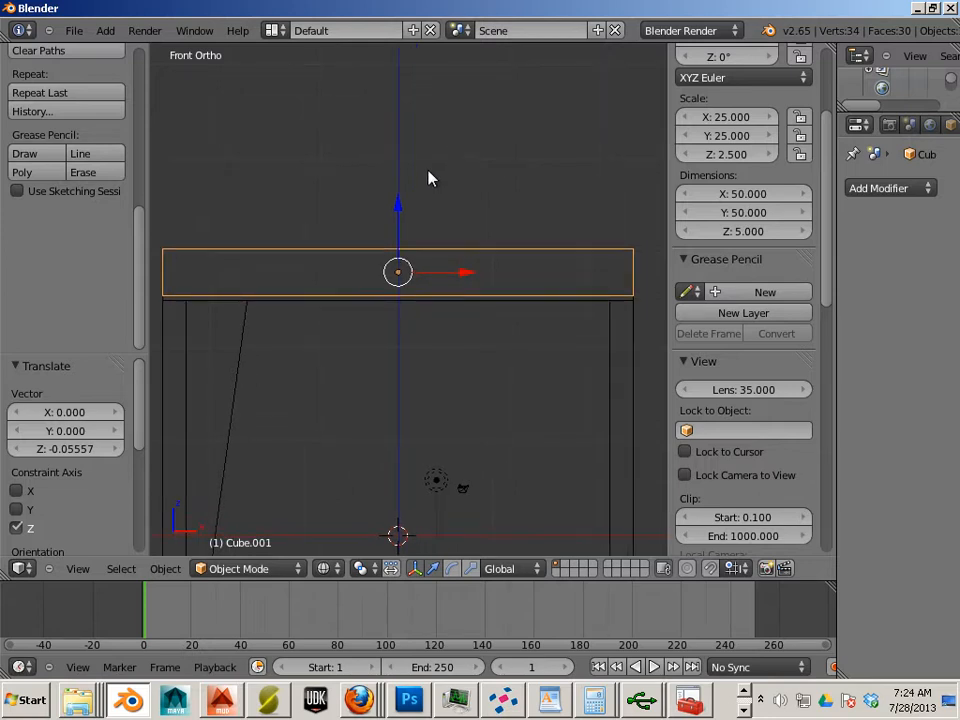
mouse_move(487, 155)
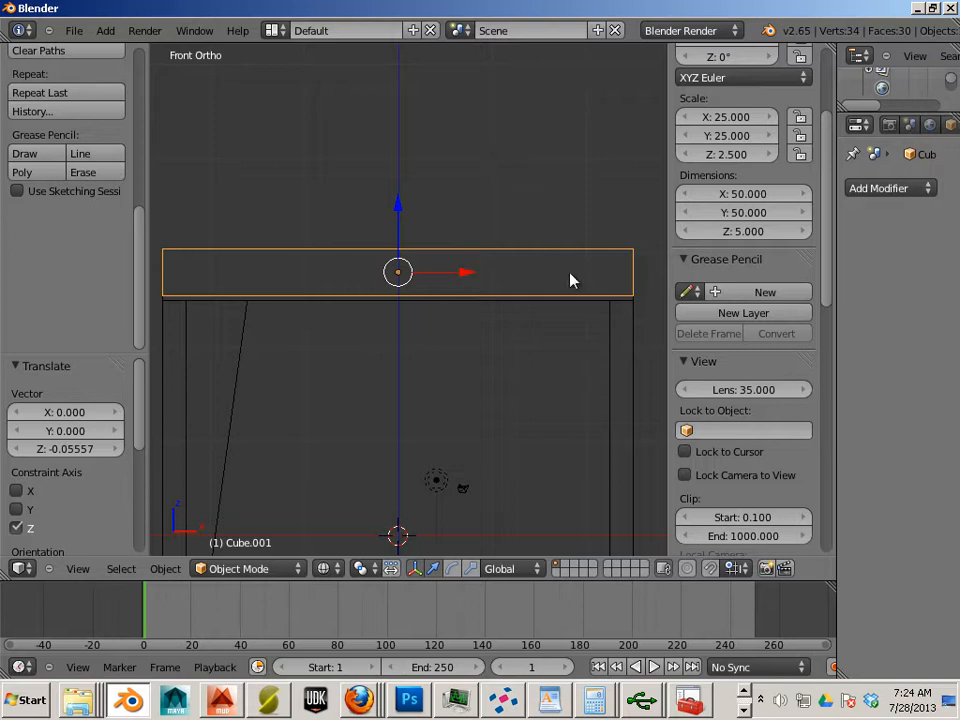
mouse_move(603, 263)
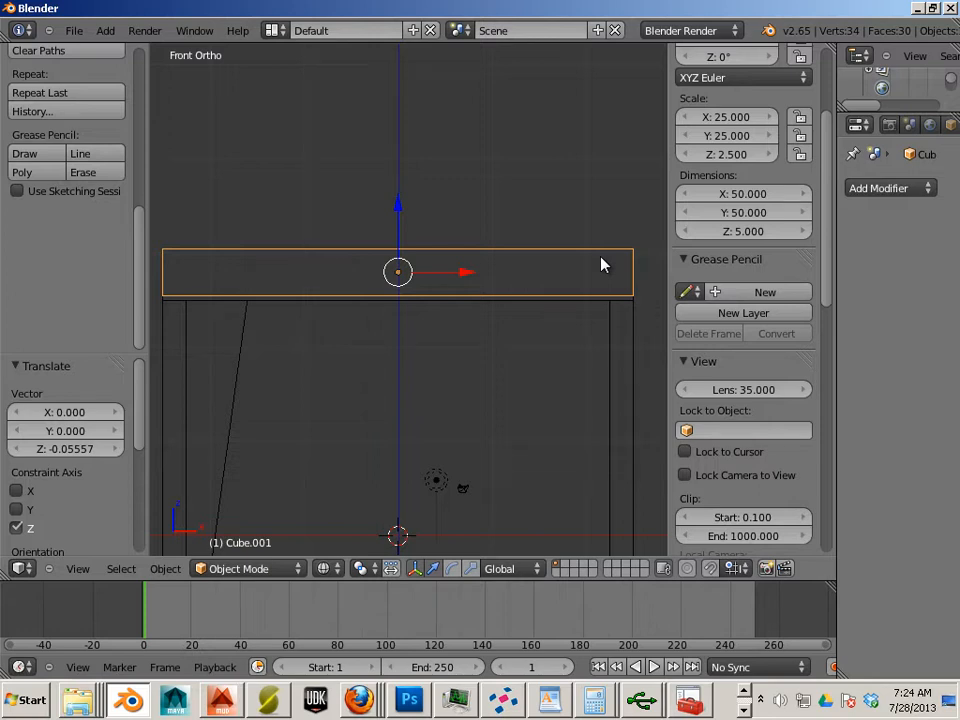
mouse_move(535, 289)
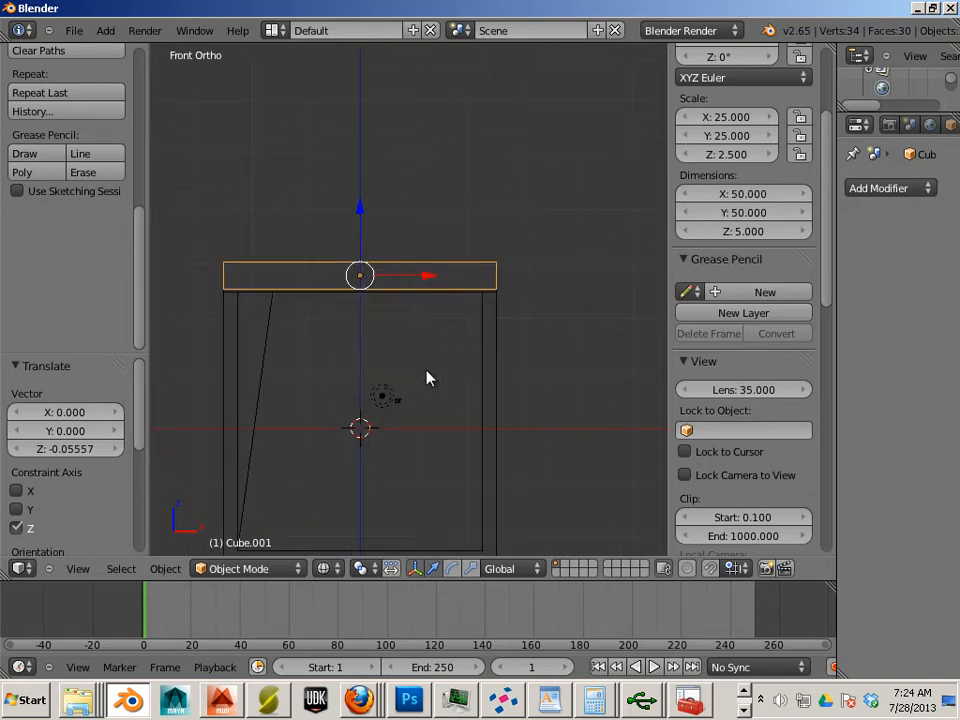
mouse_move(423, 393)
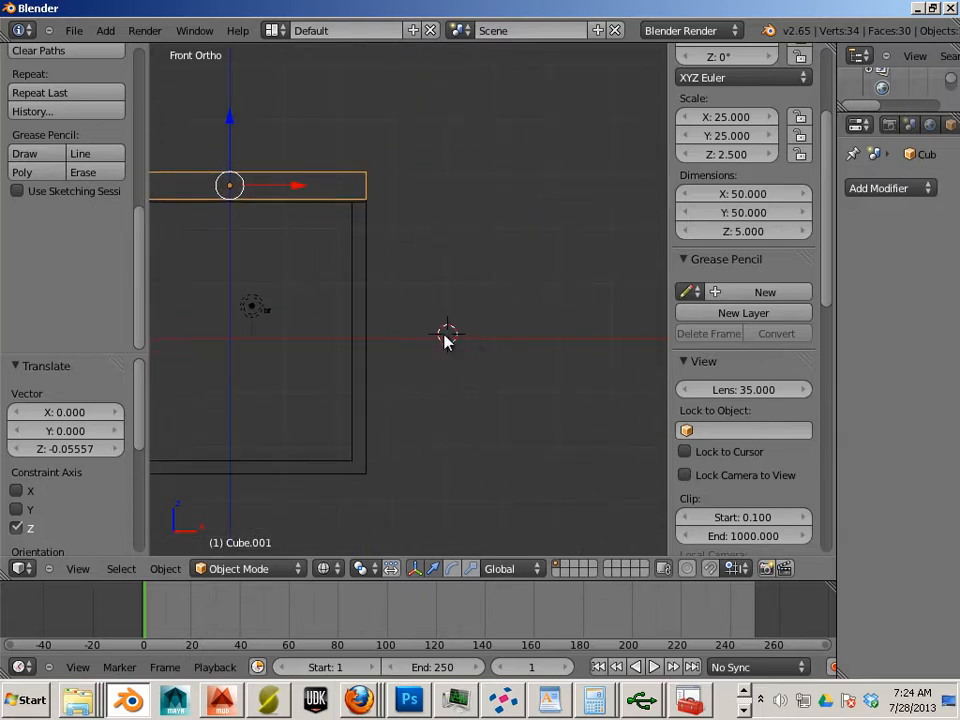
Step: Add a cylinder, rotate it 90° on X, scale it to 10 units and move it toward the lid edge
left_click(105, 30)
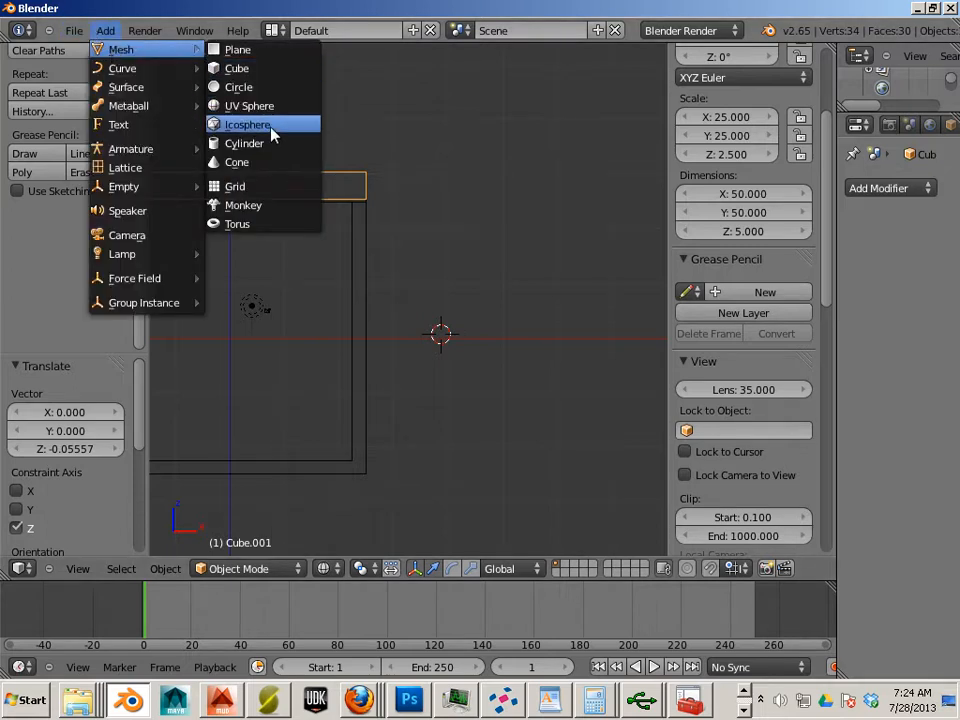
left_click(244, 143)
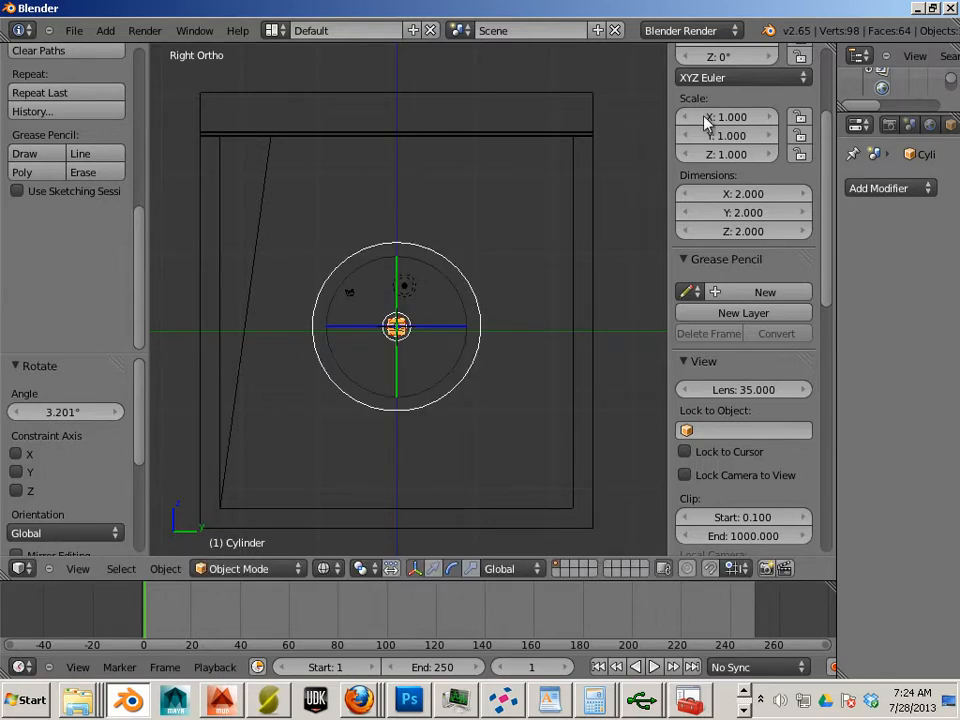
scroll("up", 3)
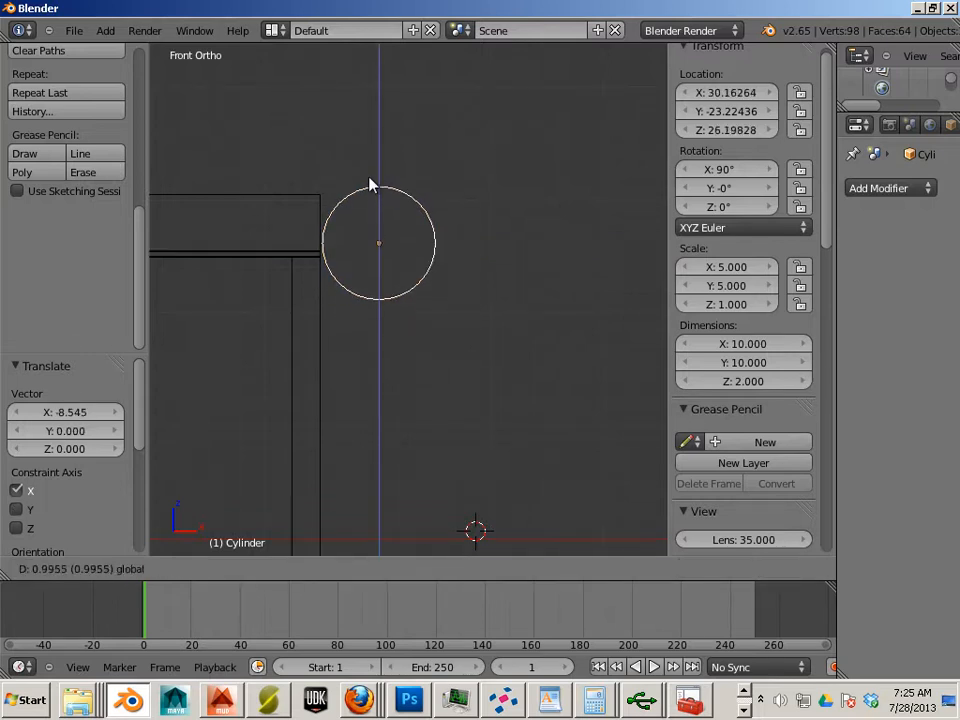
mouse_move(371, 190)
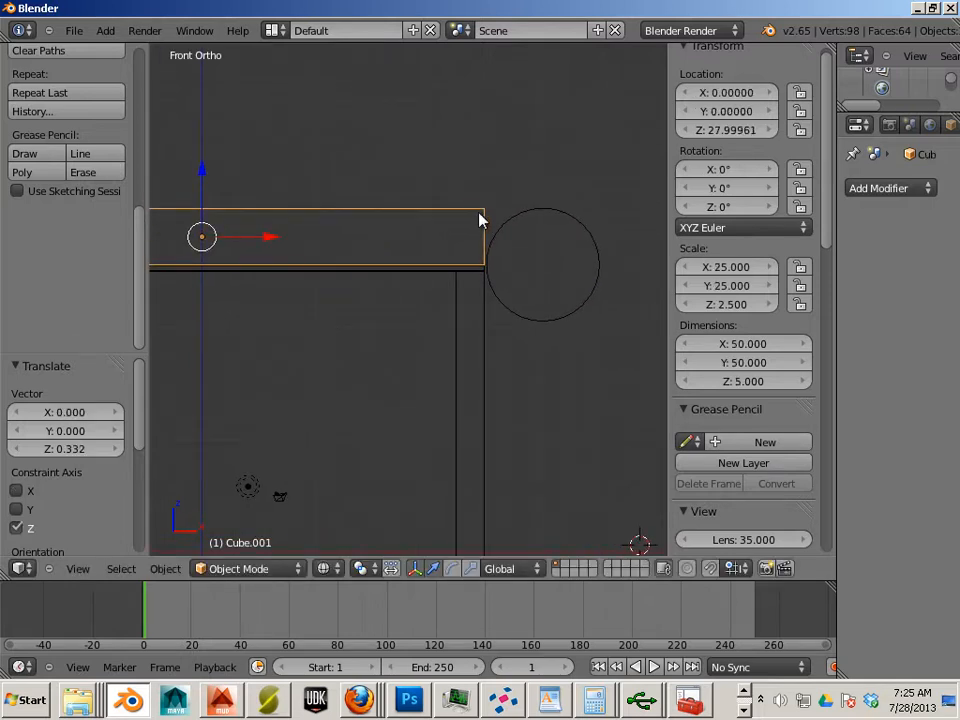
Step: Select the side cylinder and enter Edit Mode on it
left_click(543, 264)
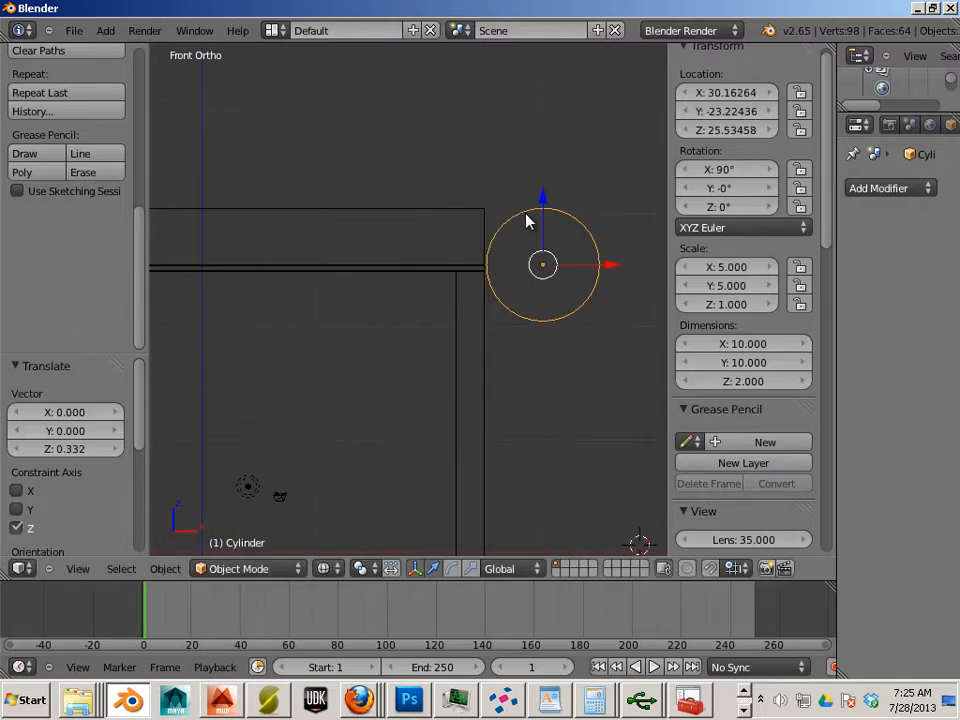
key("Tab")
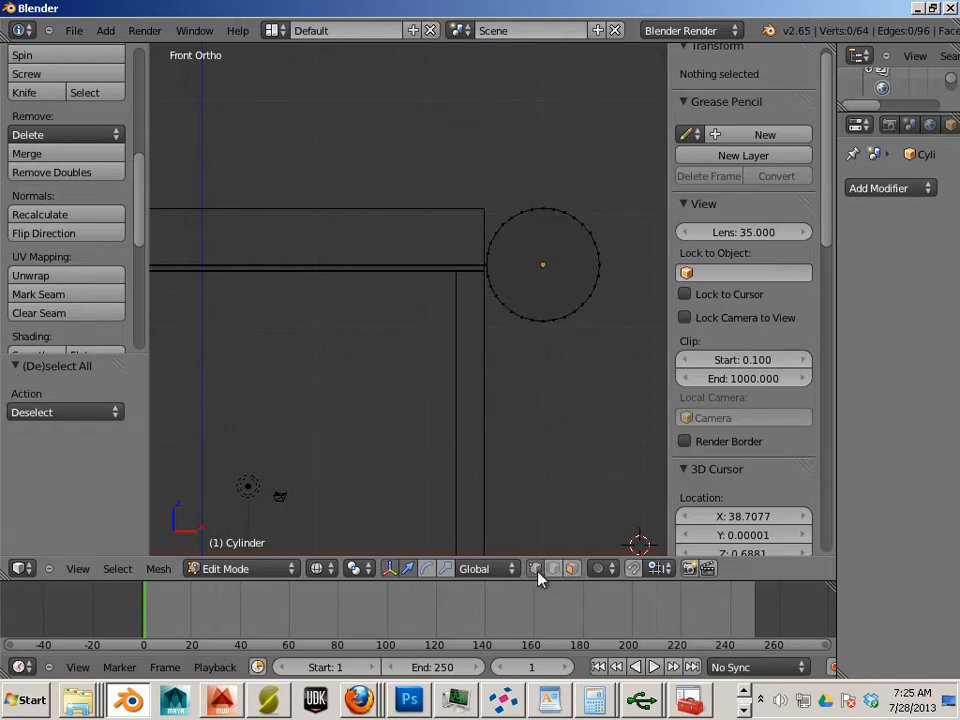
Step: Border-select the cylinder's top vertices, scale them flat on X, and return to Object Mode
left_click_drag(420, 180, 632, 246)
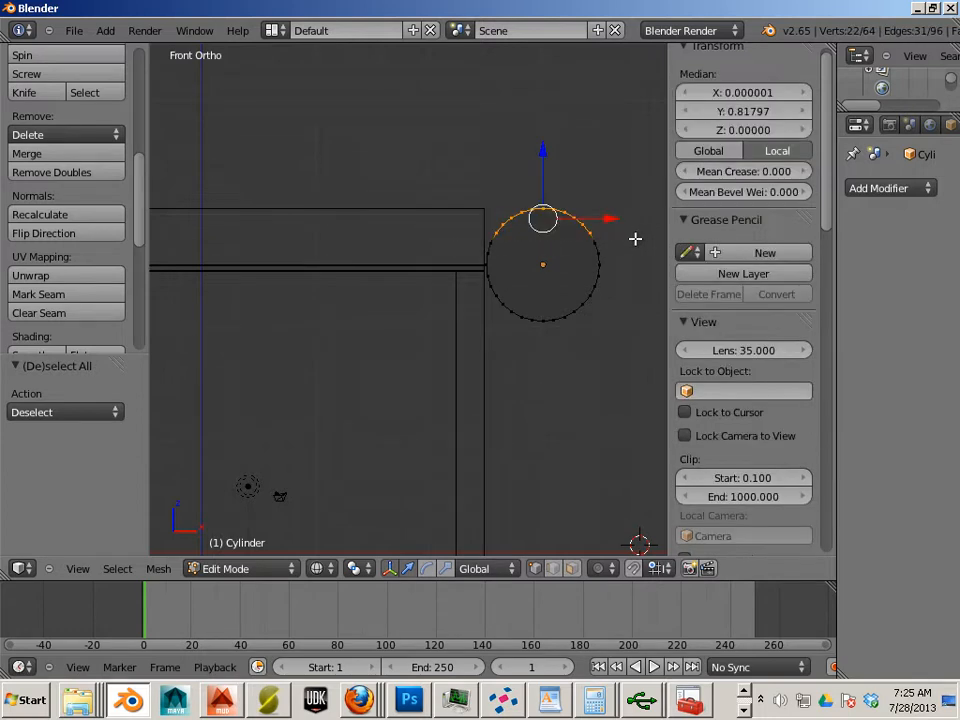
mouse_move(570, 202)
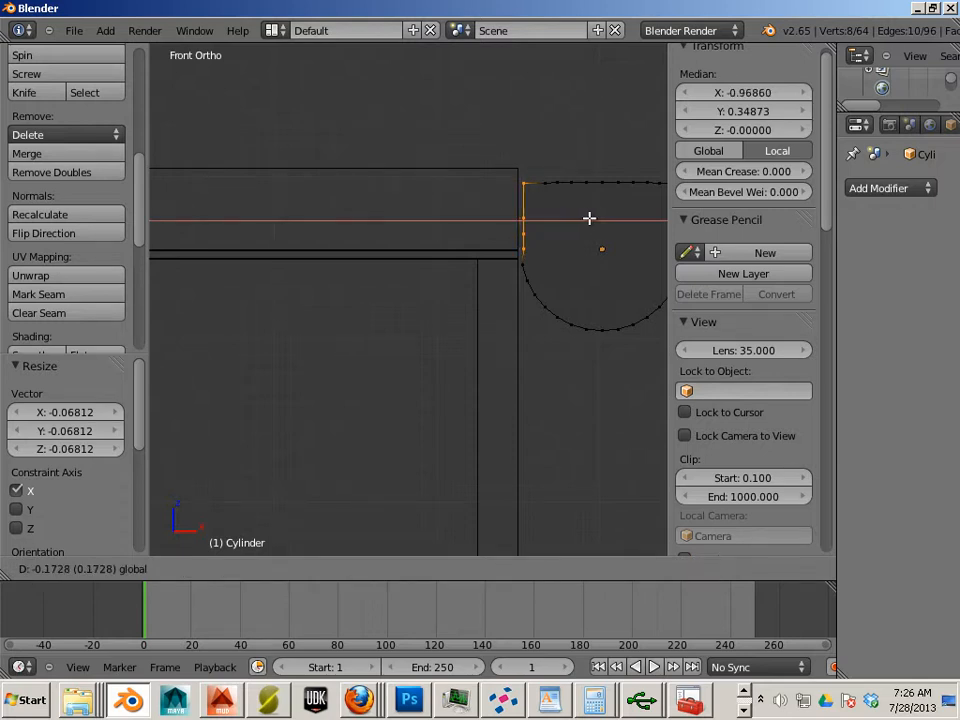
key("Tab")
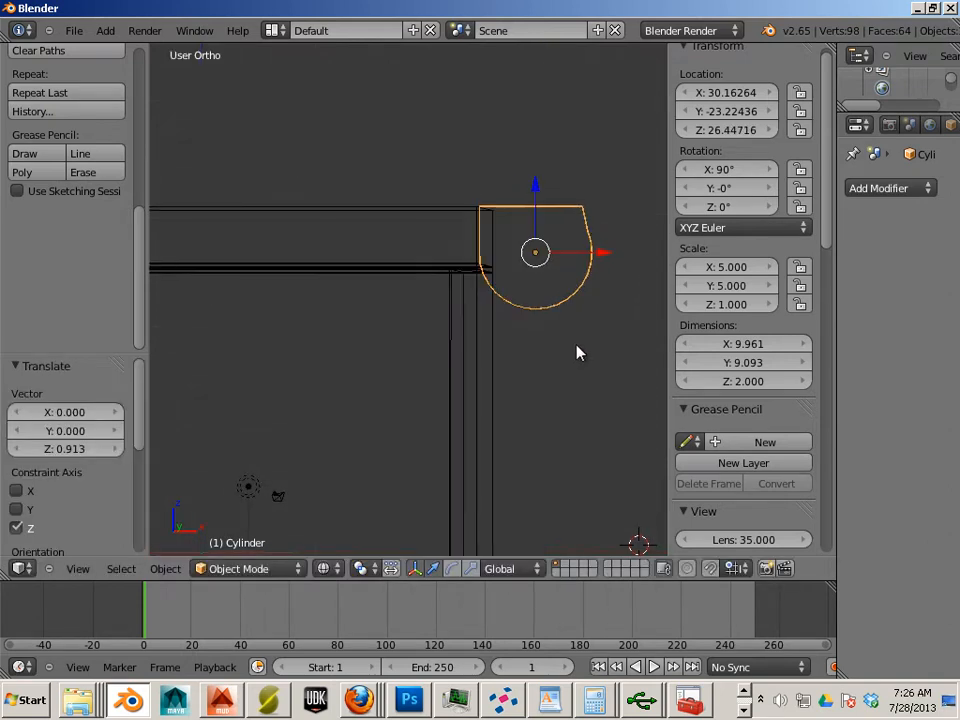
left_click_drag(536, 255, 512, 300)
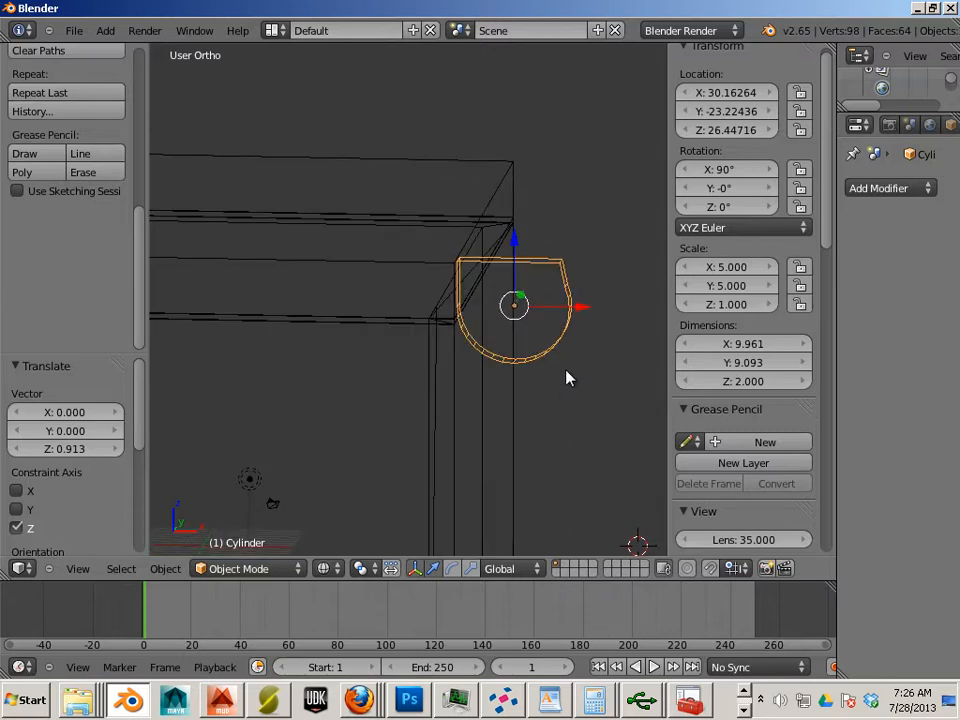
mouse_move(575, 322)
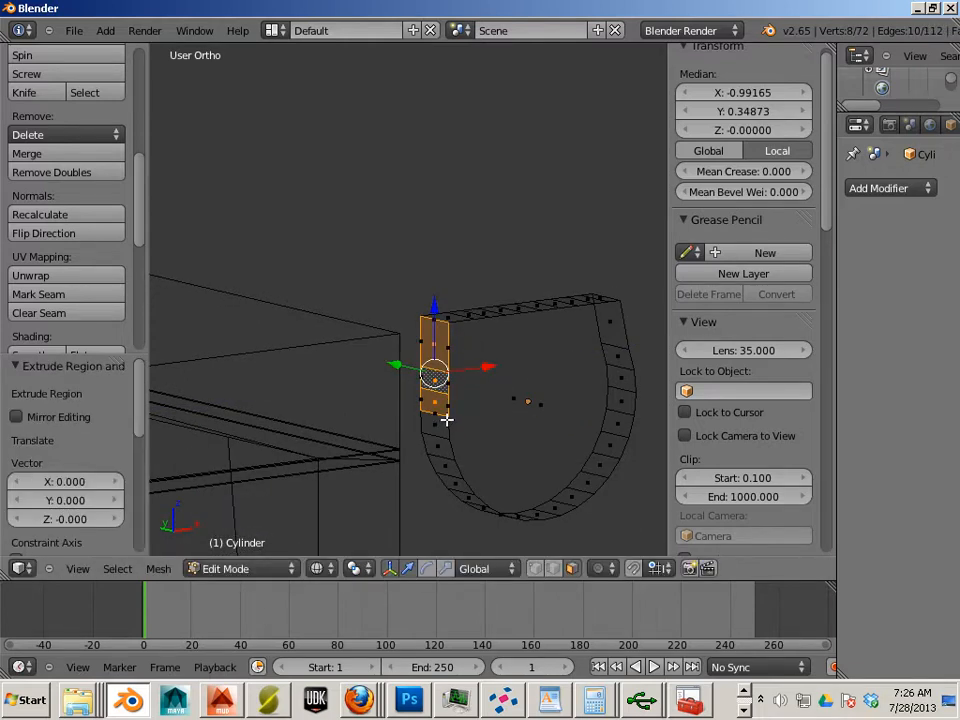
mouse_move(487, 366)
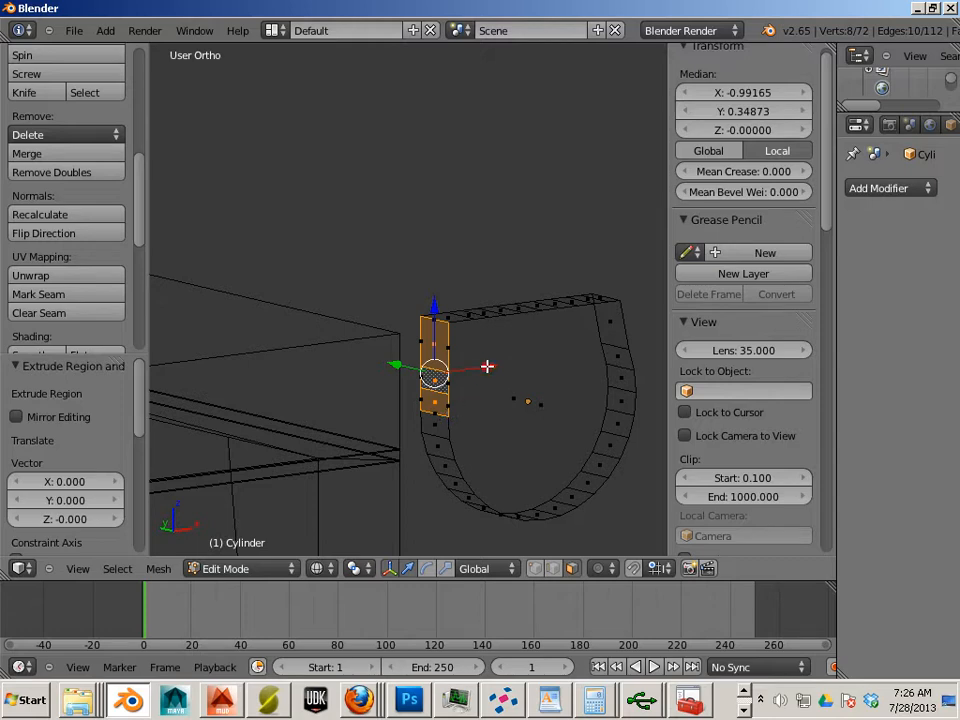
Step: Extrude the hinge piece's flat side face outward along X to about 12.3 units wide
left_click_drag(435, 375, 390, 375)
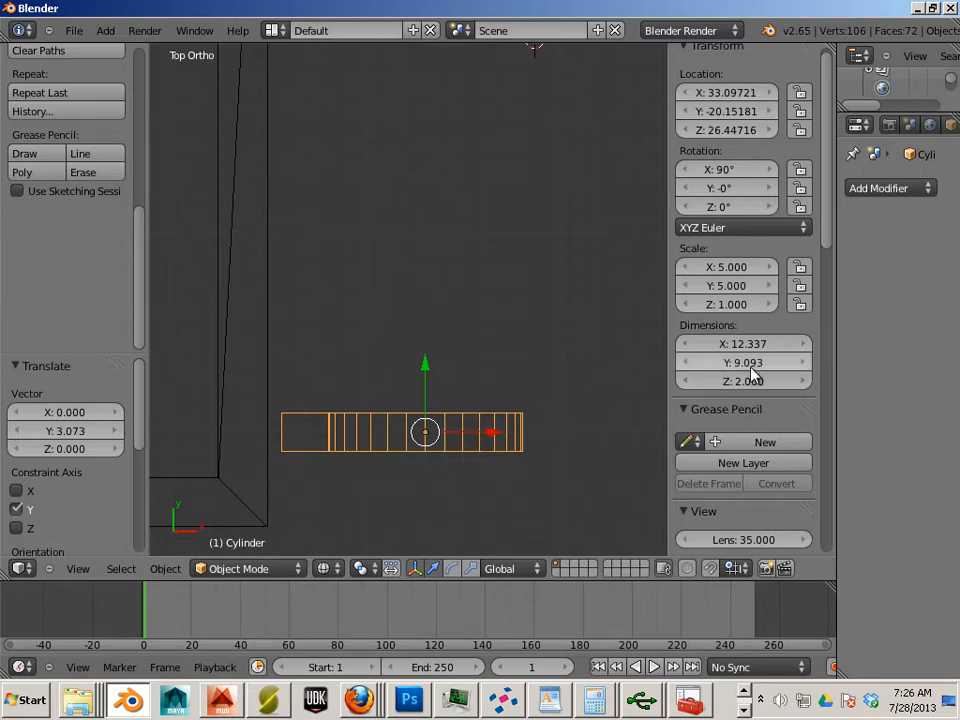
Step: Set the hinge piece's Y and Z dimensions to 10, then apply rotation and scale
left_click(743, 362)
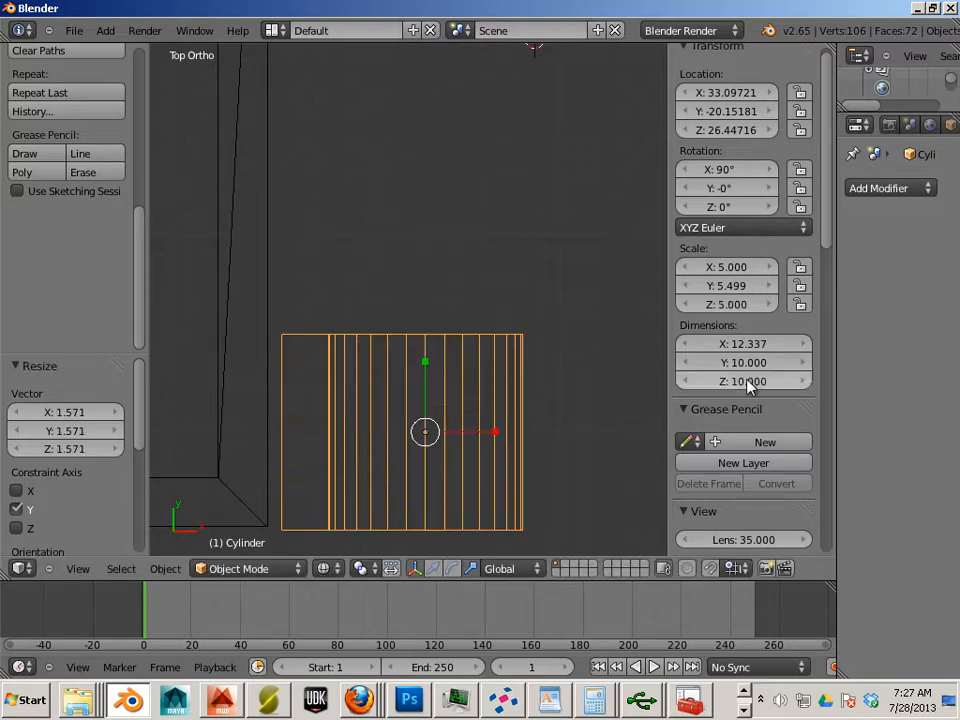
mouse_move(444, 406)
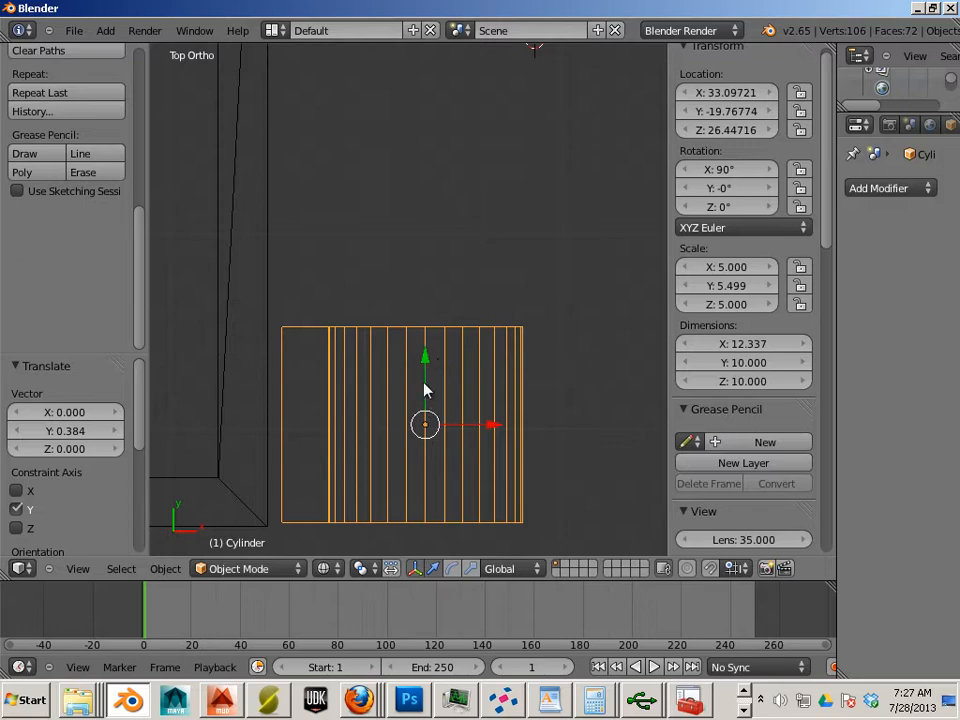
mouse_move(645, 405)
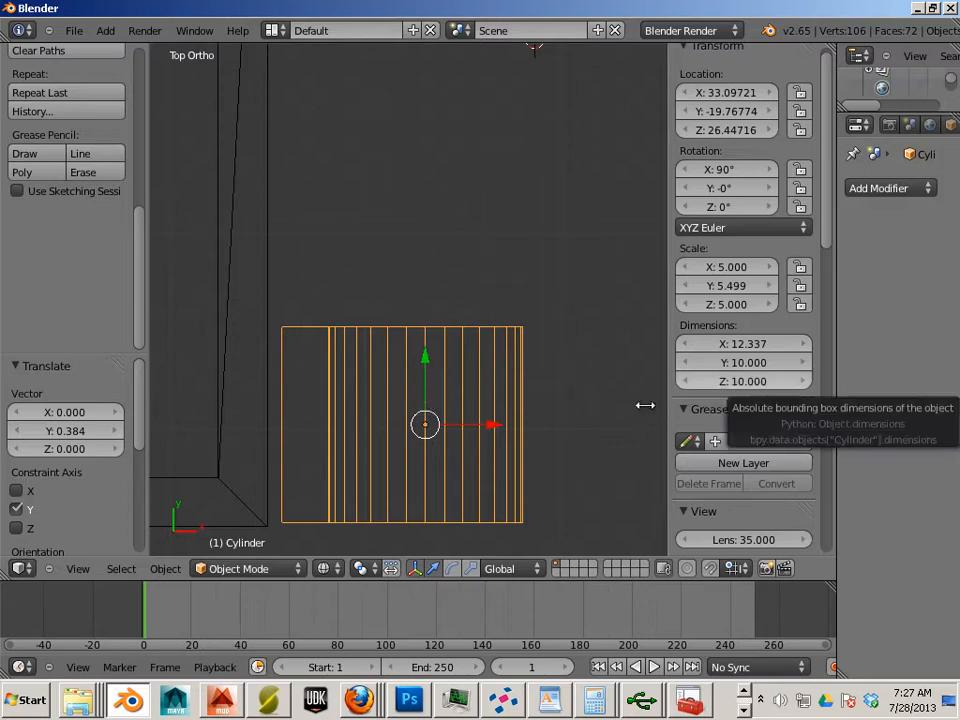
left_click(165, 568)
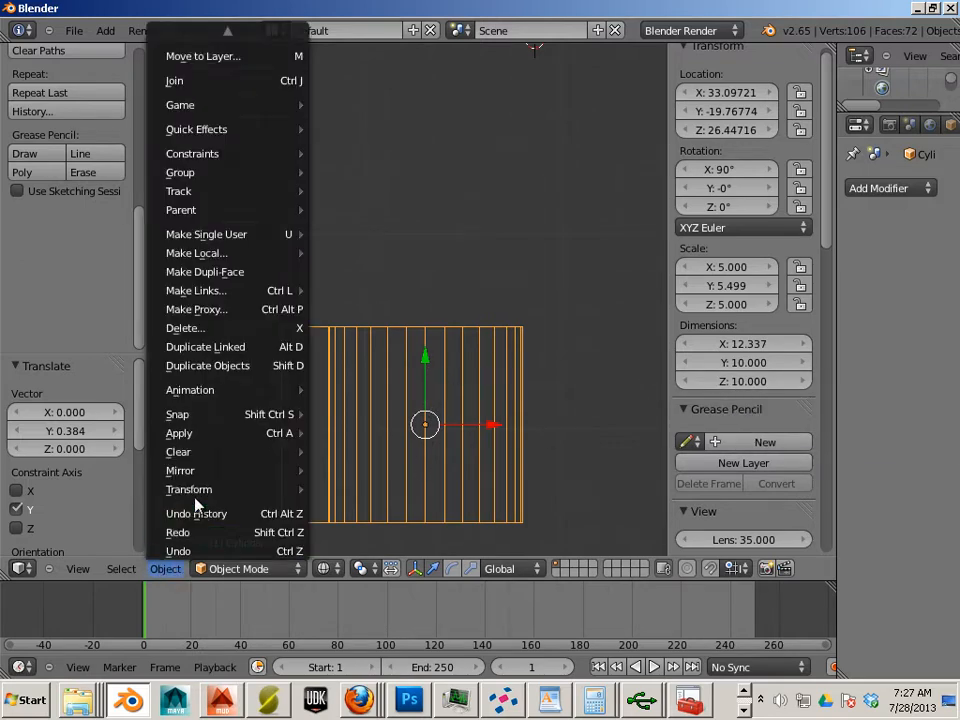
mouse_move(179, 433)
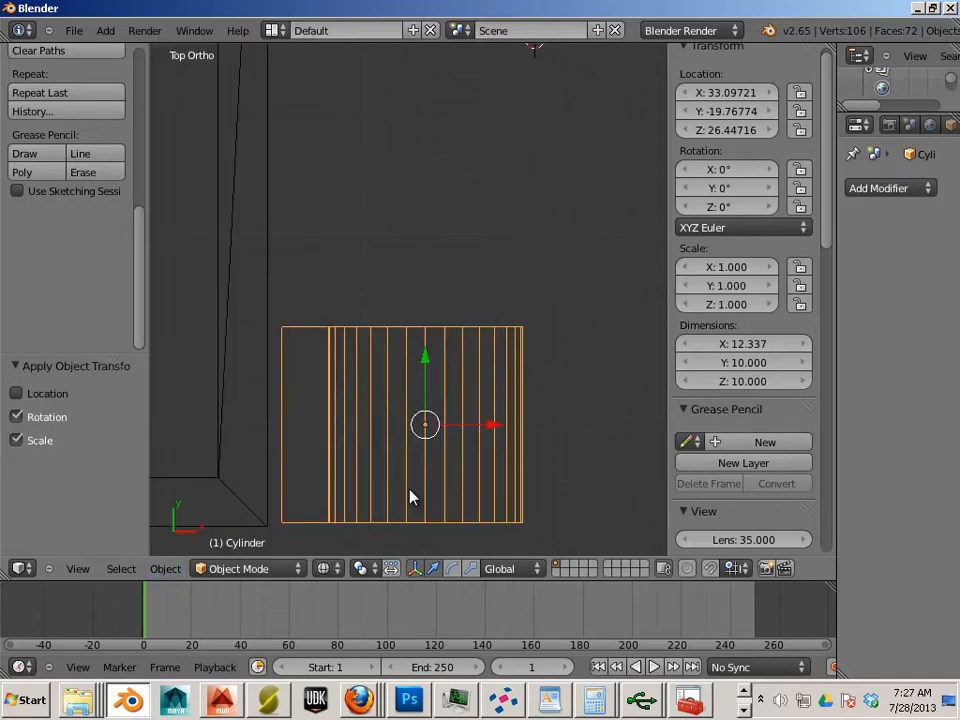
mouse_move(425, 363)
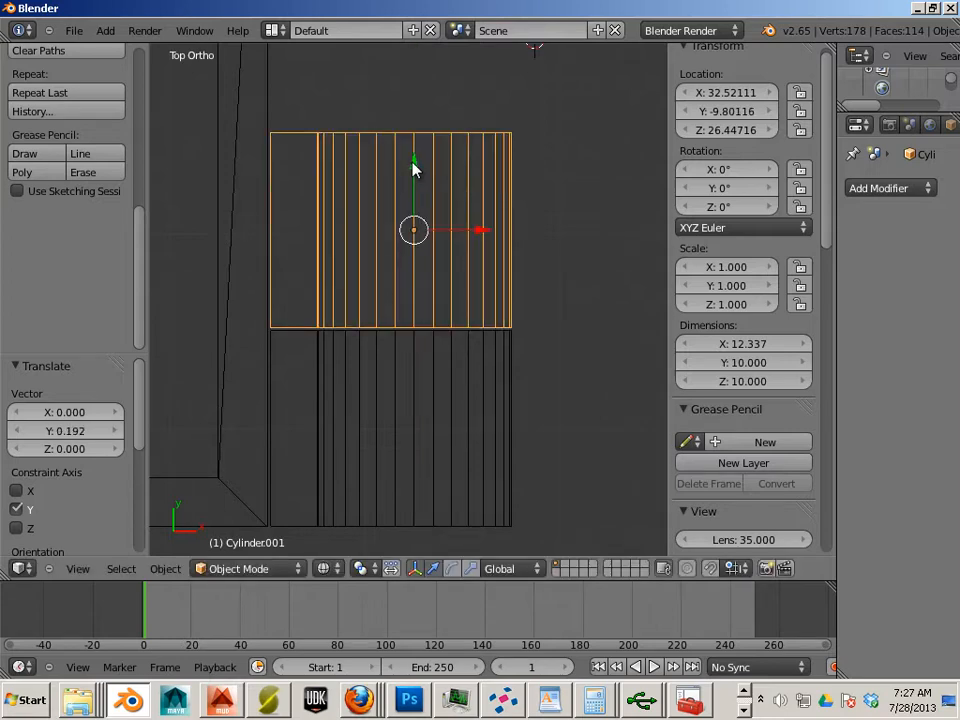
Step: Duplicate the hinge piece with Shift+D, sliding each copy along Y end to end
key("shift+d")
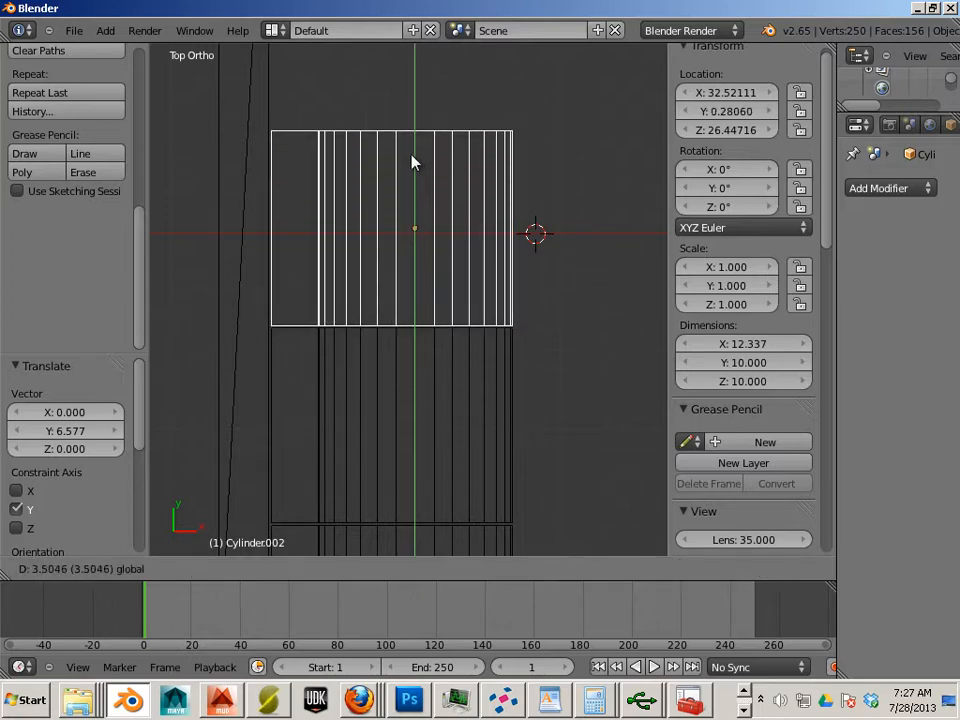
left_click(415, 163)
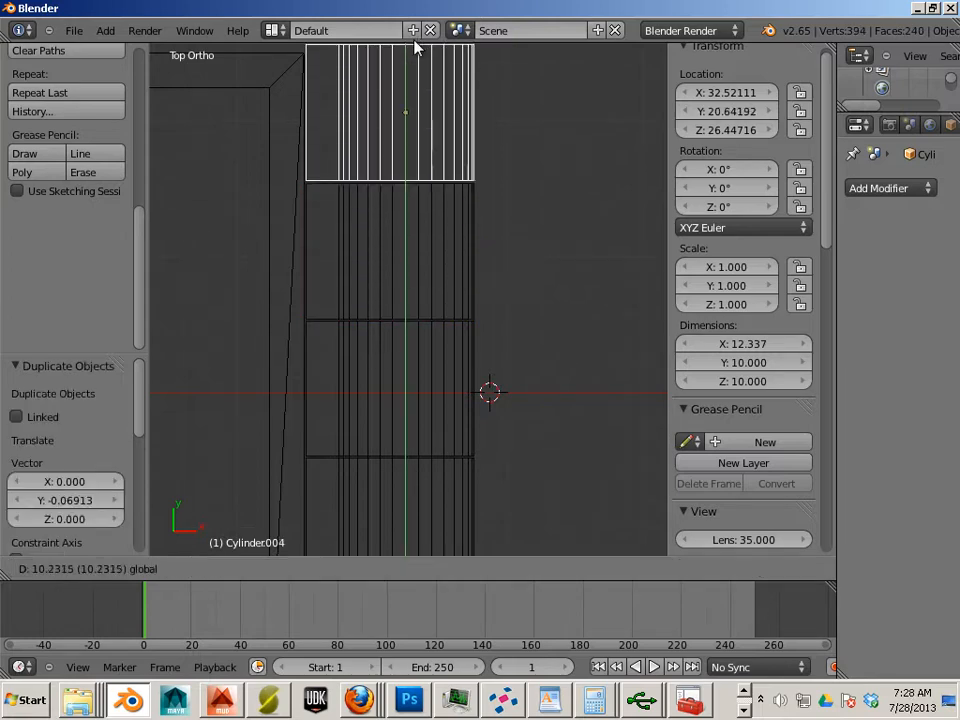
left_click(408, 163)
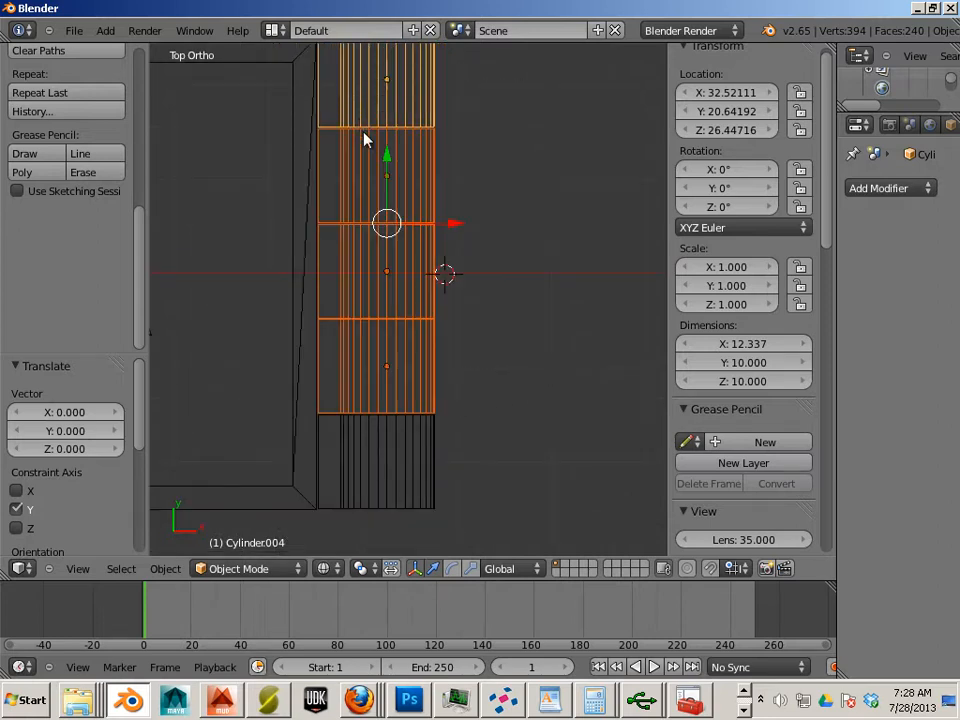
mouse_move(390, 84)
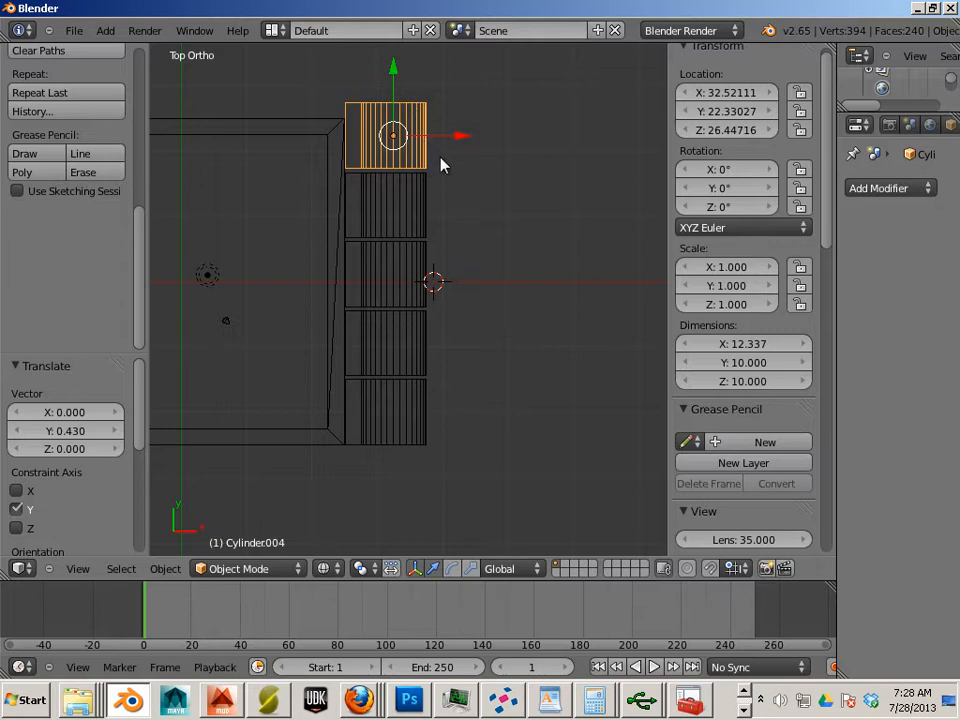
mouse_move(487, 113)
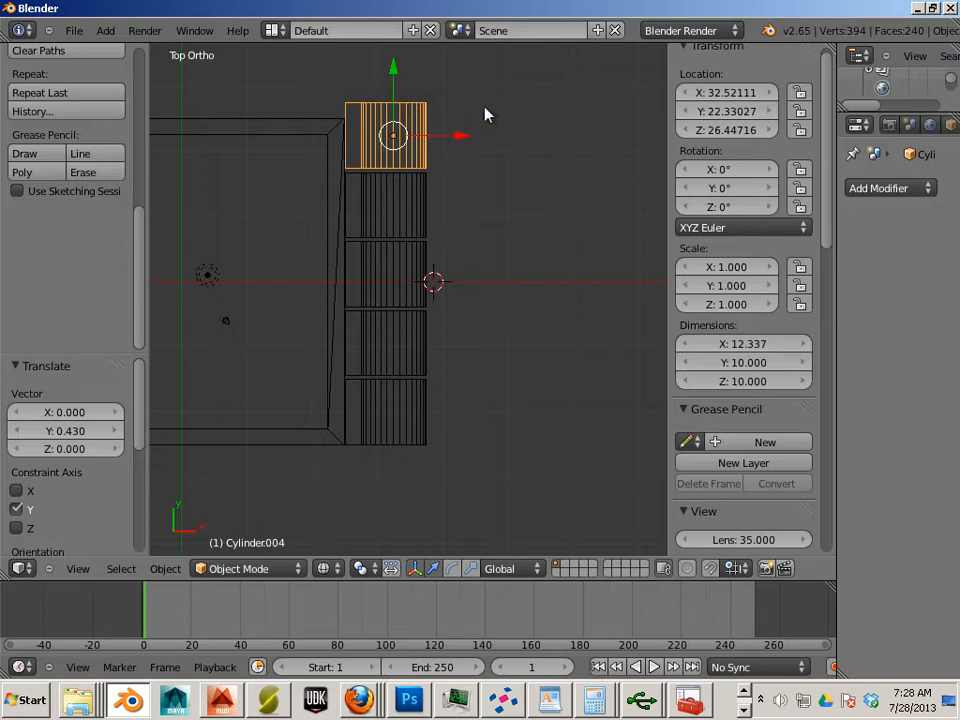
Step: Select all five hinge segments along the box's edge
left_click(390, 390)
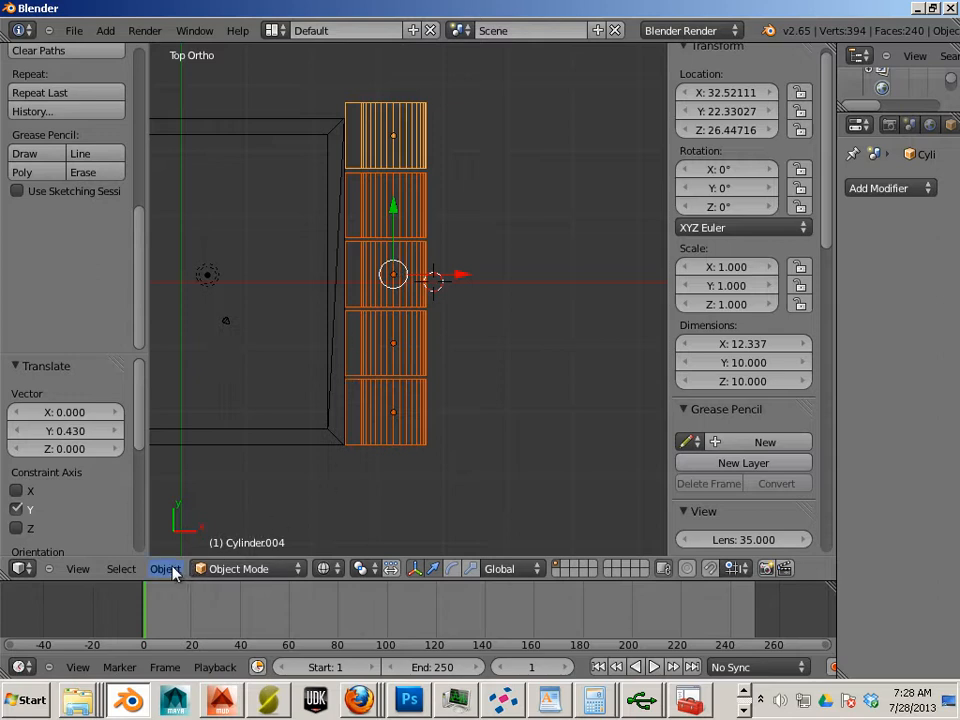
mouse_move(165, 568)
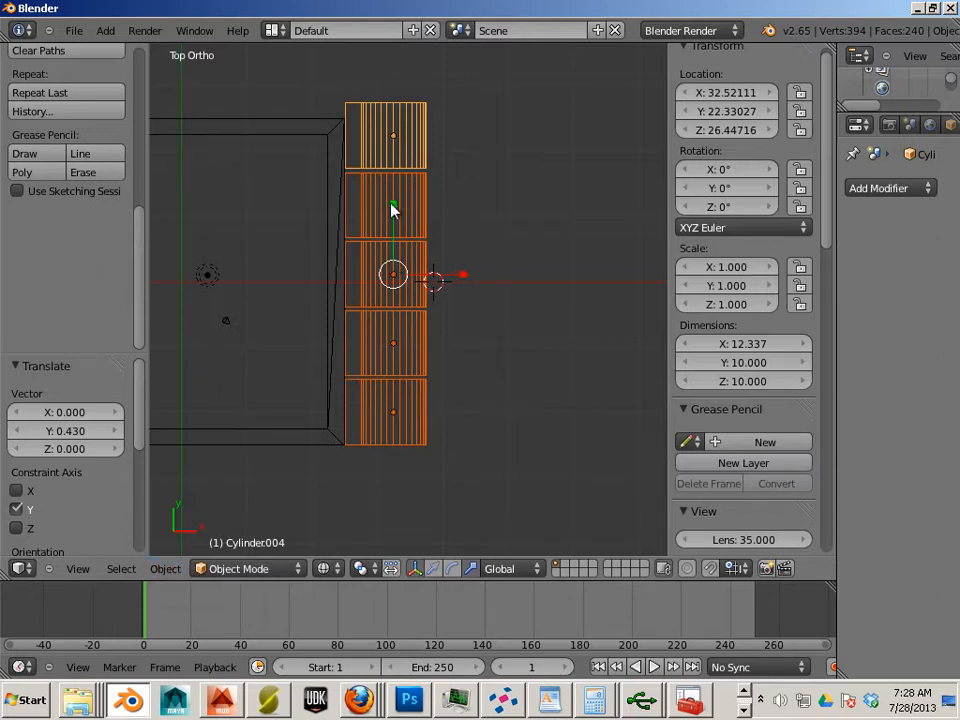
mouse_move(390, 195)
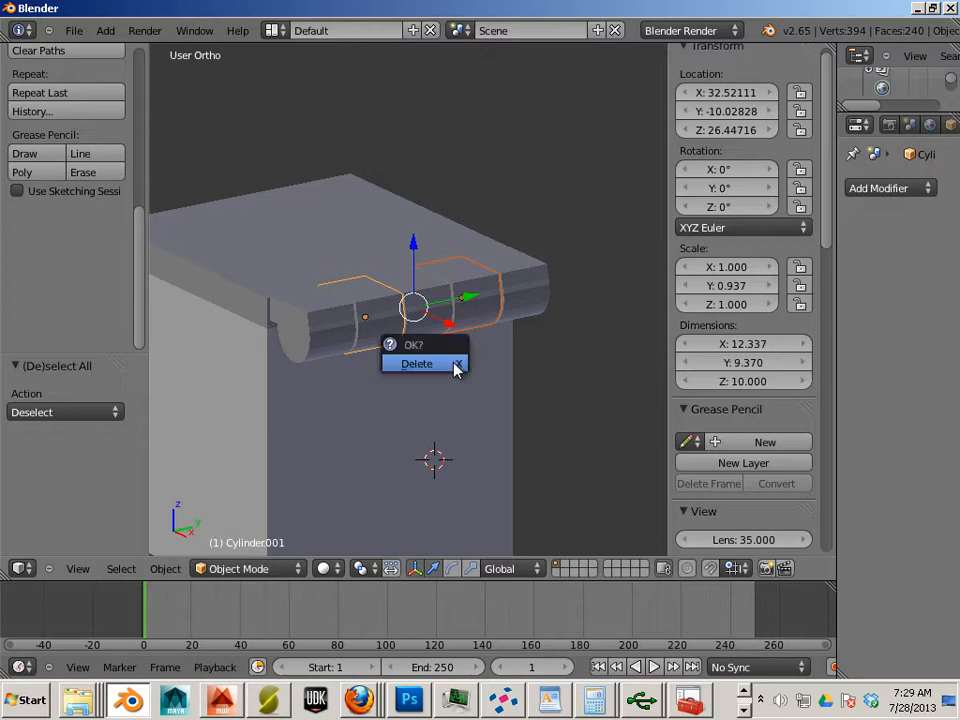
Step: Delete the alternating hinge segments and snap the 3D cursor onto the remaining knuckle
left_click(417, 363)
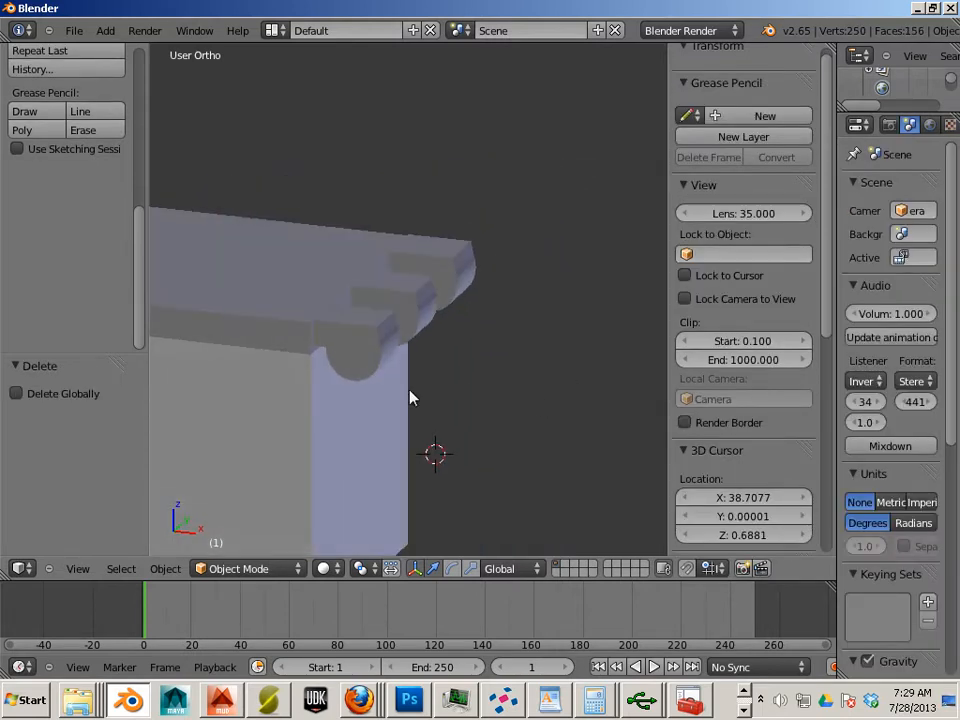
left_click(362, 342)
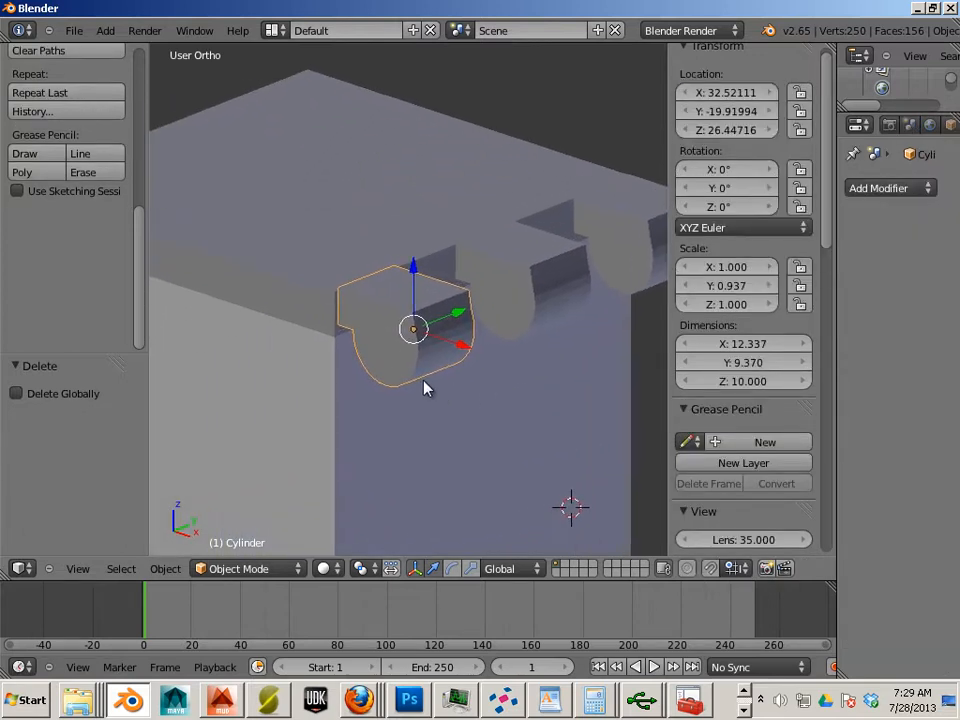
mouse_move(395, 347)
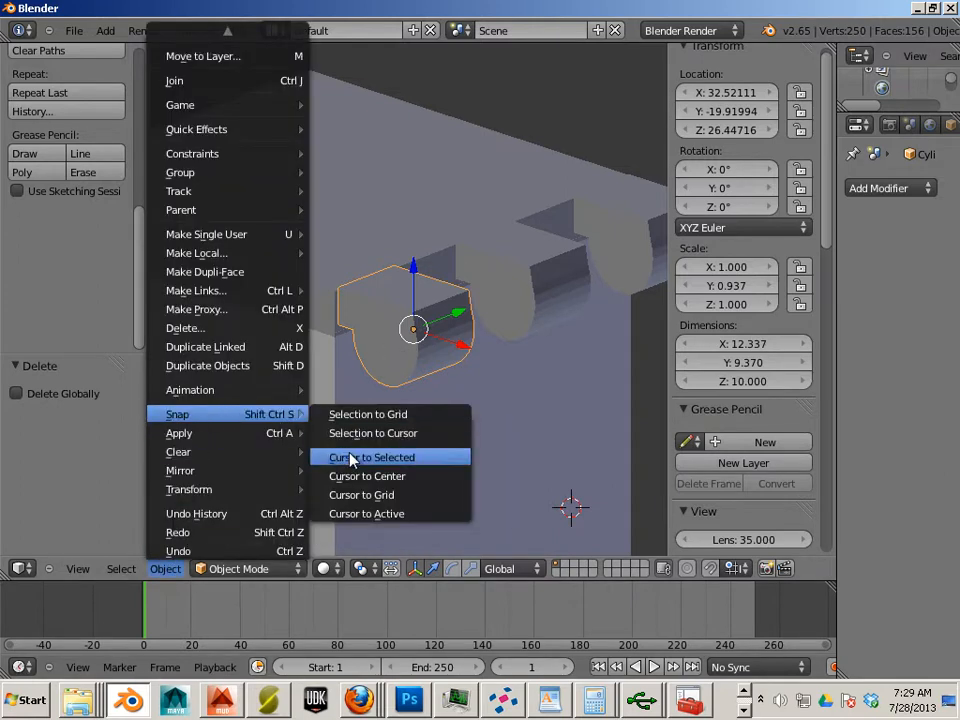
left_click(372, 457)
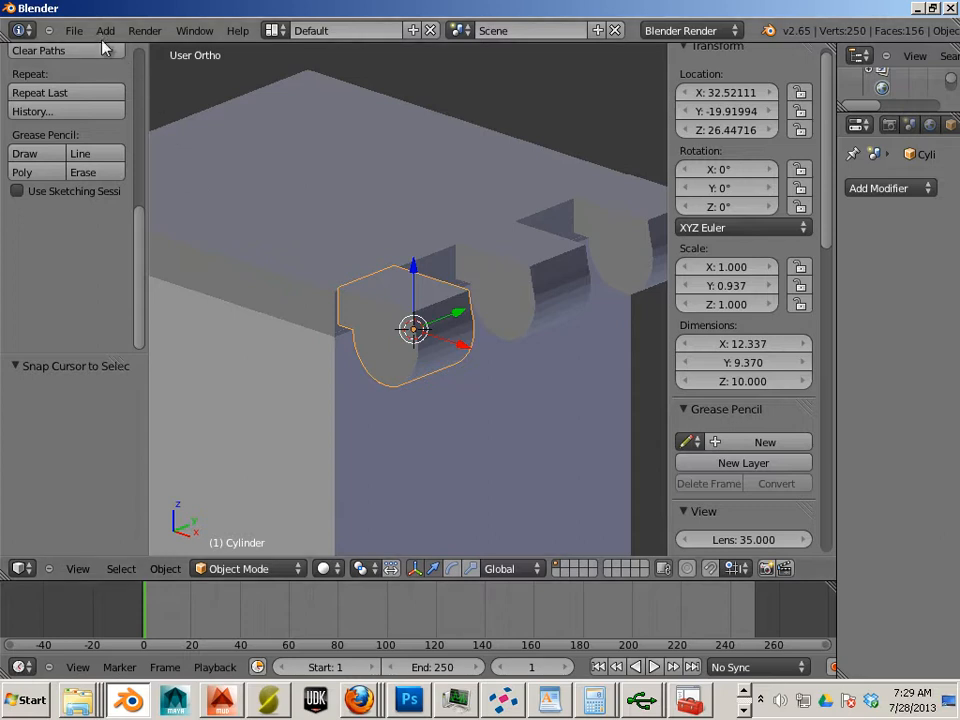
Step: Add a sideways cylinder at the knuckle, sized 10×10×9.5
left_click(105, 30)
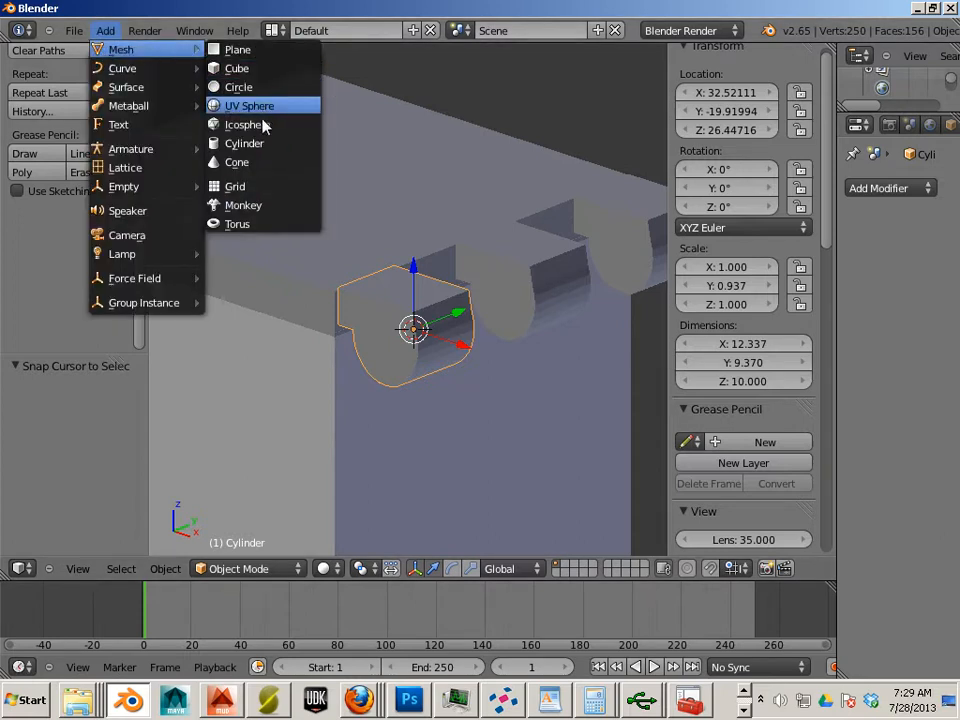
left_click(244, 143)
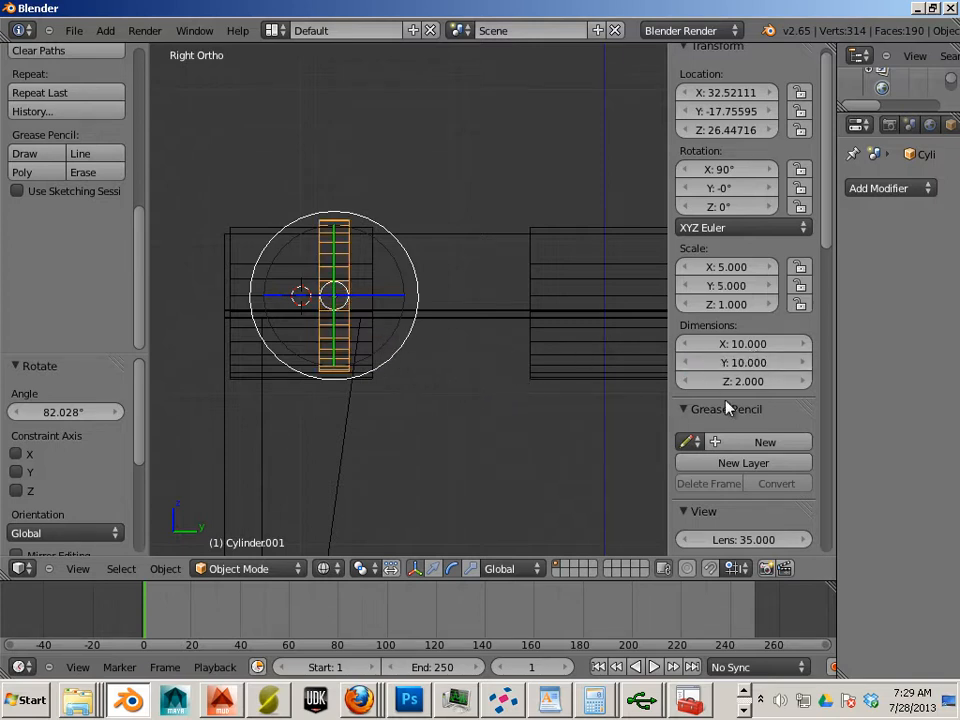
left_click(743, 381)
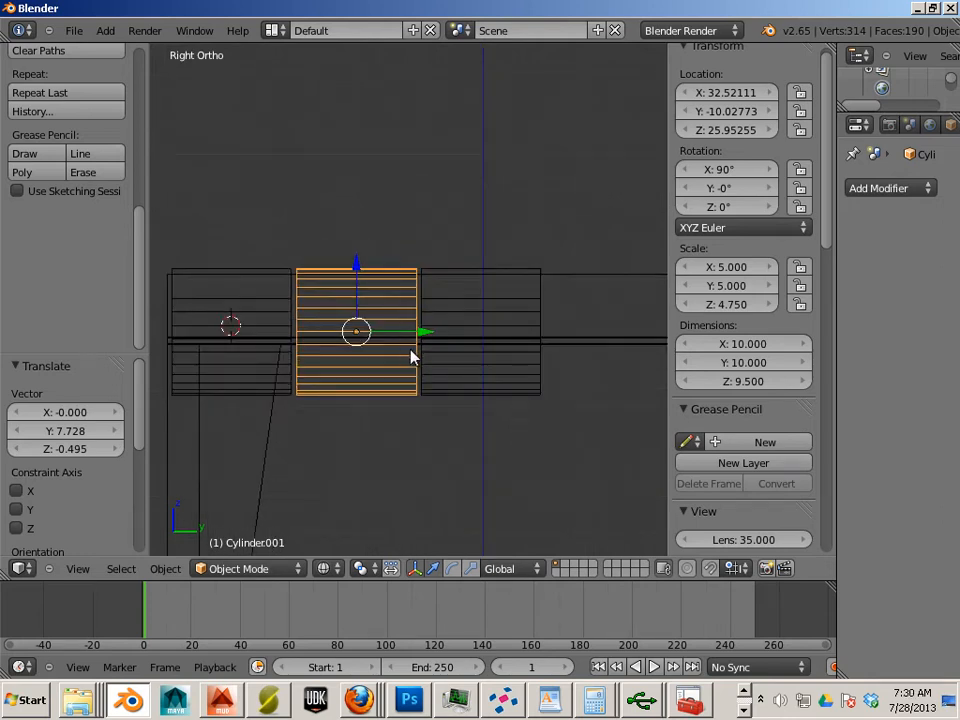
mouse_move(360, 400)
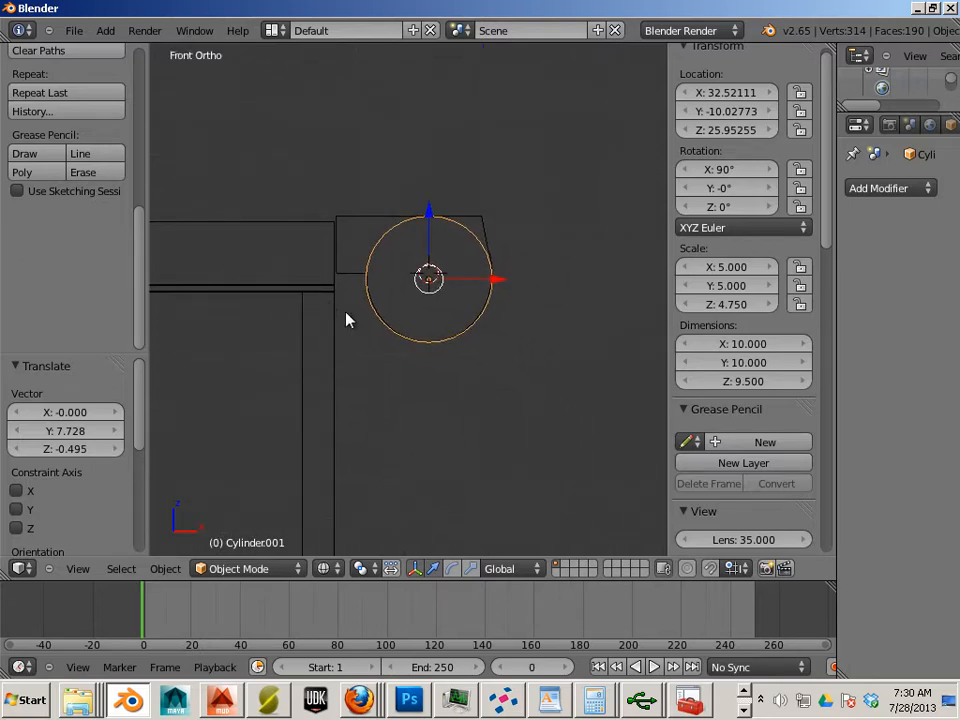
Step: Flatten the cylinder's bottom vertices, shift them sideways, and extrude a strap about 56 units down
key("Tab")
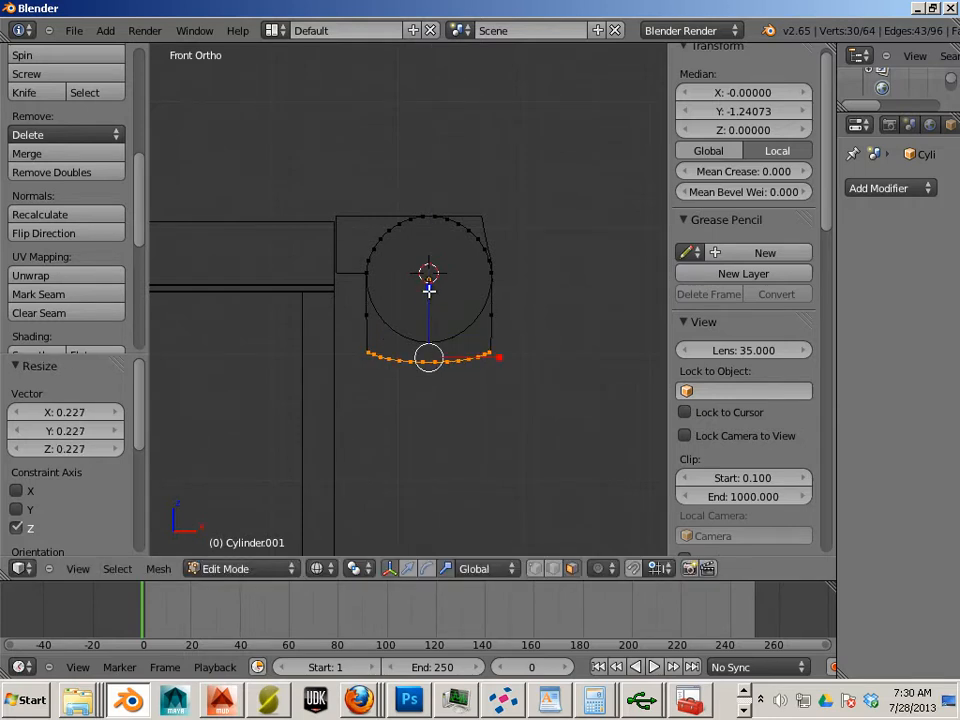
mouse_move(428, 307)
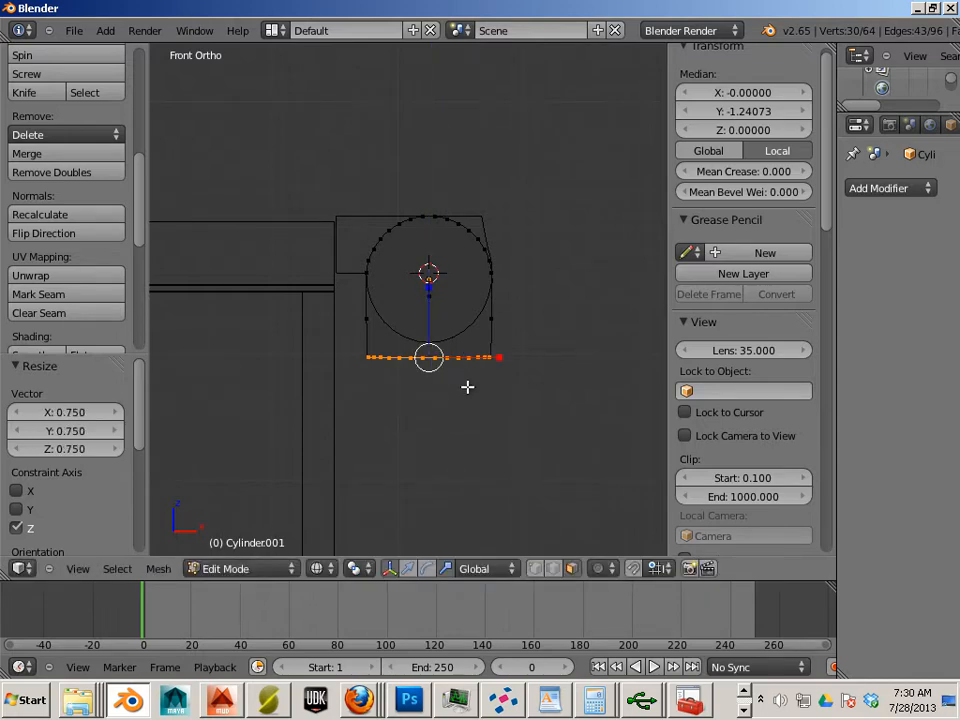
key("Tab")
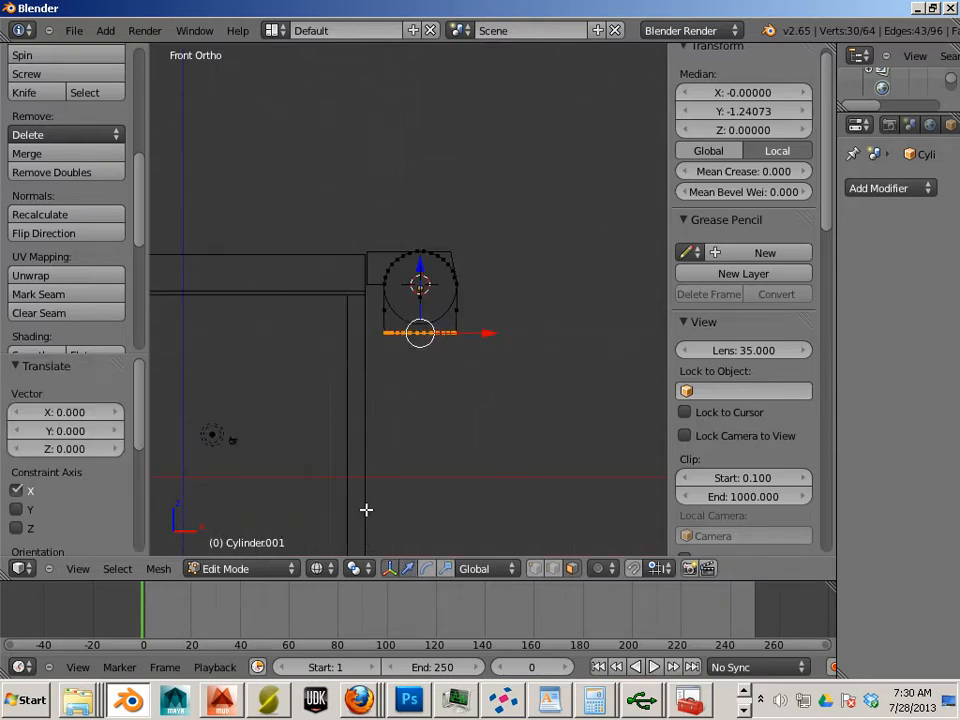
mouse_move(409, 414)
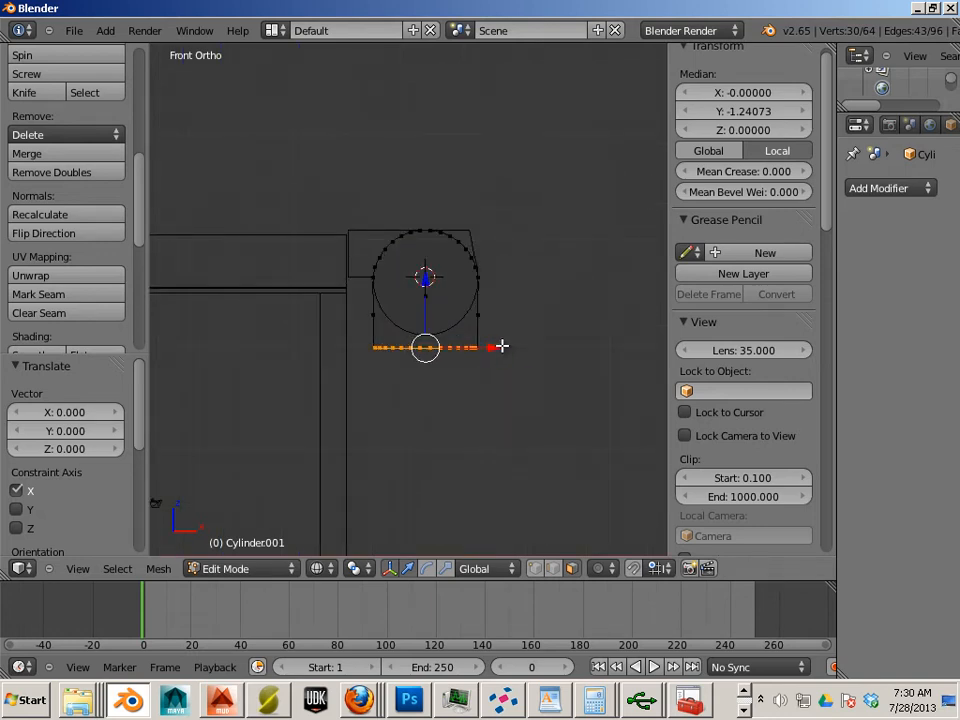
left_click_drag(500, 347, 480, 347)
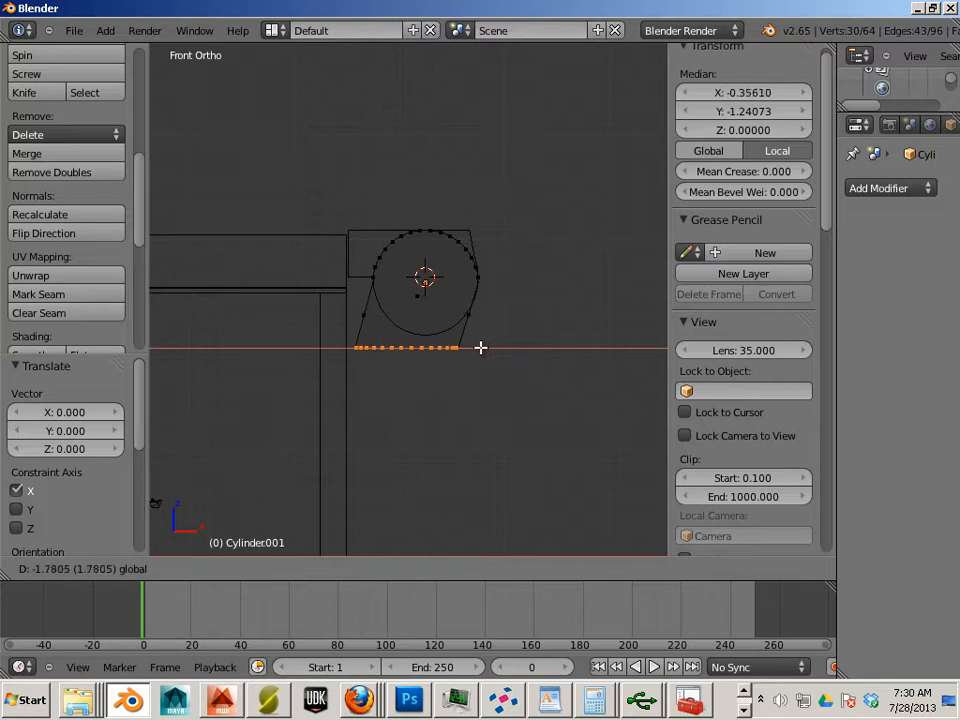
mouse_move(473, 349)
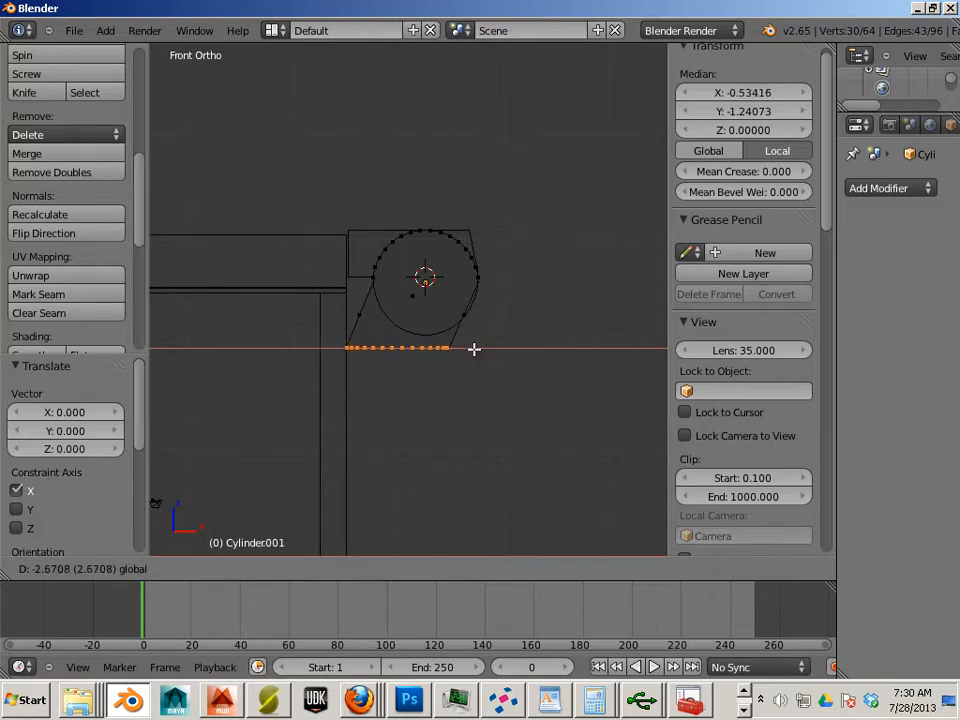
mouse_move(485, 349)
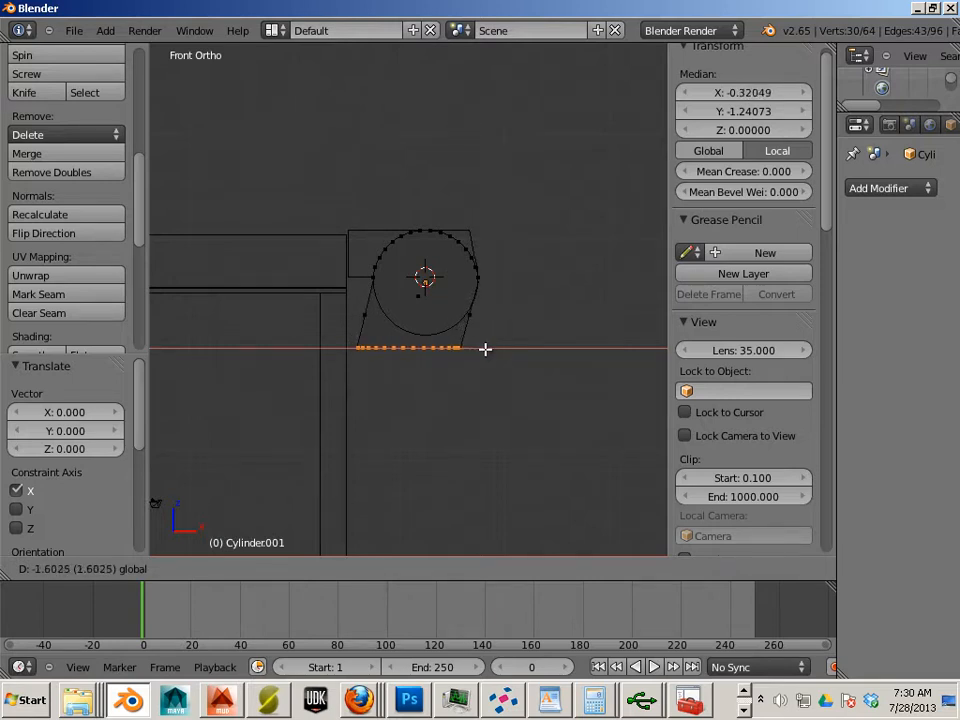
mouse_move(478, 356)
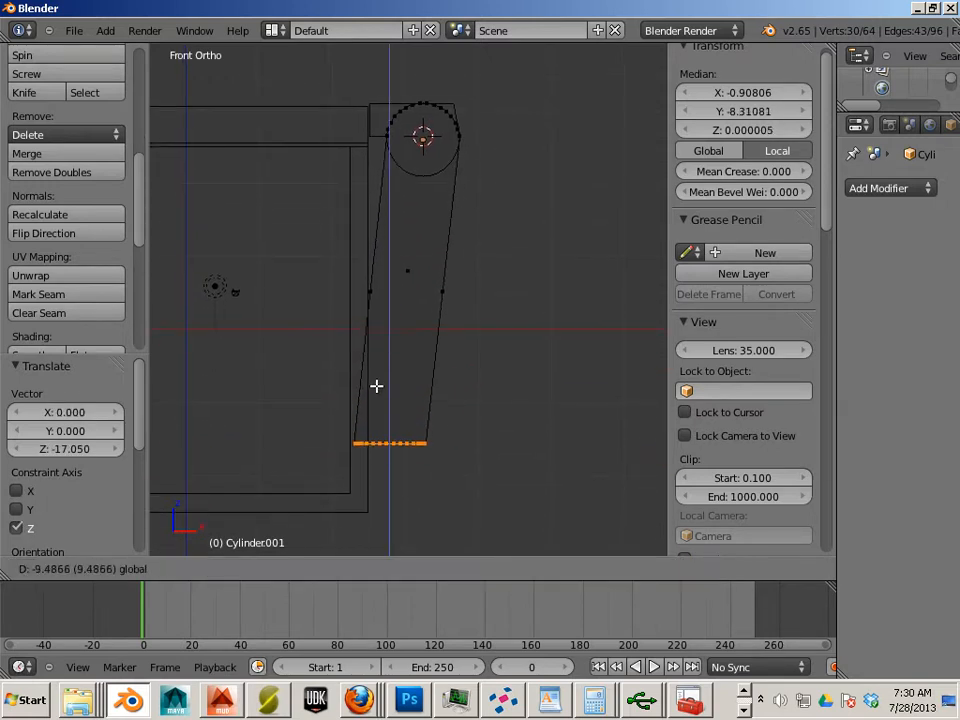
mouse_move(370, 442)
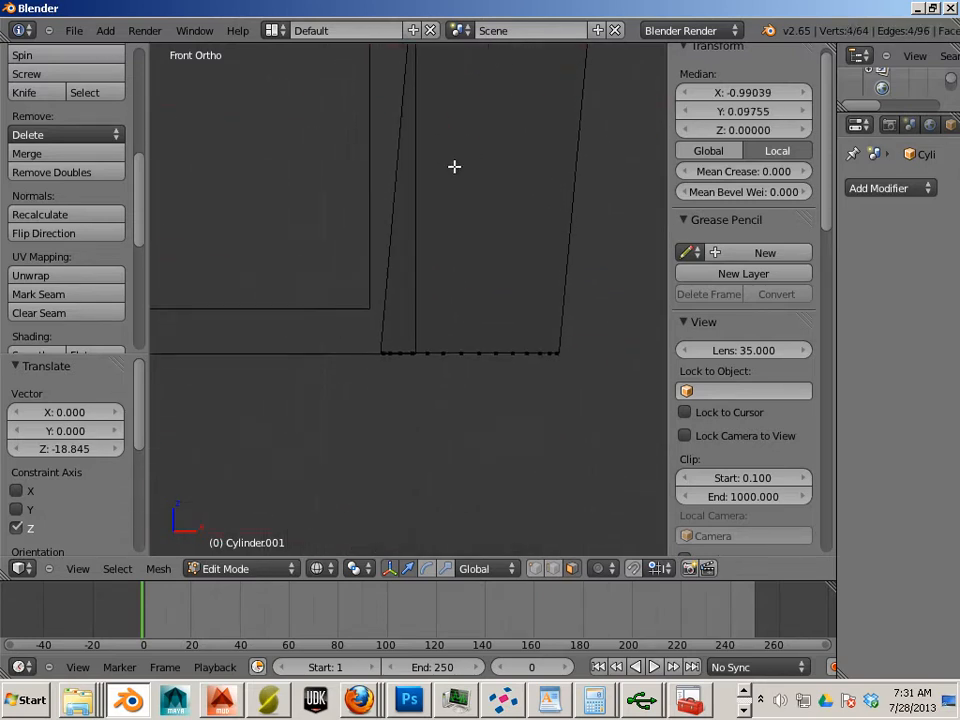
left_click(397, 353)
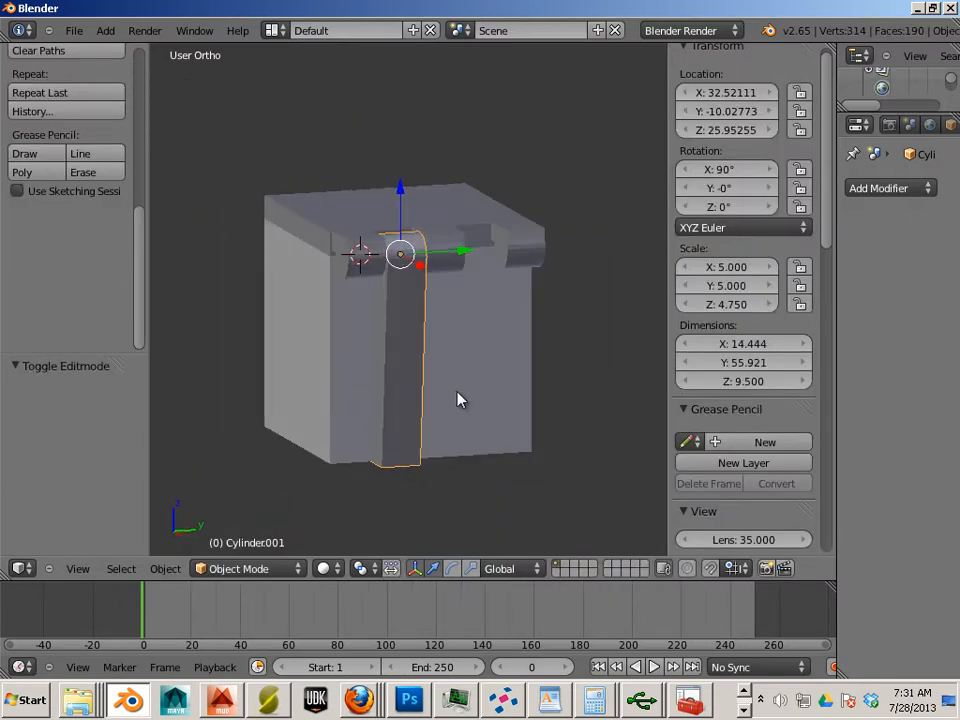
mouse_move(478, 337)
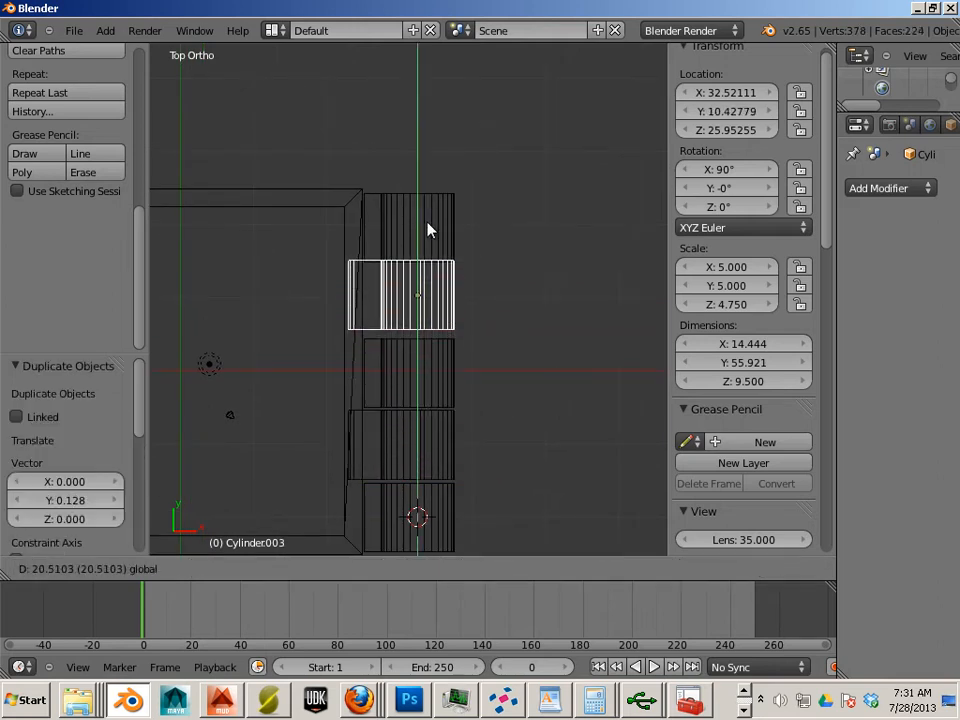
mouse_move(428, 235)
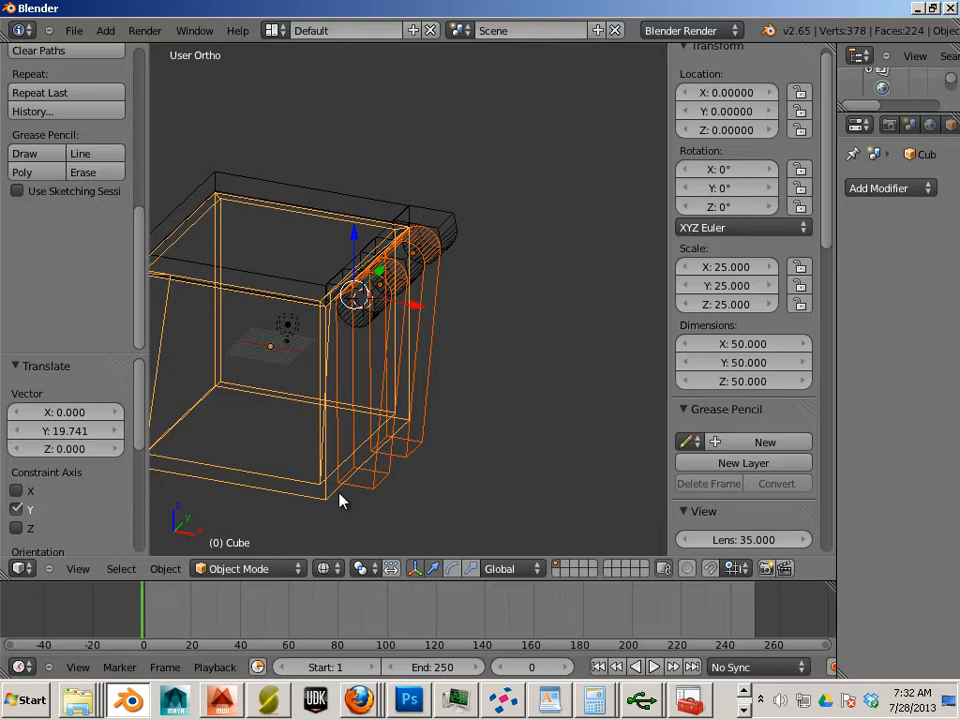
mouse_move(210, 528)
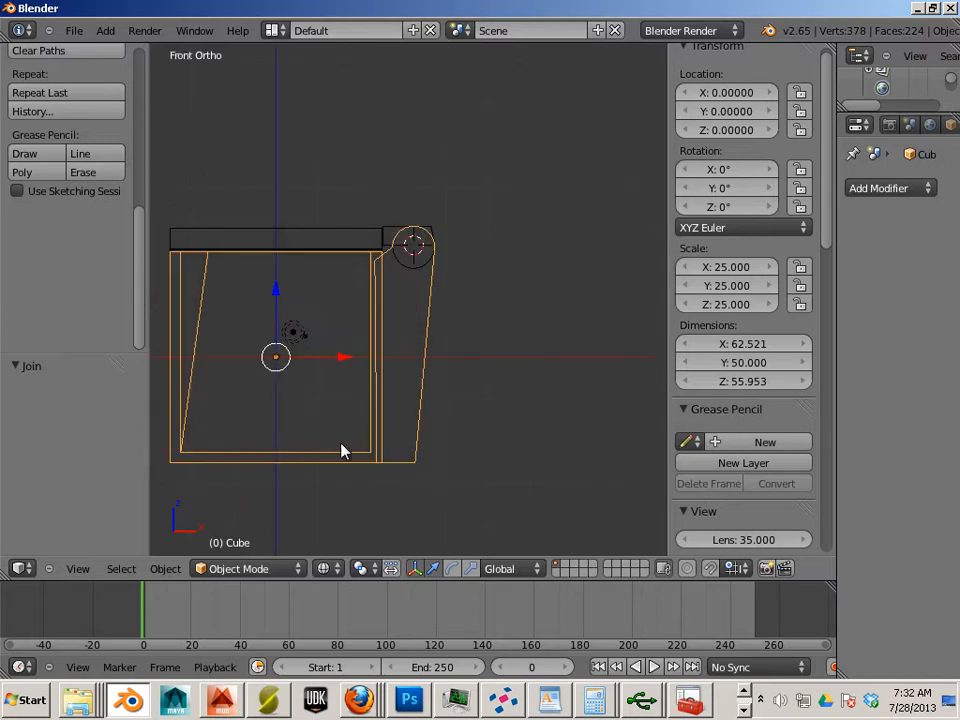
Step: Select the lid-side hinge knuckle, Cylinder004, for vertex editing
key("Tab")
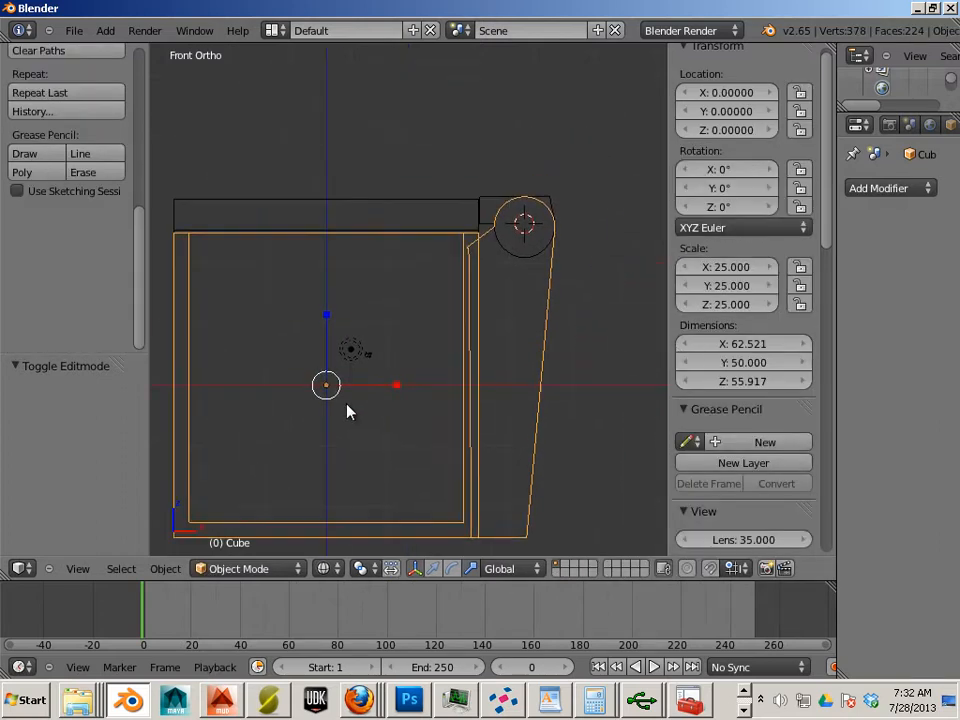
left_click(492, 250)
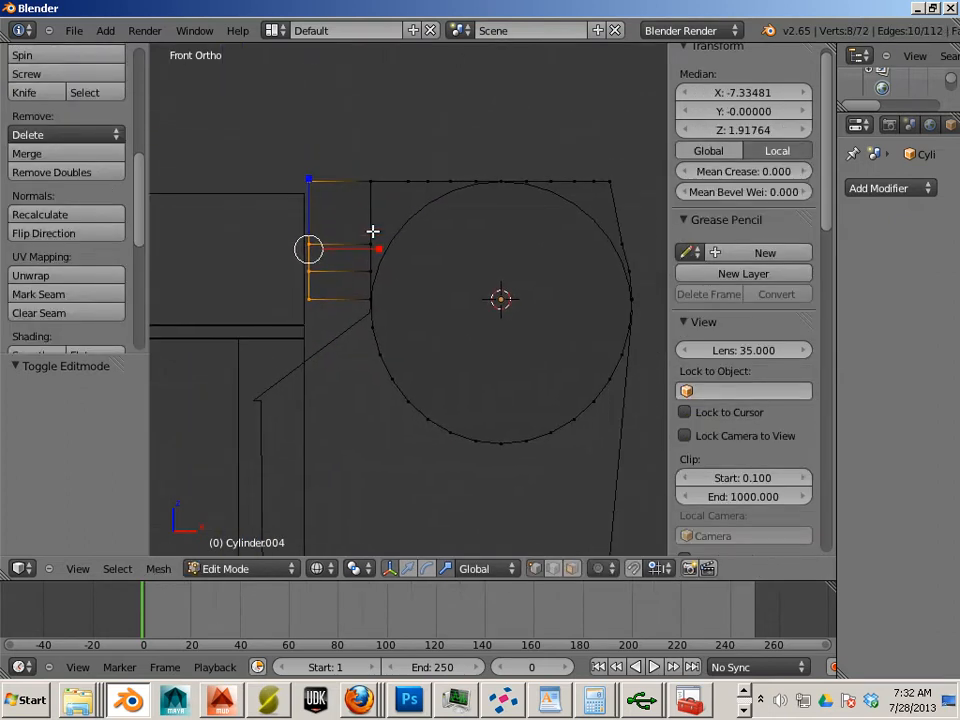
Step: Lower the knuckle's top edge about 0.5 units, level with the lid surface
key("Tab")
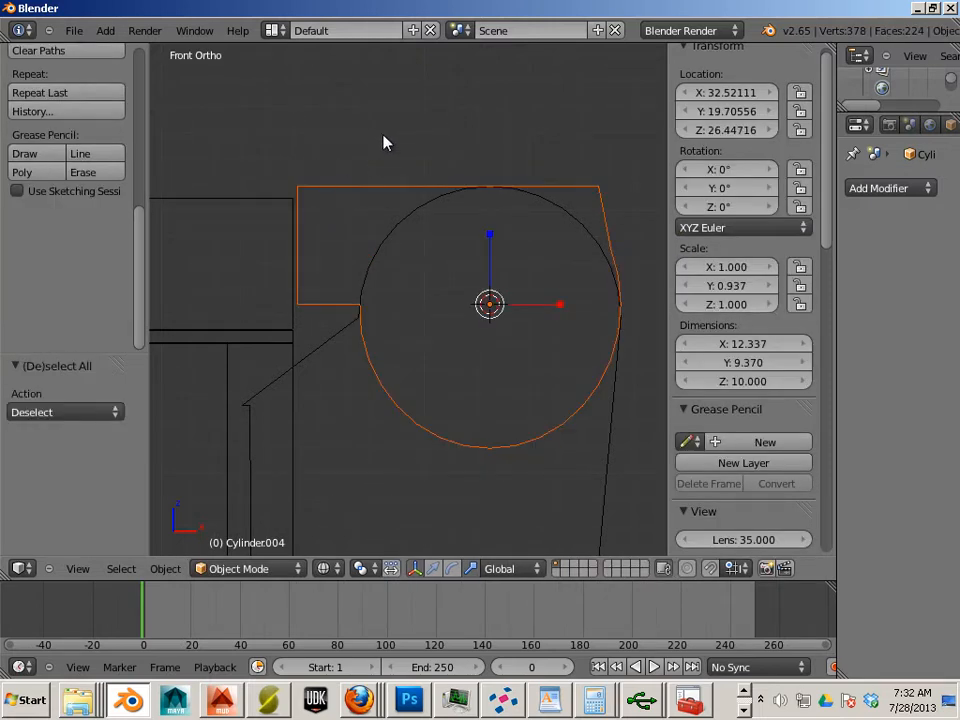
mouse_move(213, 503)
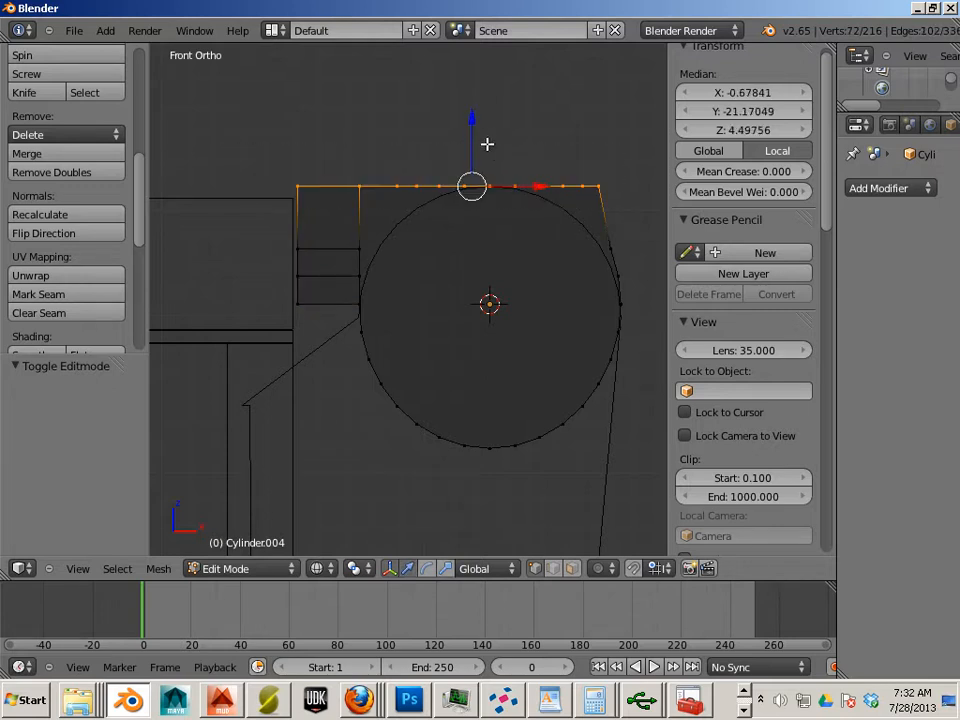
left_click_drag(472, 185, 472, 198)
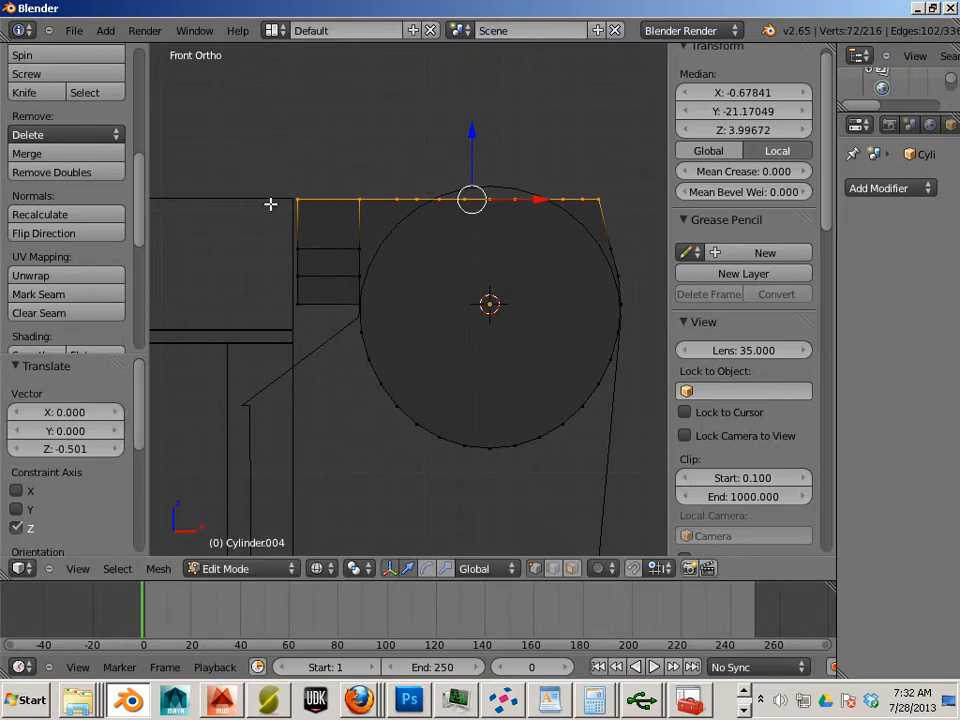
left_click_drag(470, 199, 320, 260)
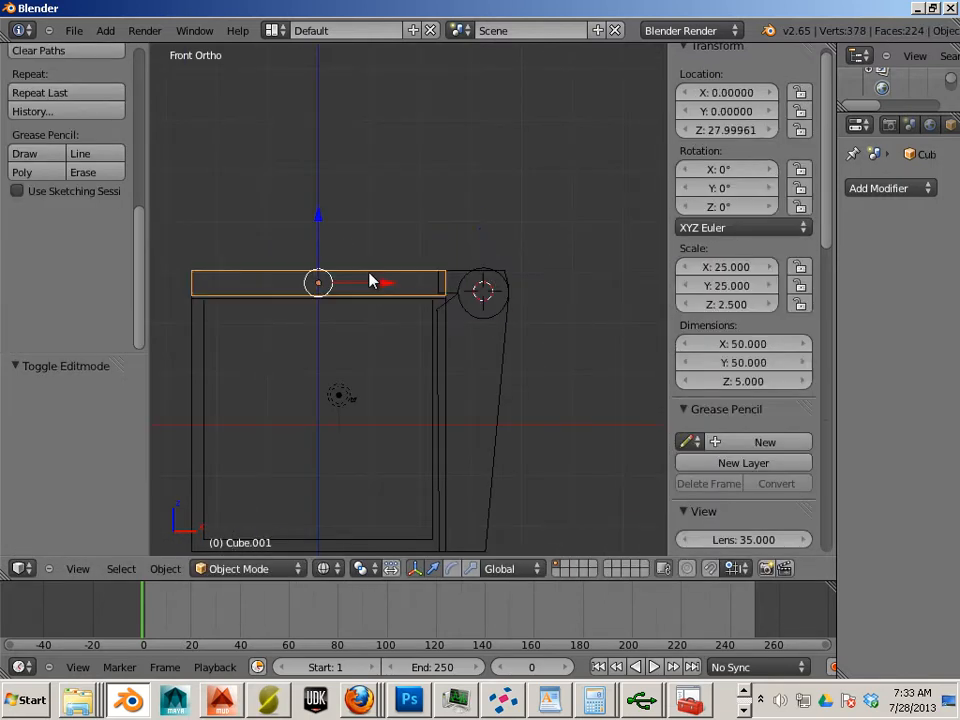
Step: Select the lid with its hinge knuckle and join them into one 62.5 × 50 object
left_click(483, 292)
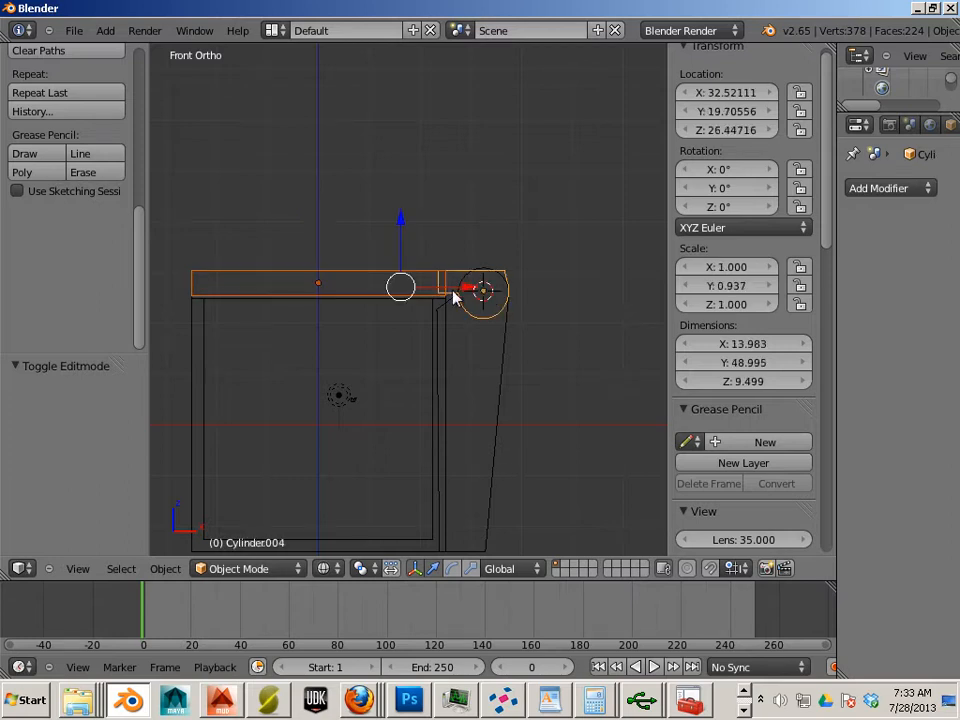
left_click(164, 568)
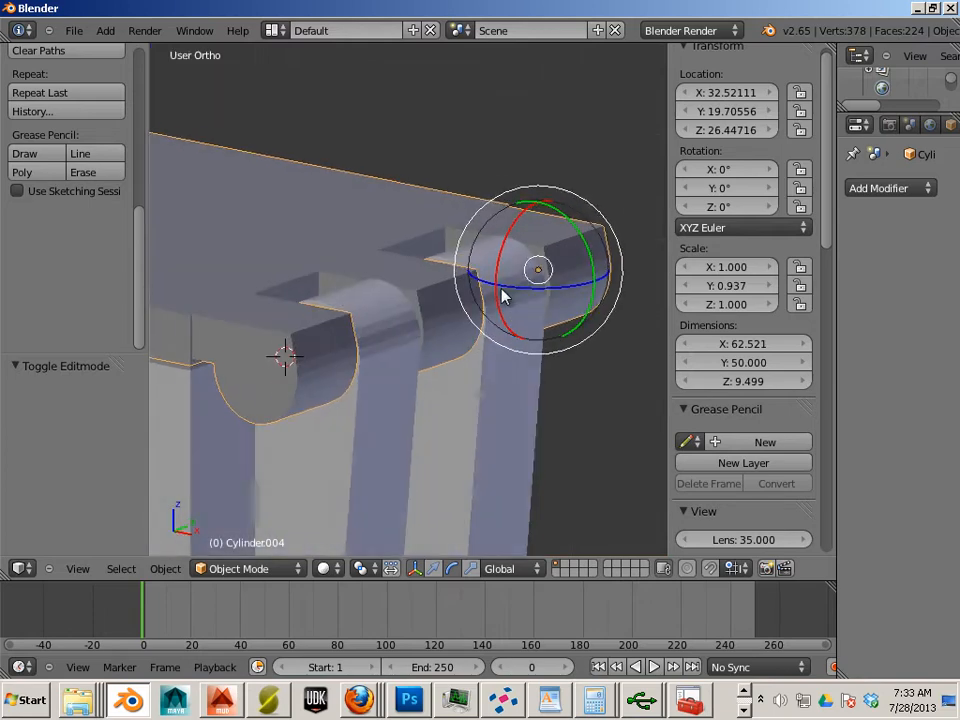
left_click_drag(503, 296, 583, 308)
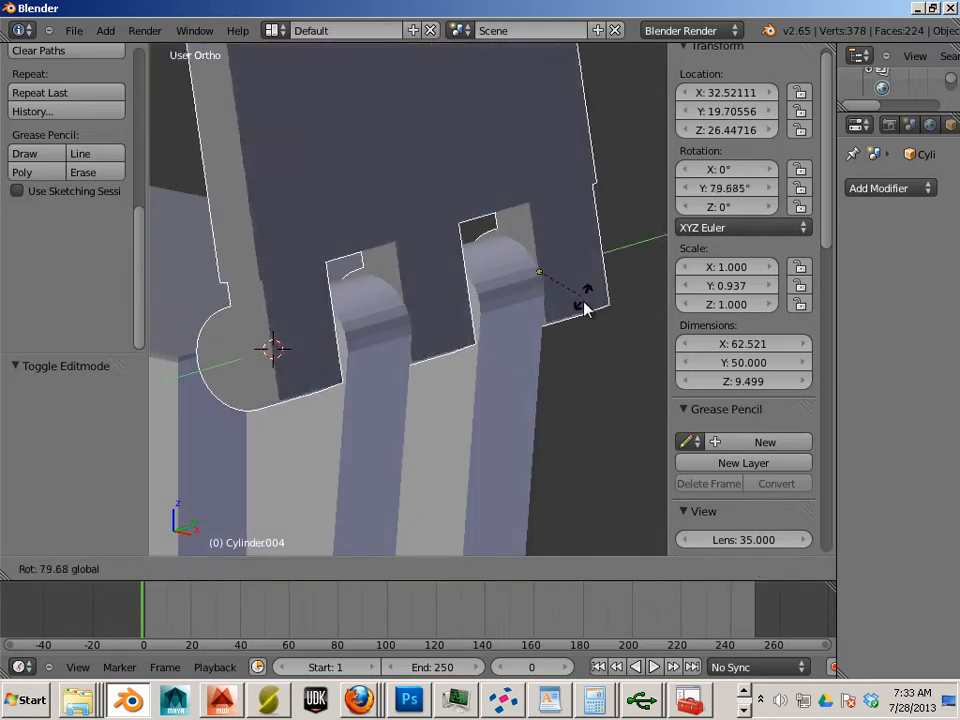
left_click_drag(585, 305, 480, 355)
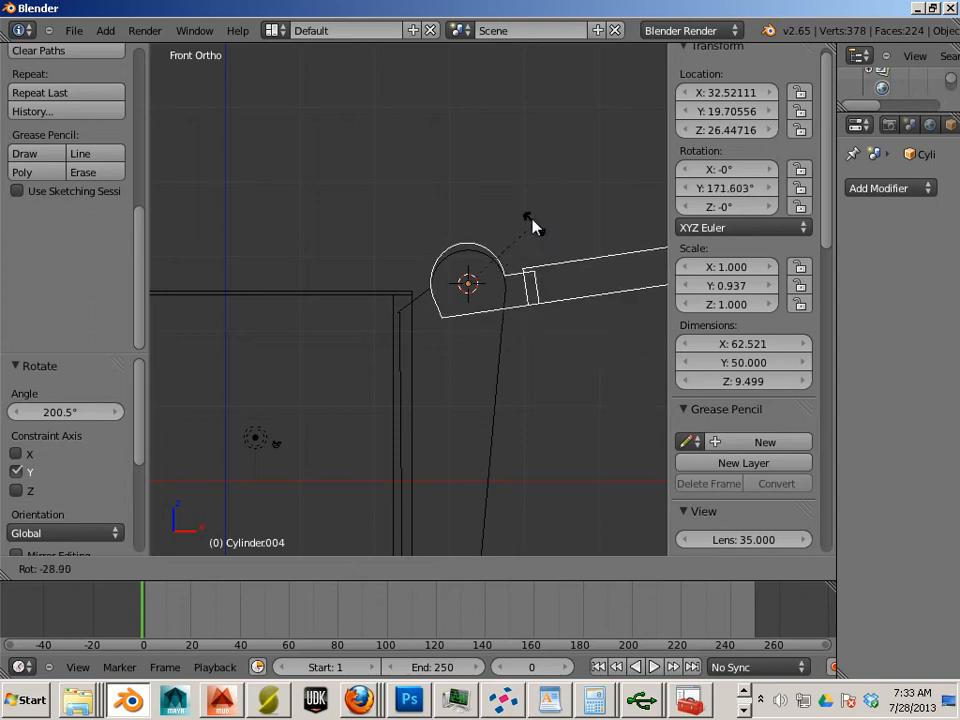
left_click_drag(530, 225, 550, 340)
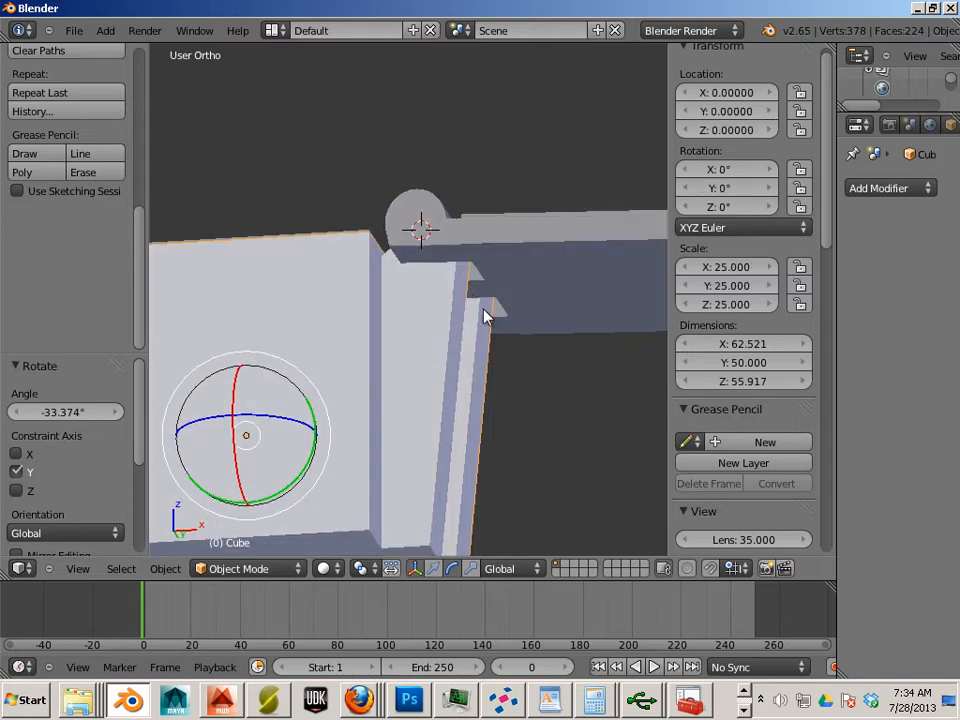
left_click(485, 300)
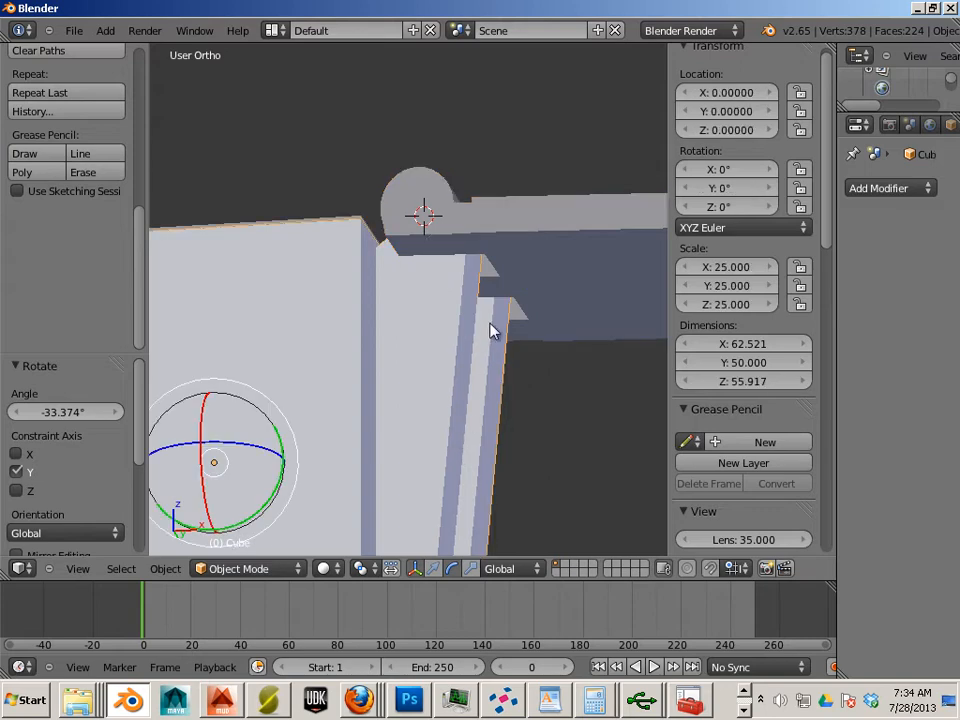
left_click(460, 300)
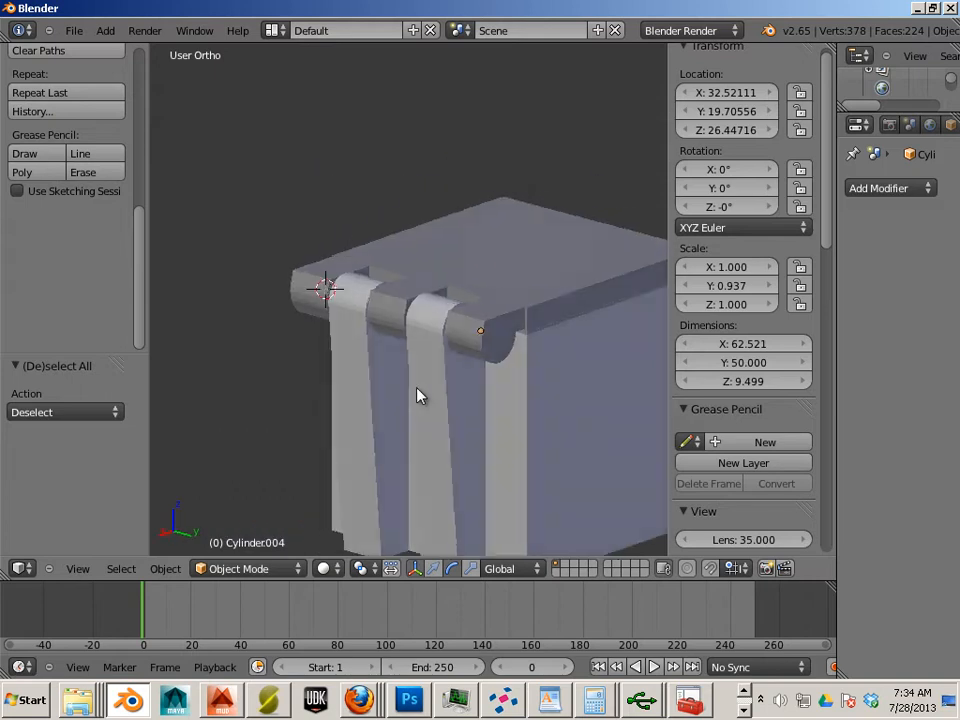
left_click_drag(418, 395, 530, 417)
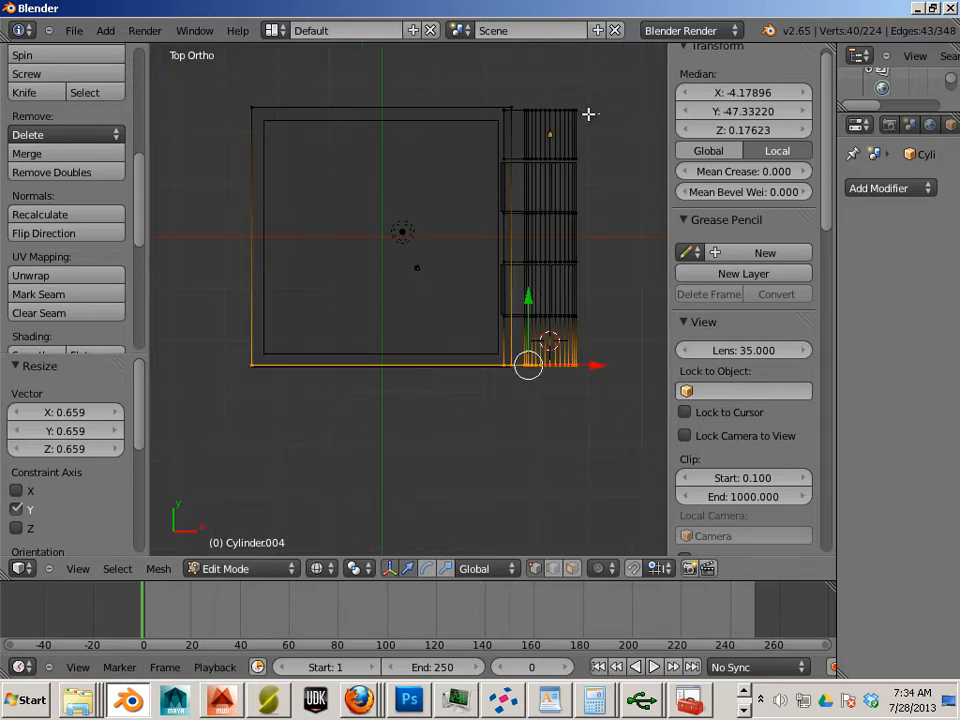
Step: Scale the knuckles along Y and shift the box knuckles about 0.18 units along Y
left_click_drag(530, 365, 530, 110)
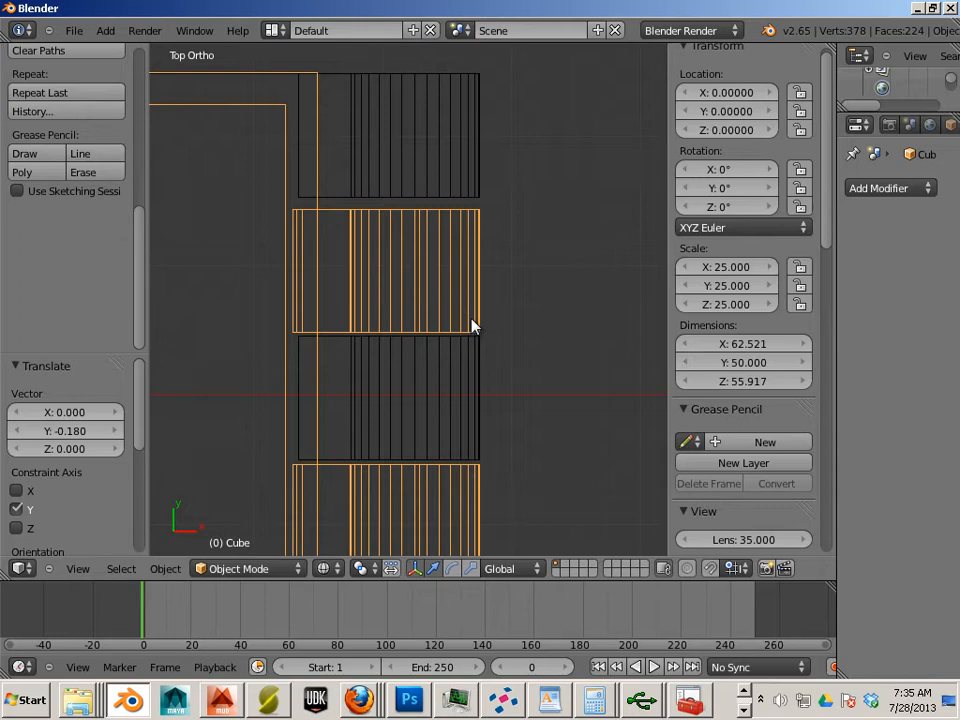
key("Tab")
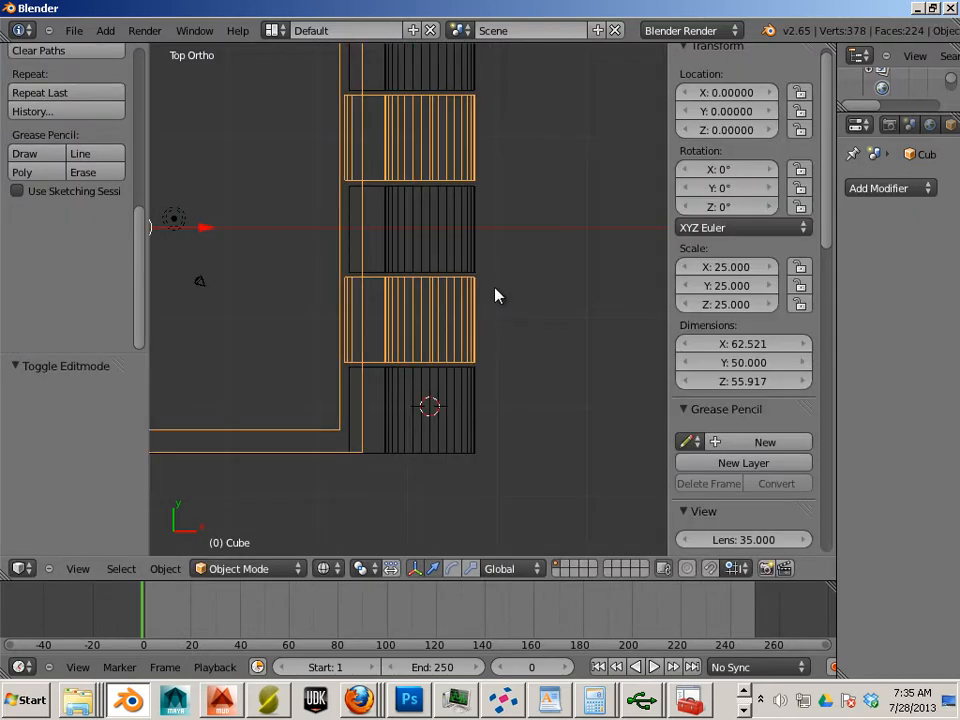
mouse_move(471, 196)
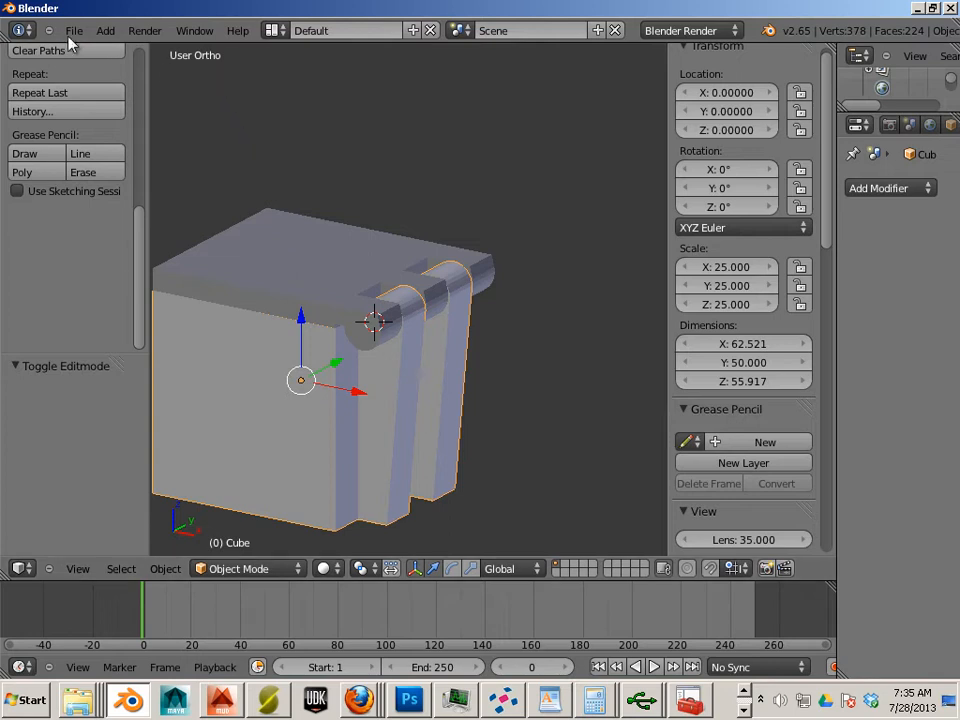
Step: Add a thin sideways cylinder pin on the hinge axis and a larger 9.9-wide copy
left_click(105, 30)
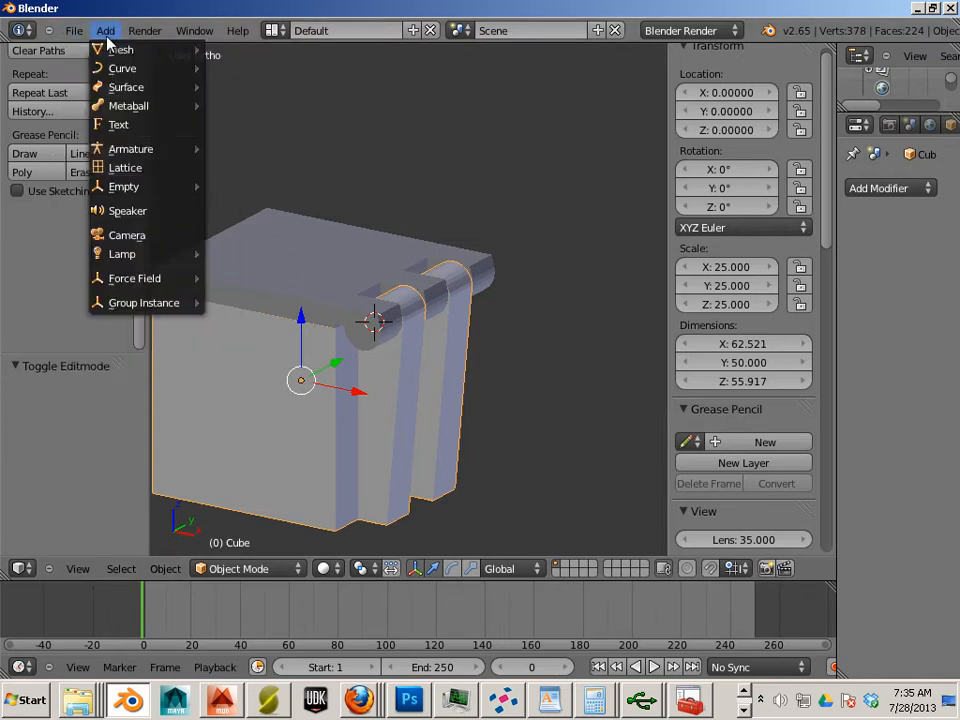
mouse_move(120, 49)
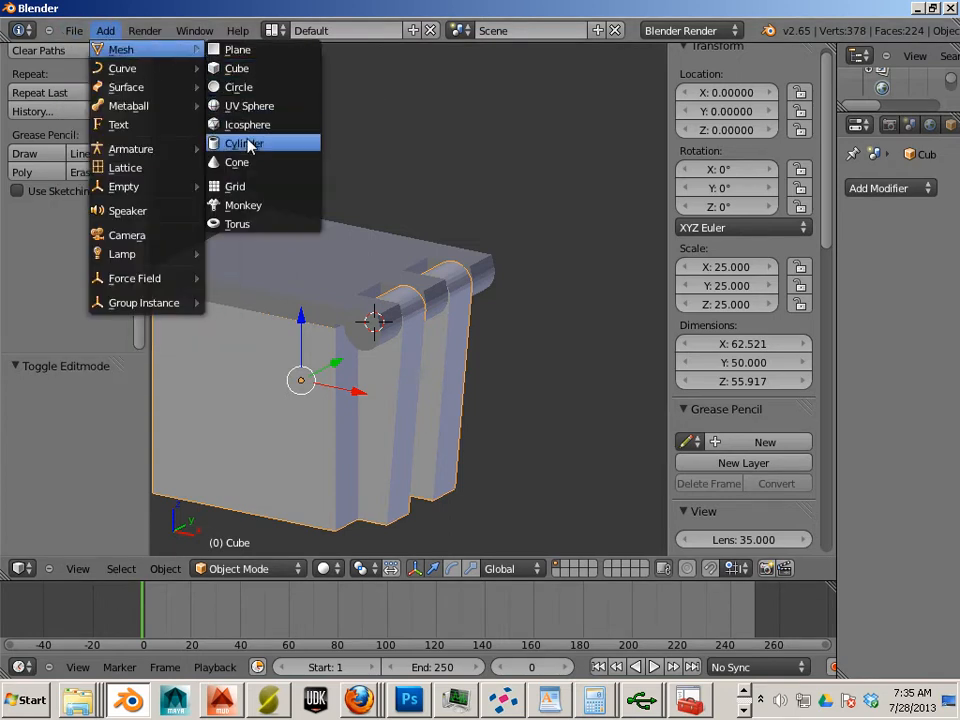
mouse_move(245, 143)
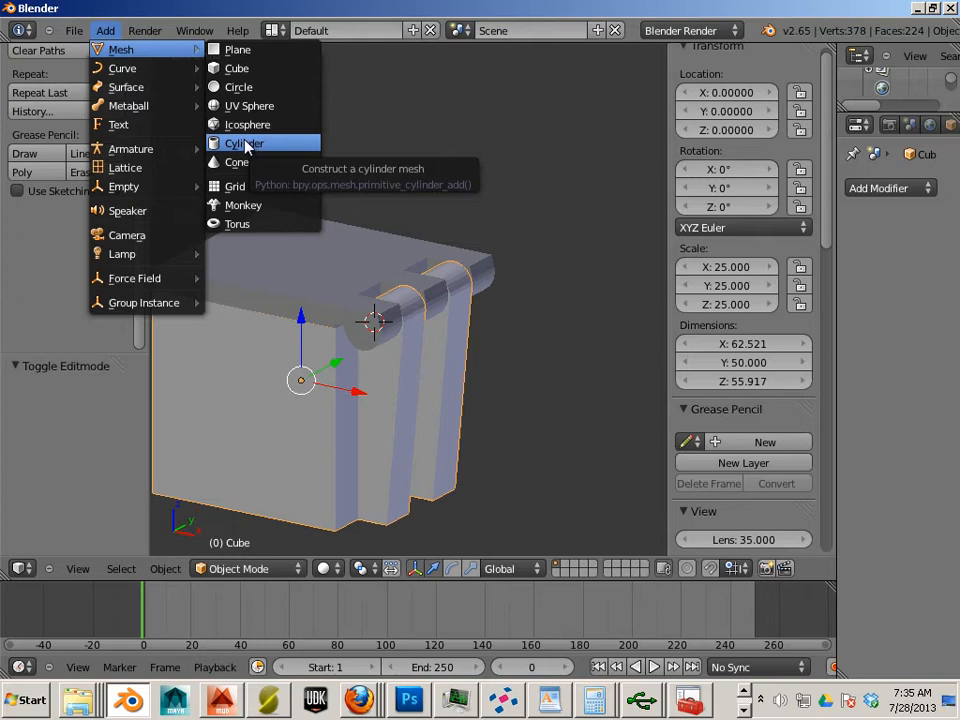
left_click(240, 143)
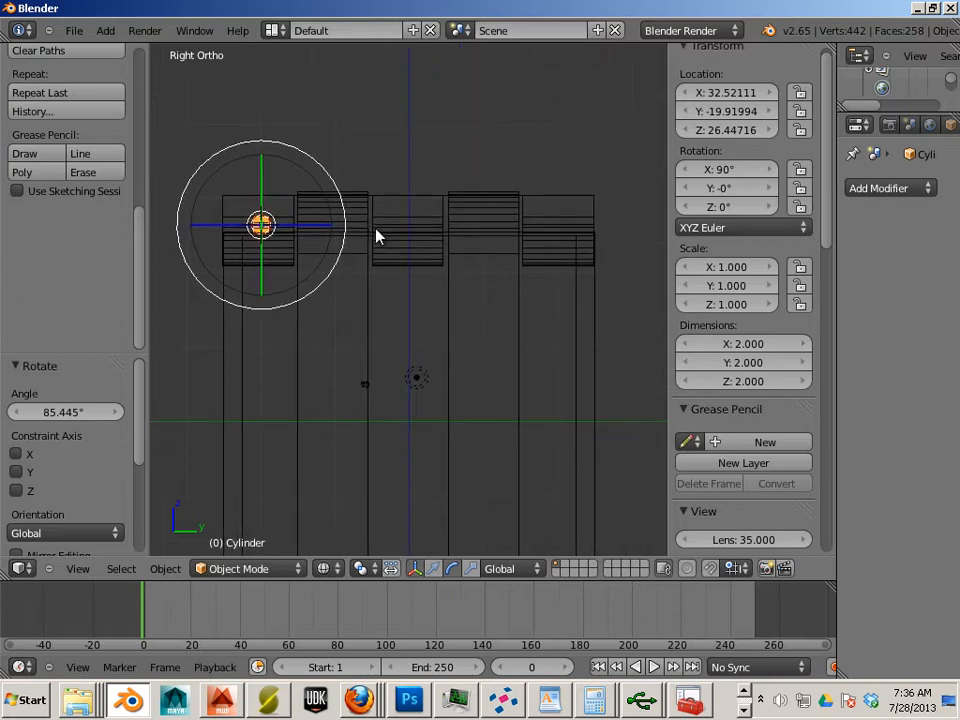
mouse_move(382, 205)
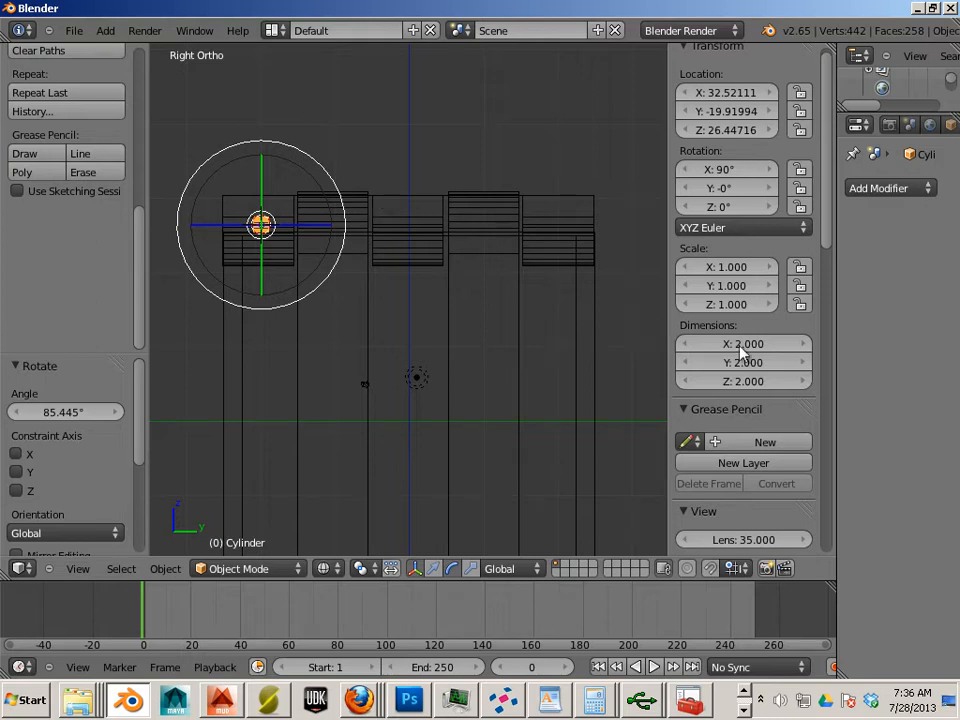
left_click(743, 343)
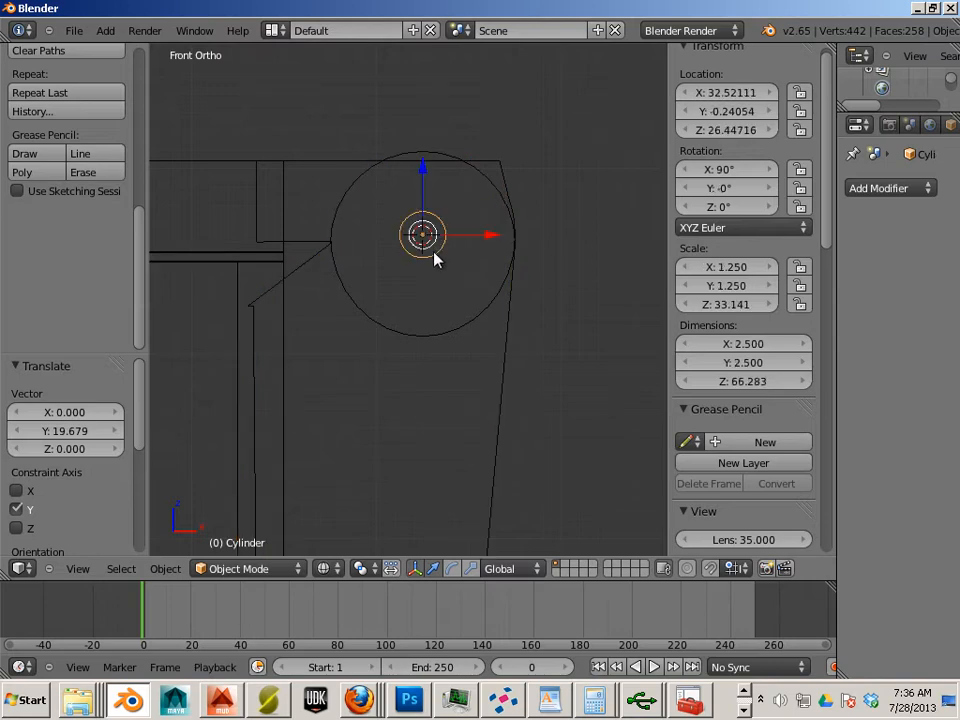
key("shift+d")
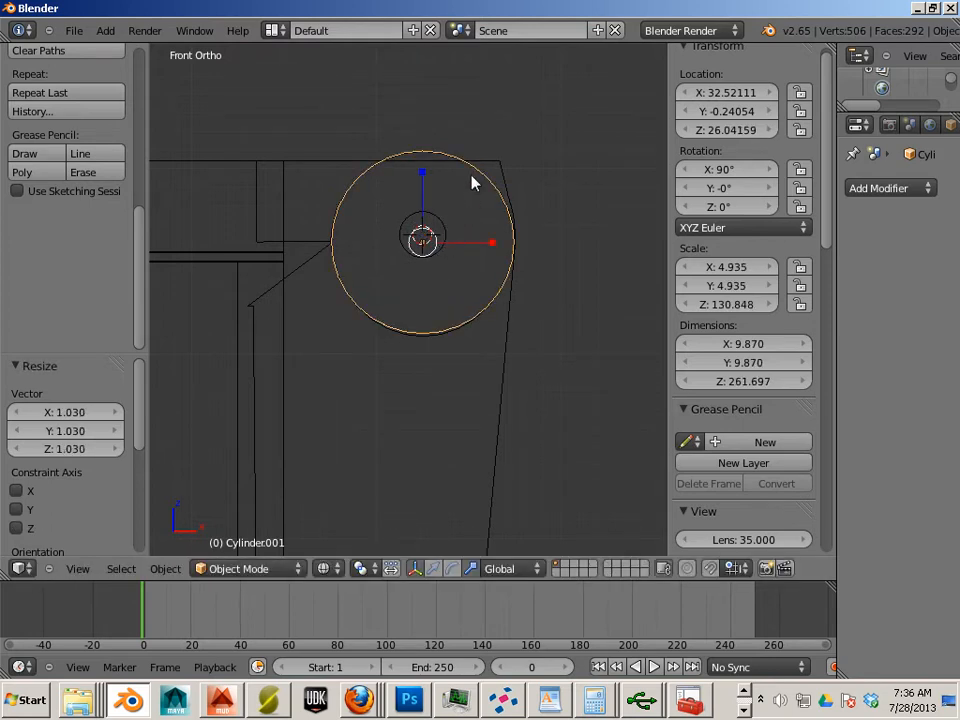
mouse_move(418, 251)
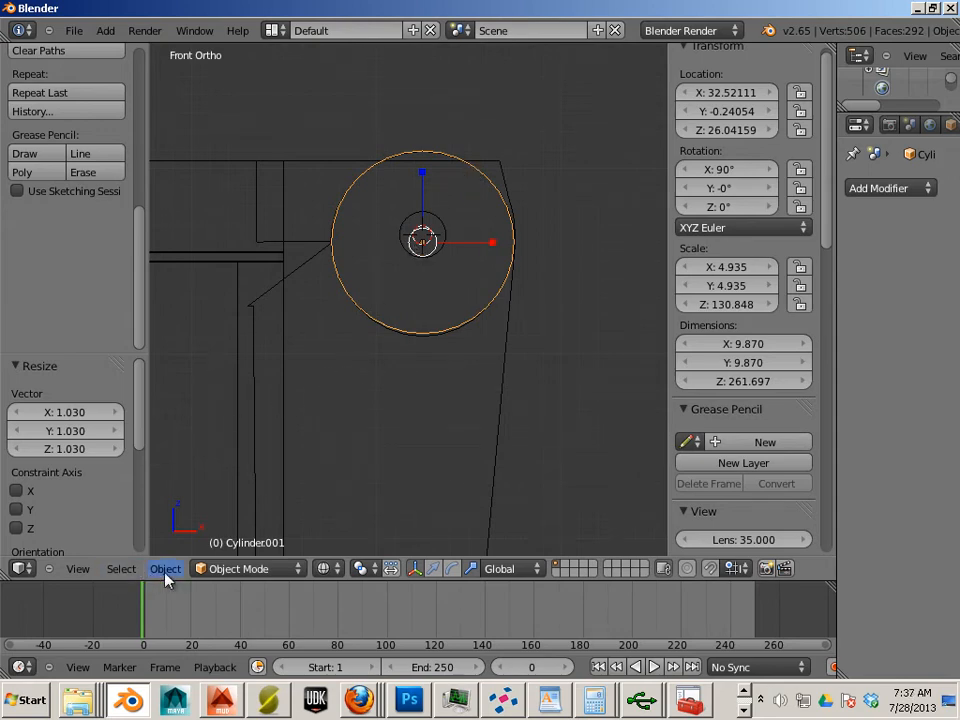
Step: Snap the 3D cursor to the helper cylinder's centre and move the pin onto it
left_click(165, 568)
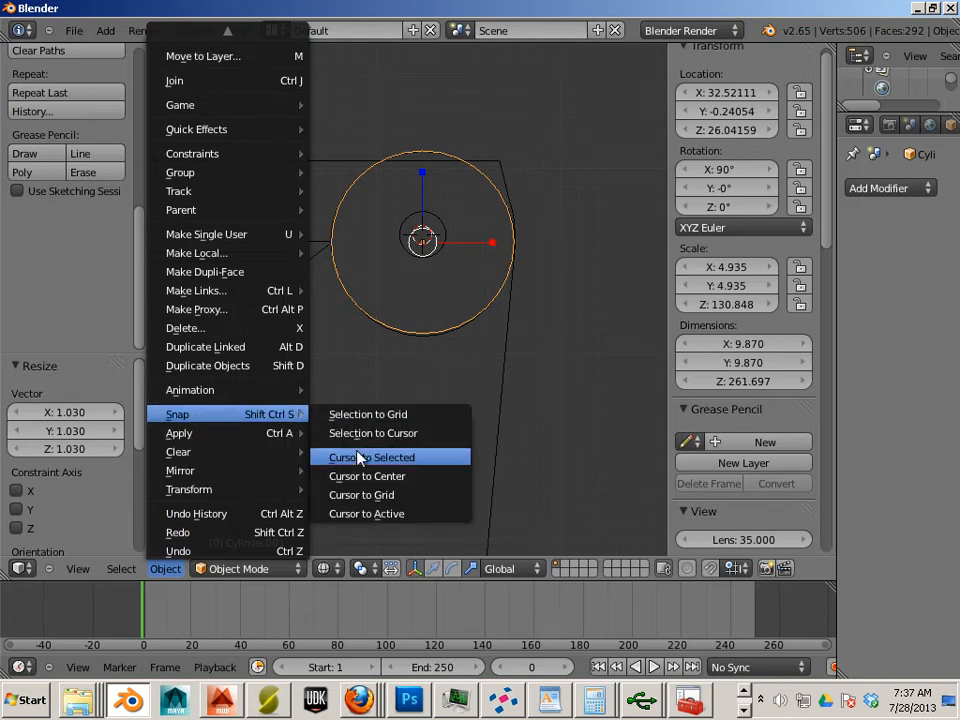
left_click(372, 457)
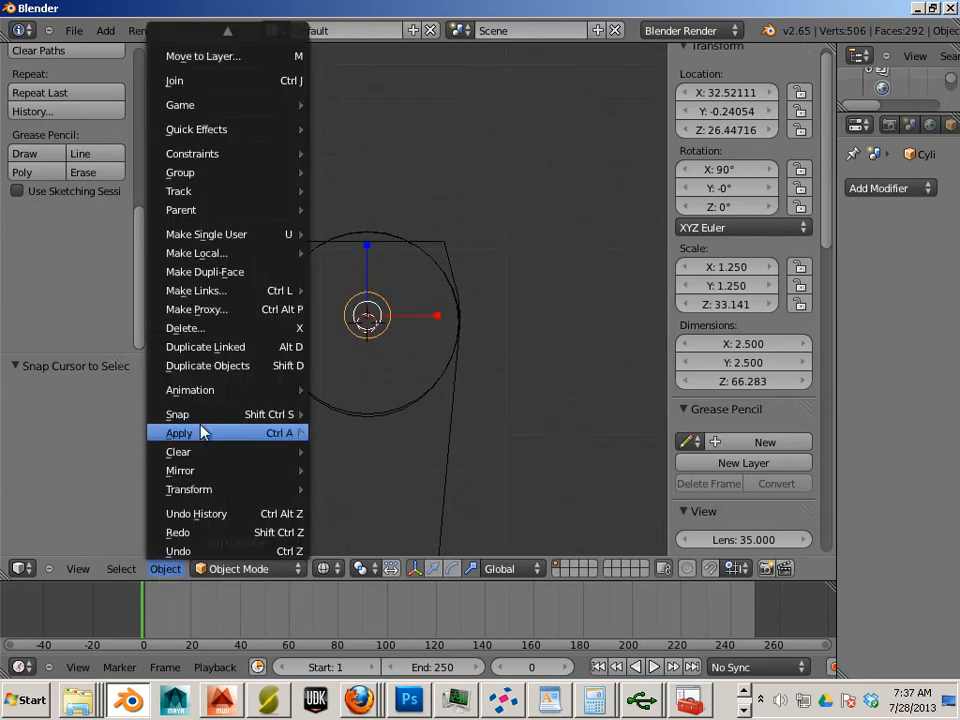
mouse_move(177, 414)
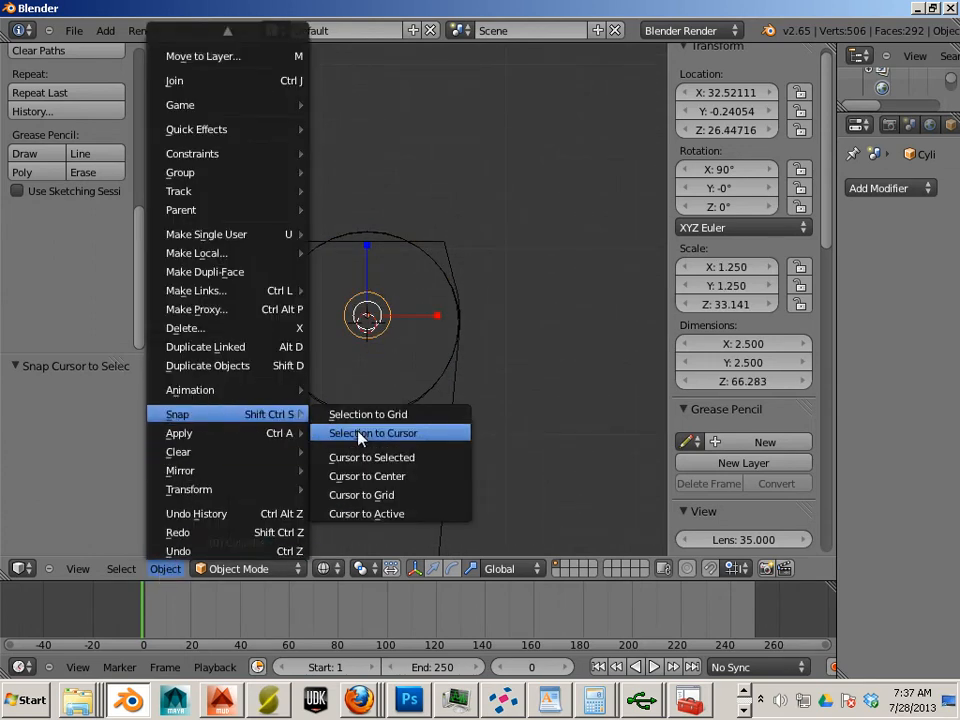
left_click(372, 432)
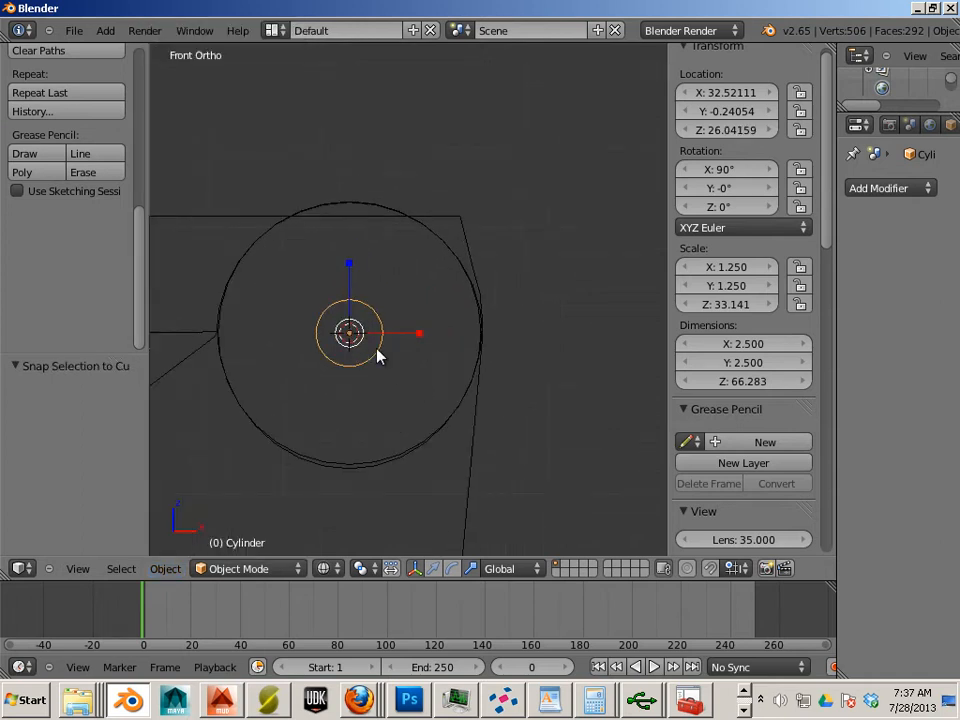
mouse_move(392, 211)
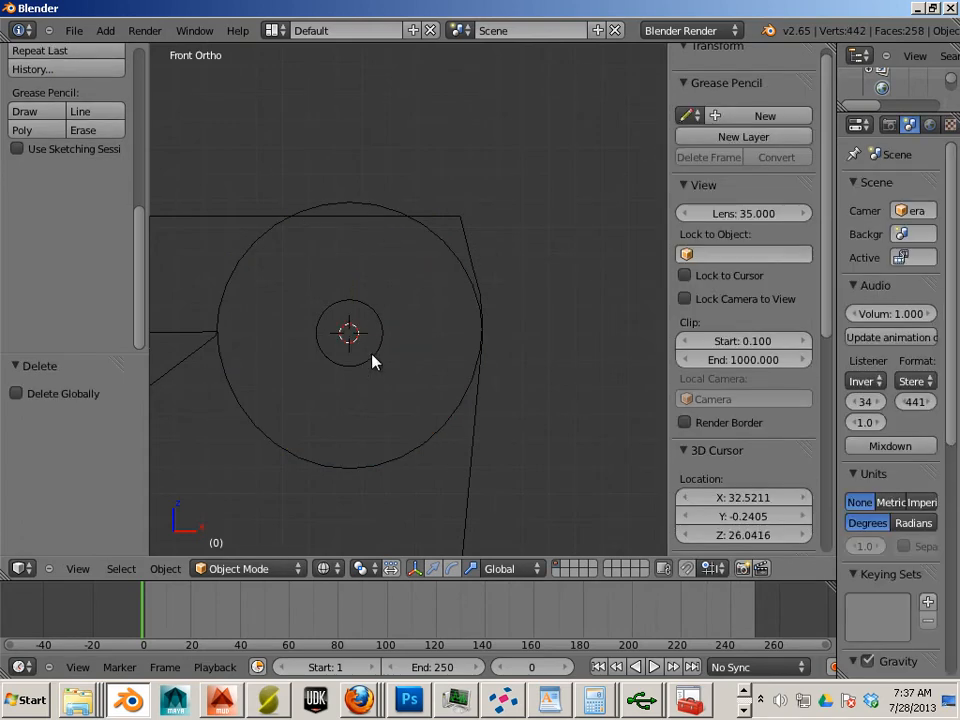
Step: Reselect the hinge pin and view it along the hinge axis
left_click(350, 333)
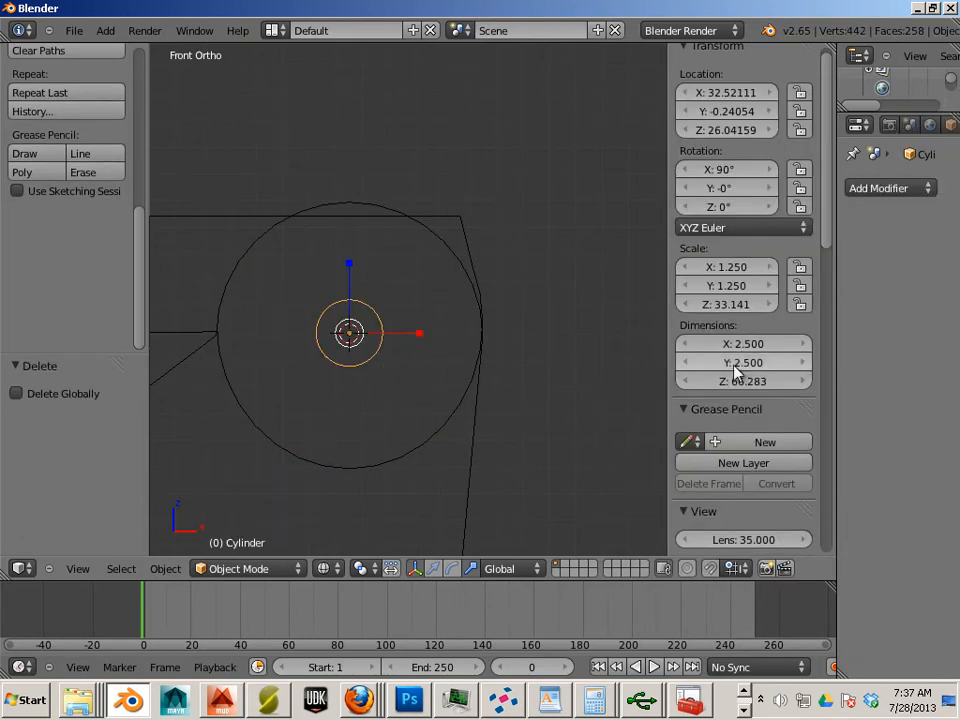
left_click_drag(400, 350, 400, 420)
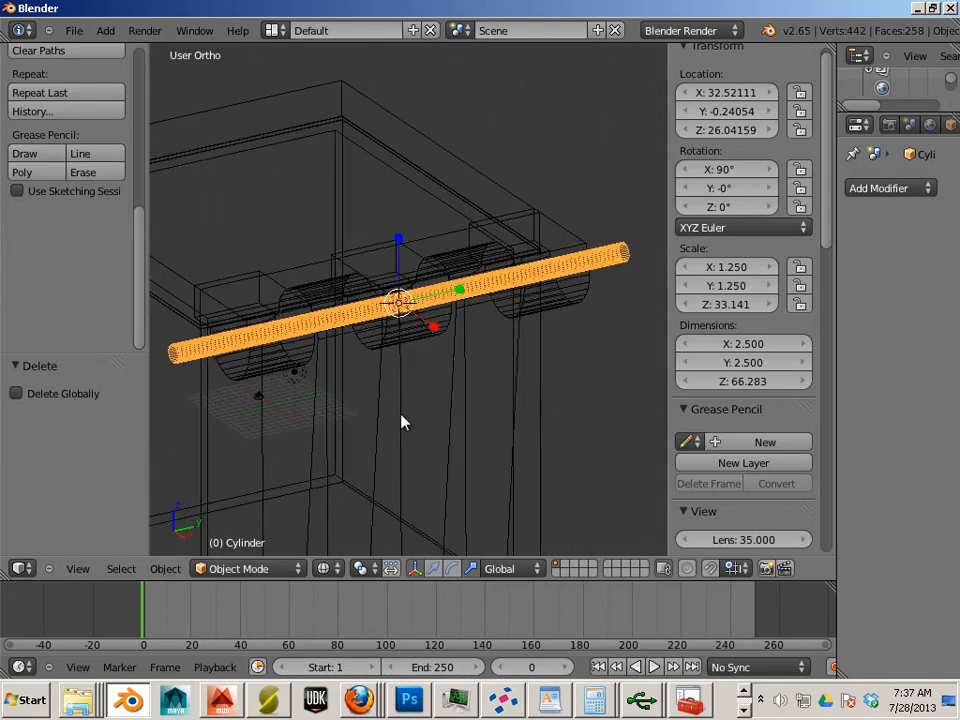
left_click(74, 30)
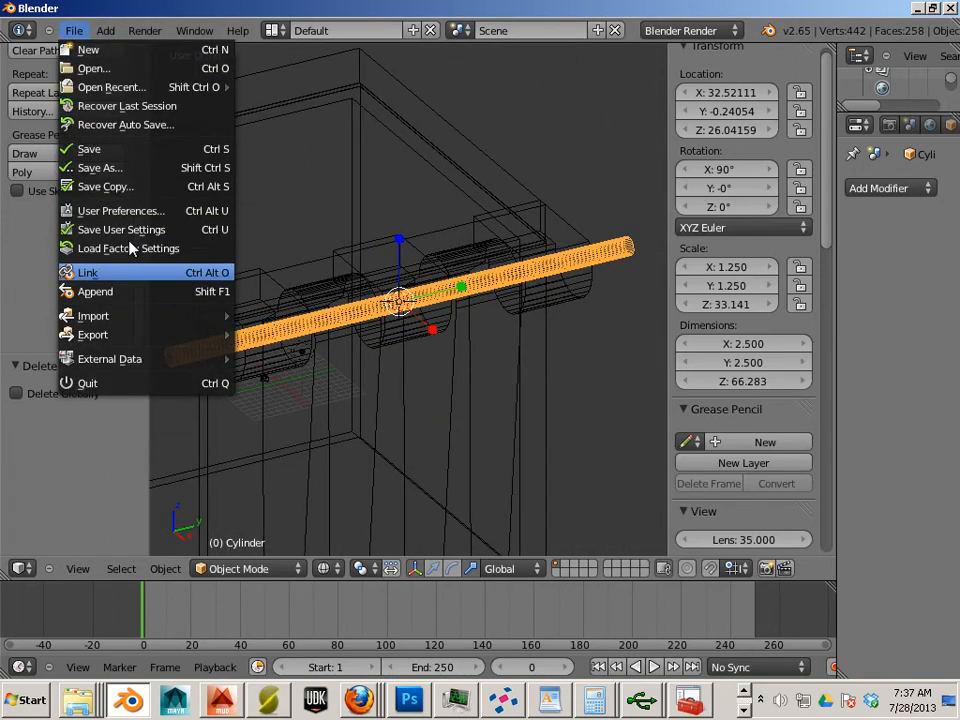
Step: Save the scene as box.blend, rename the pin 01_hi, and select the lid
left_click(99, 167)
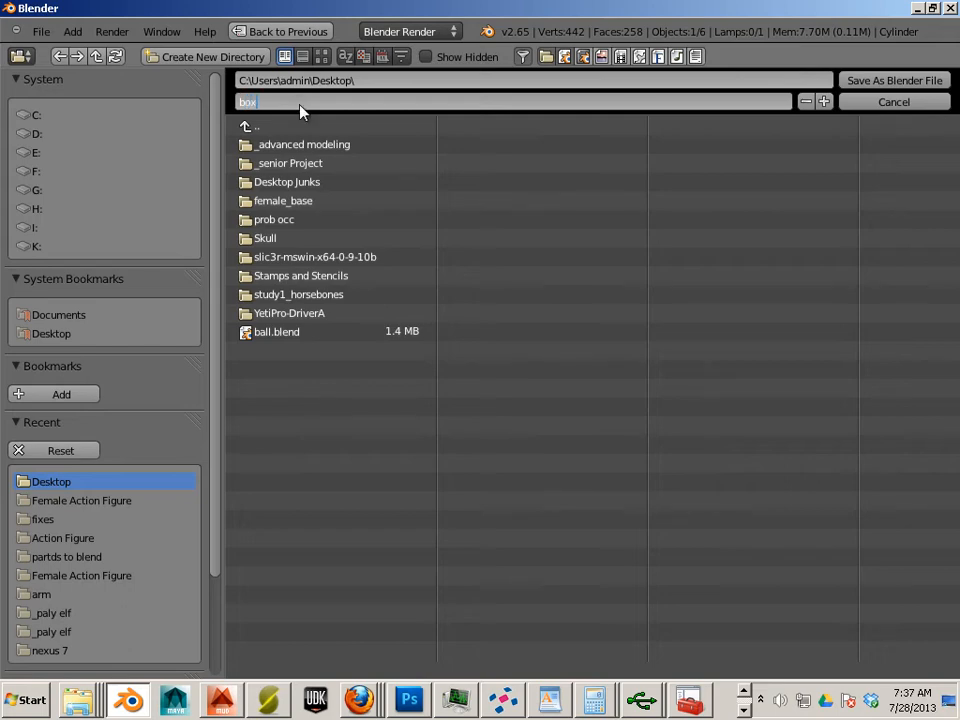
left_click(893, 80)
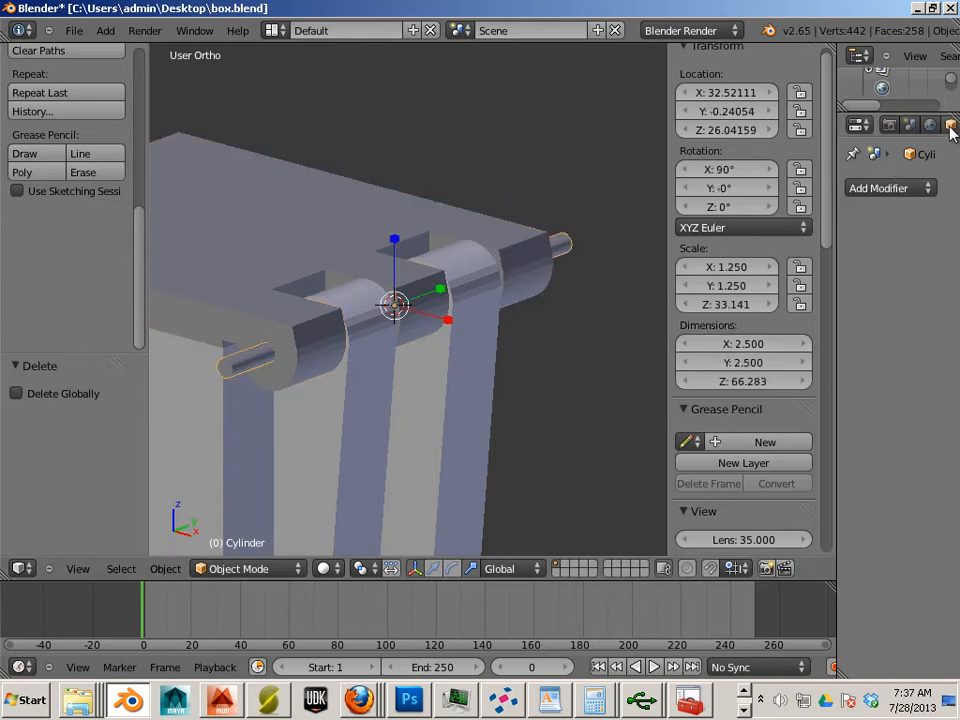
left_click(947, 124)
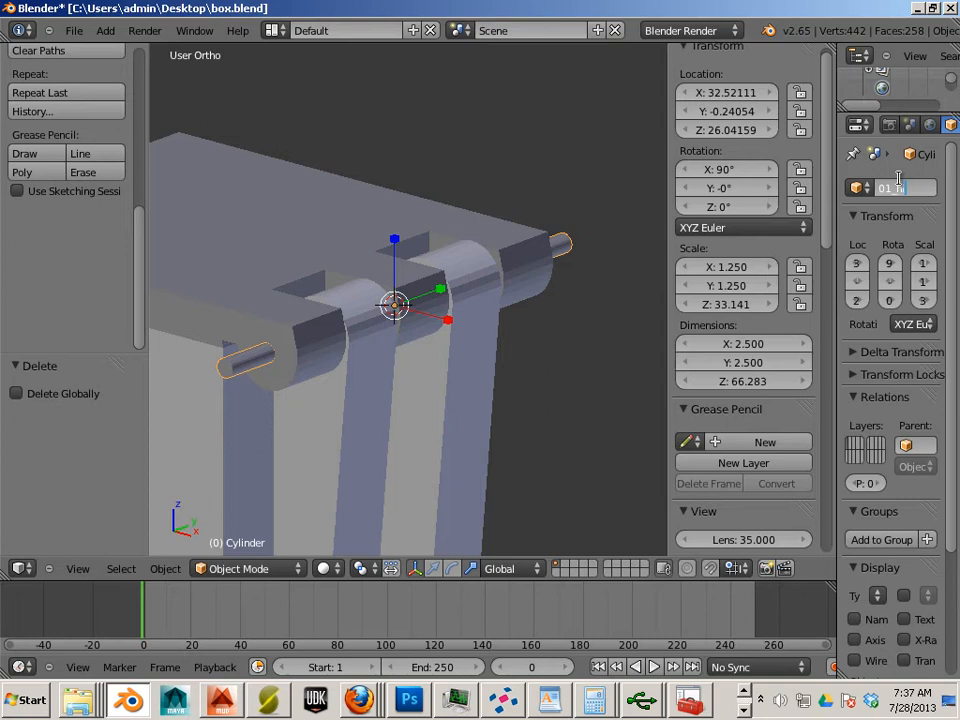
type("01_hi")
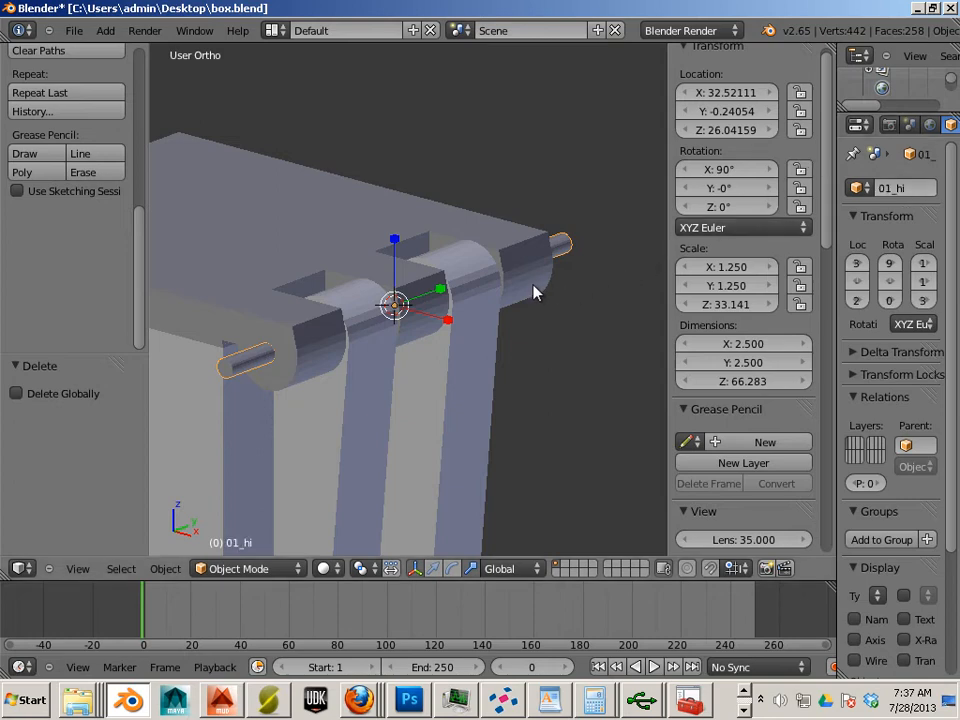
left_click(498, 263)
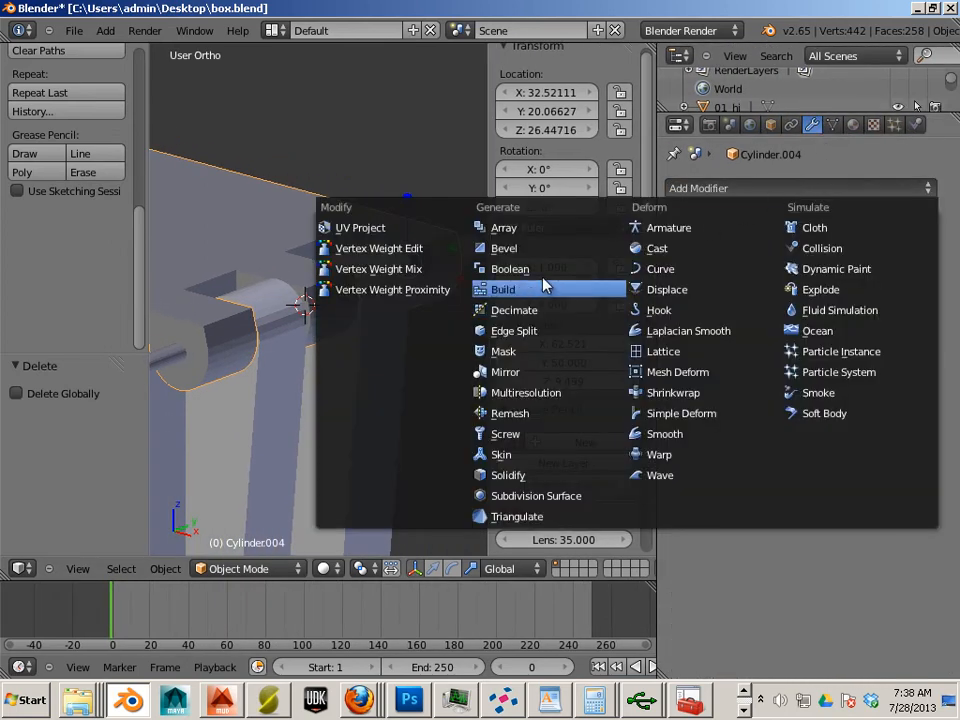
Step: Apply a Boolean Difference with 01_hi to Cube, then select the lid Cylinder.004
left_click(510, 268)
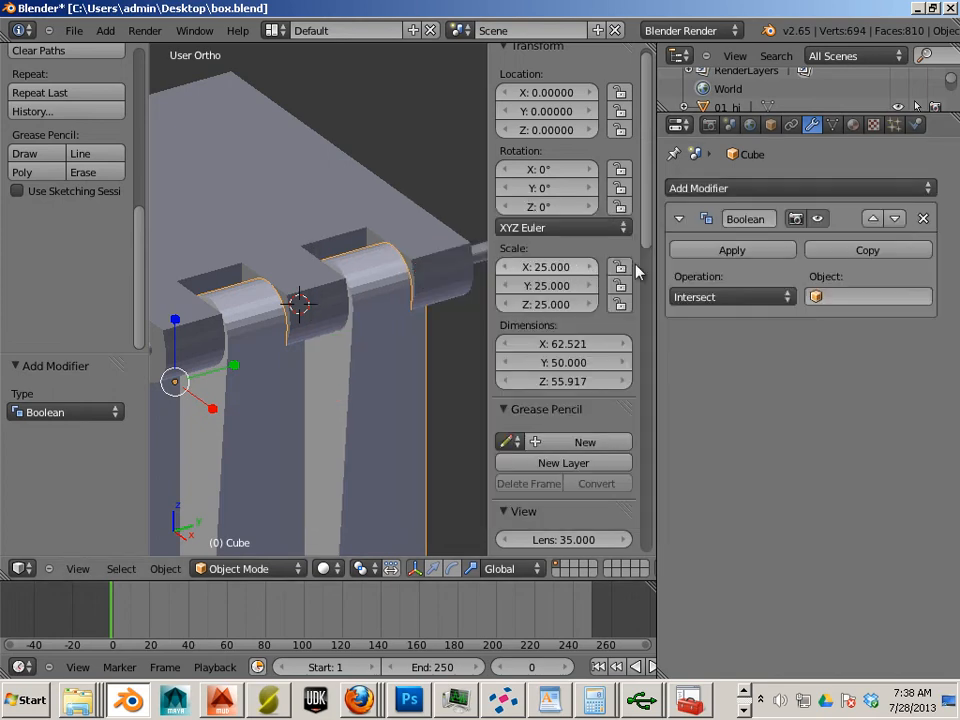
left_click(731, 296)
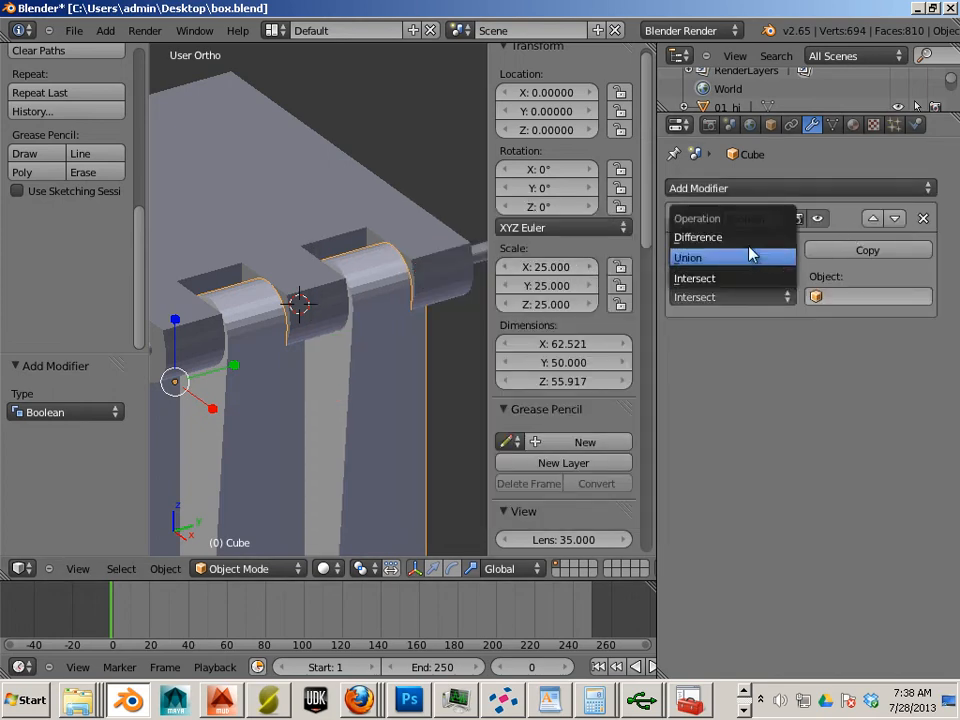
left_click(697, 237)
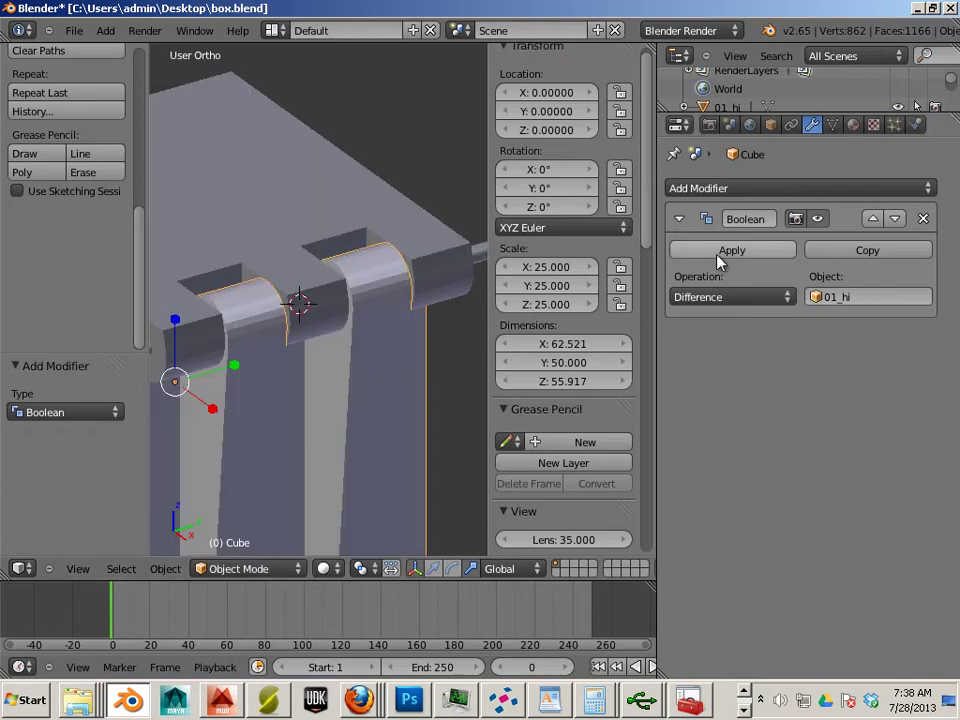
left_click(731, 250)
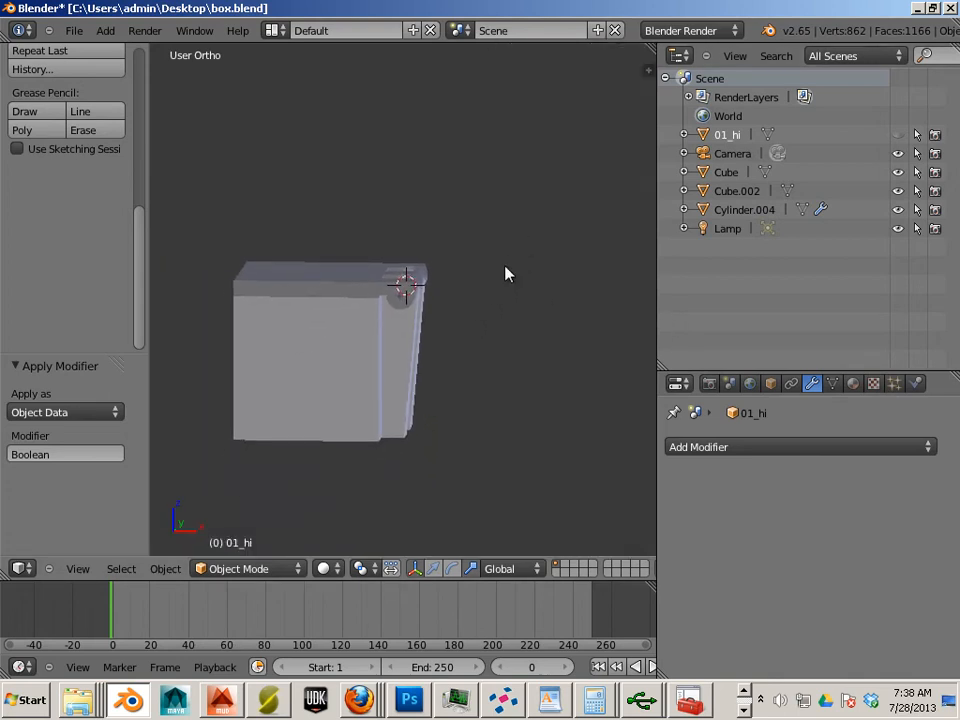
left_click(744, 209)
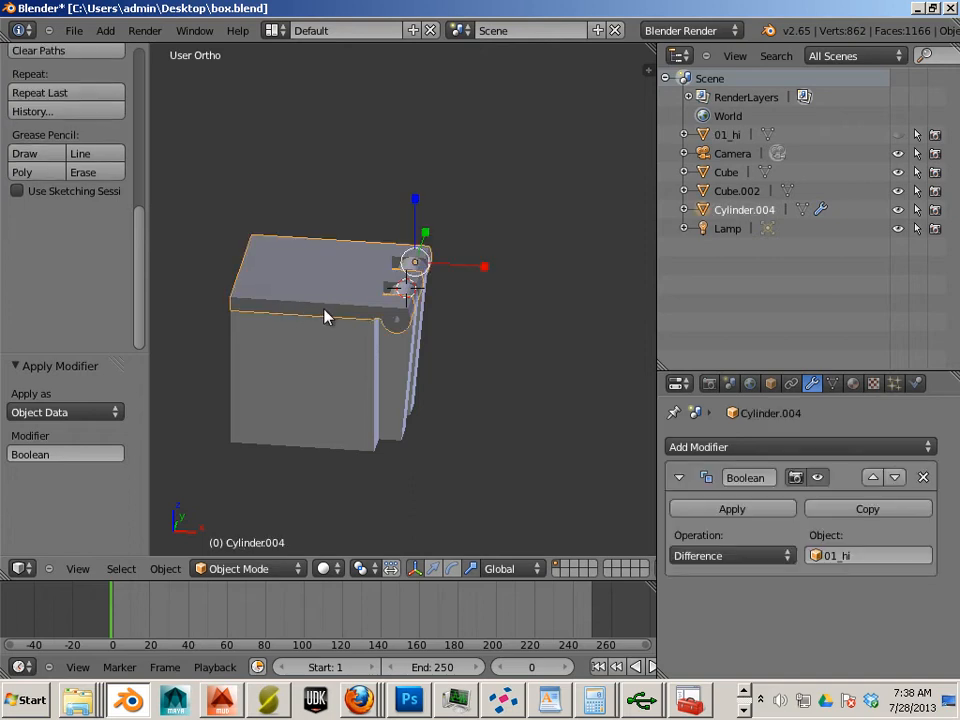
mouse_move(316, 280)
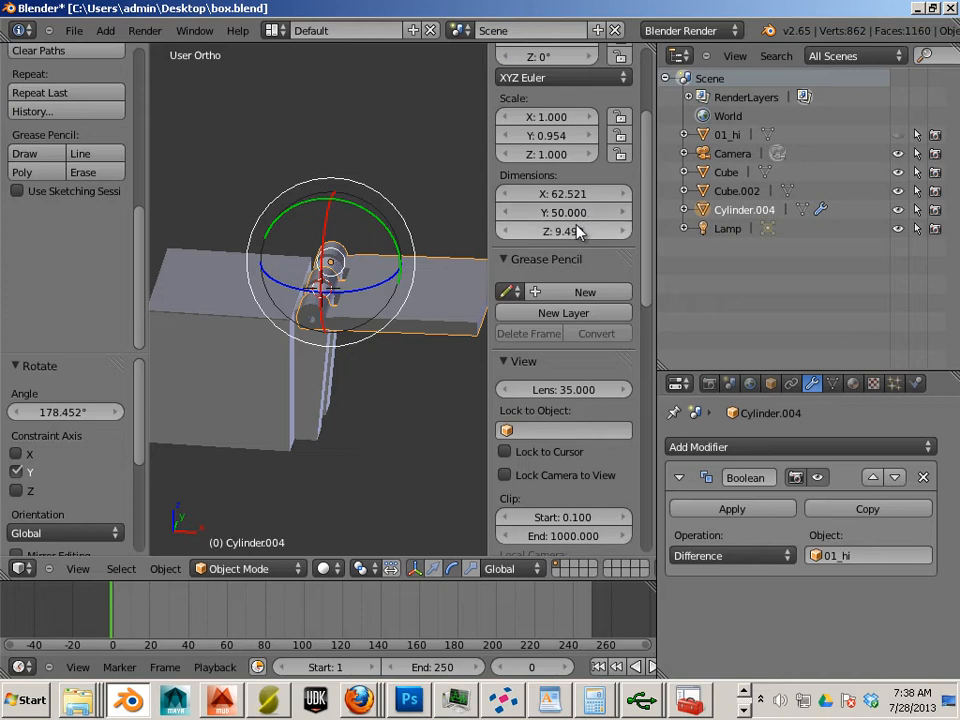
Step: Flip Cylinder.004 180° about Y and slide it about 17 units along X
left_click(565, 212)
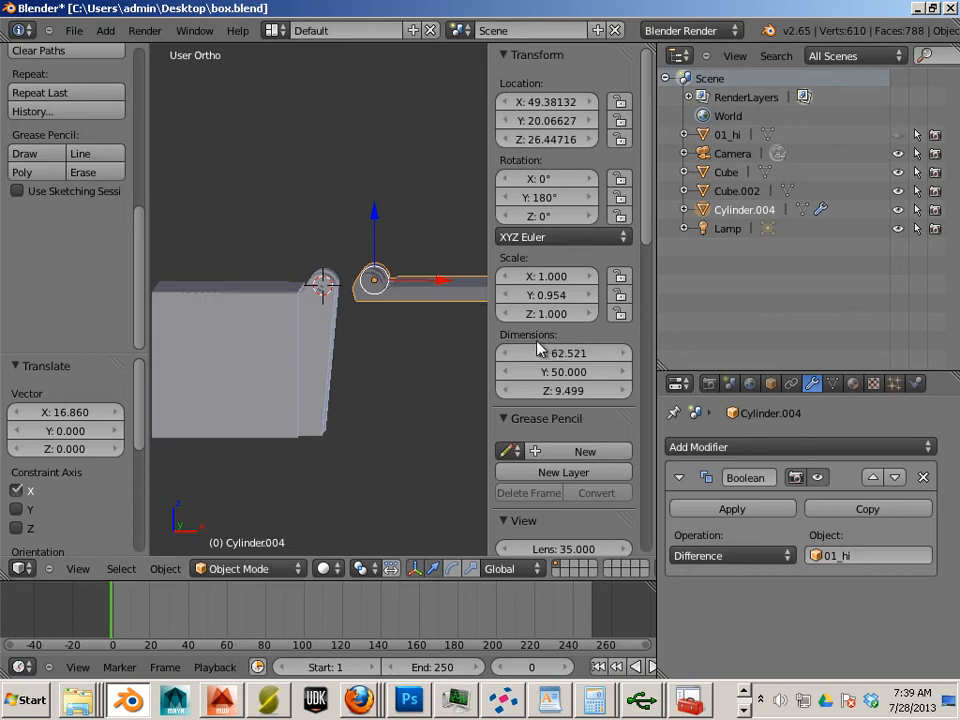
mouse_move(463, 353)
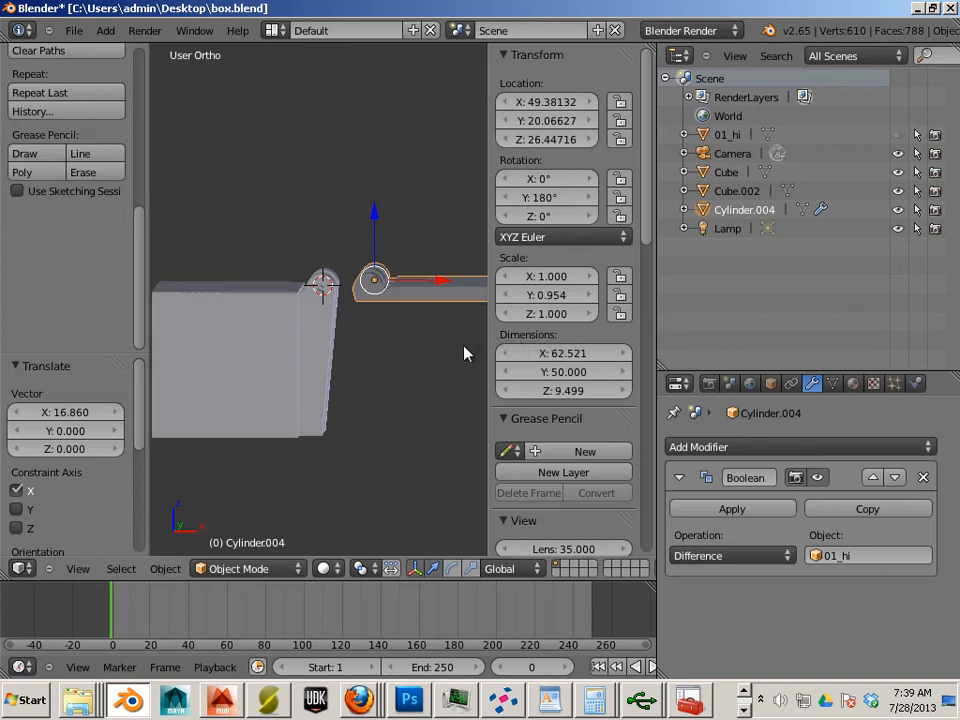
mouse_move(353, 441)
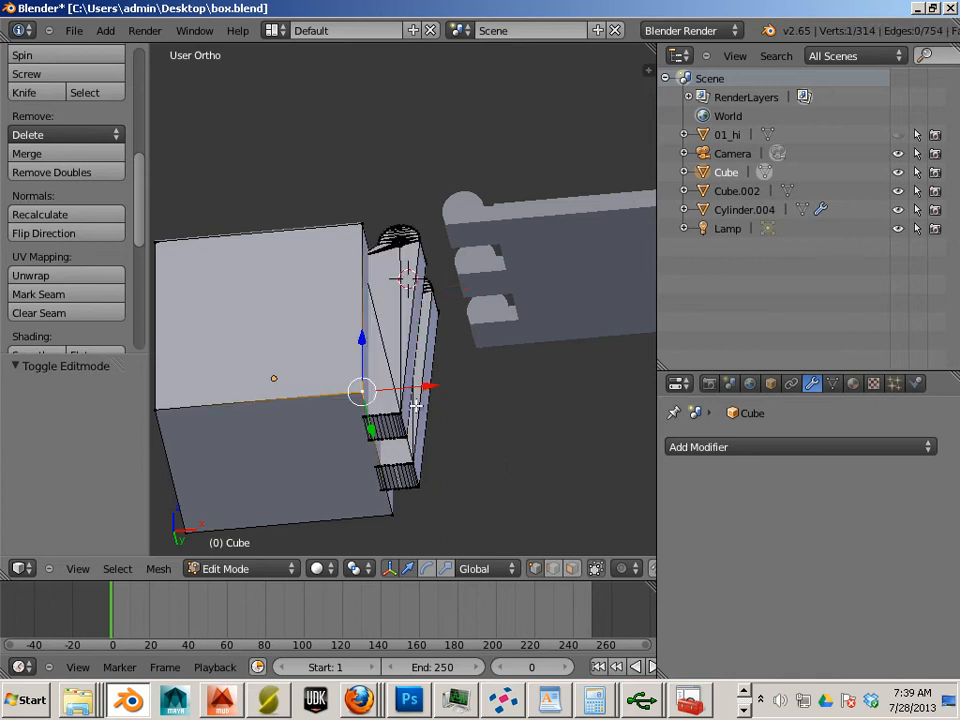
Step: Snap the 3D cursor to the box's hinge vertex and set Cube's origin there
left_click(158, 568)
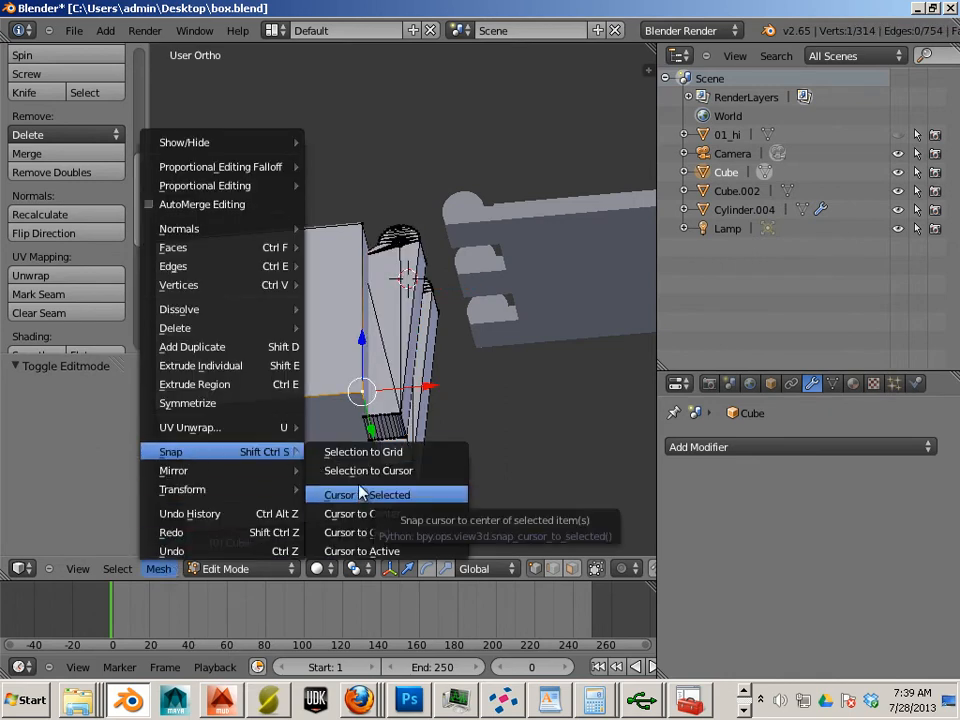
left_click(368, 494)
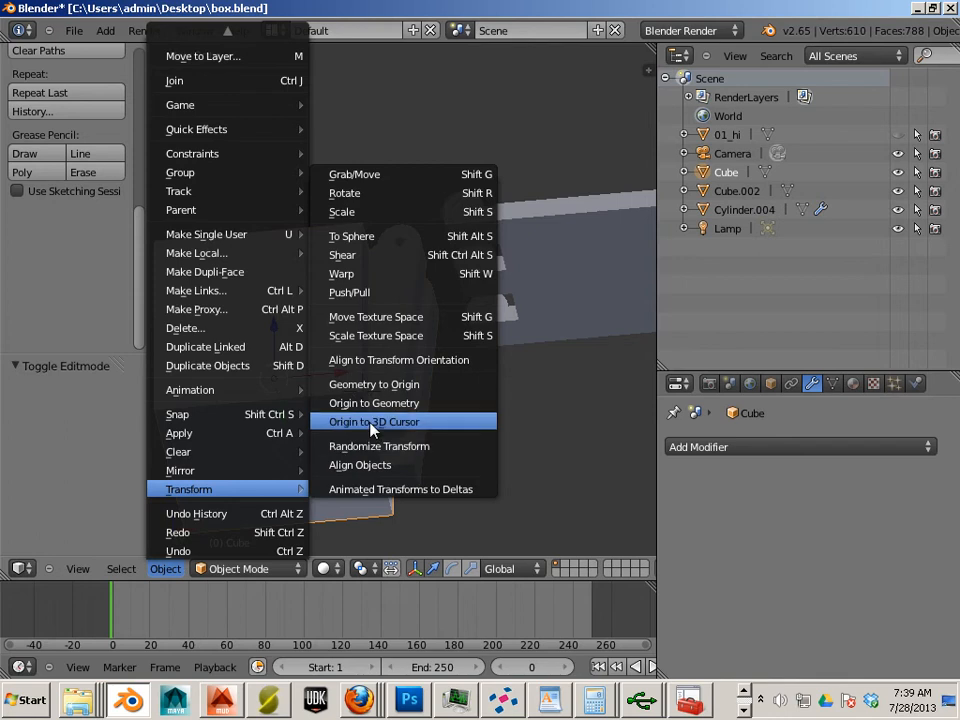
left_click(374, 421)
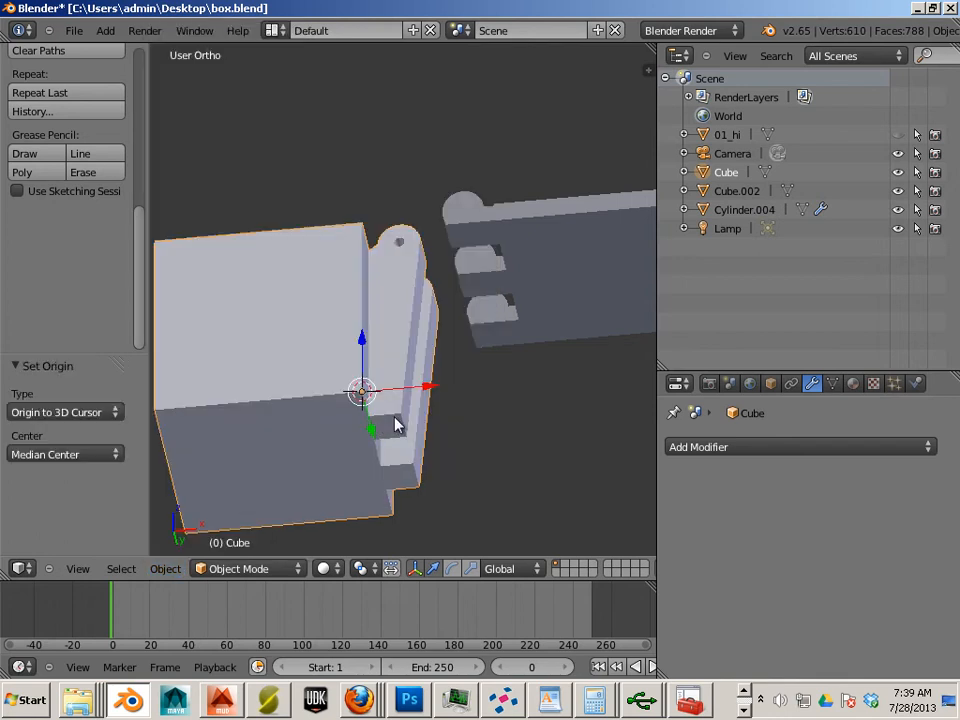
Step: Set the lid's origin to the 3D cursor at a hinge-end vertex
key("n")
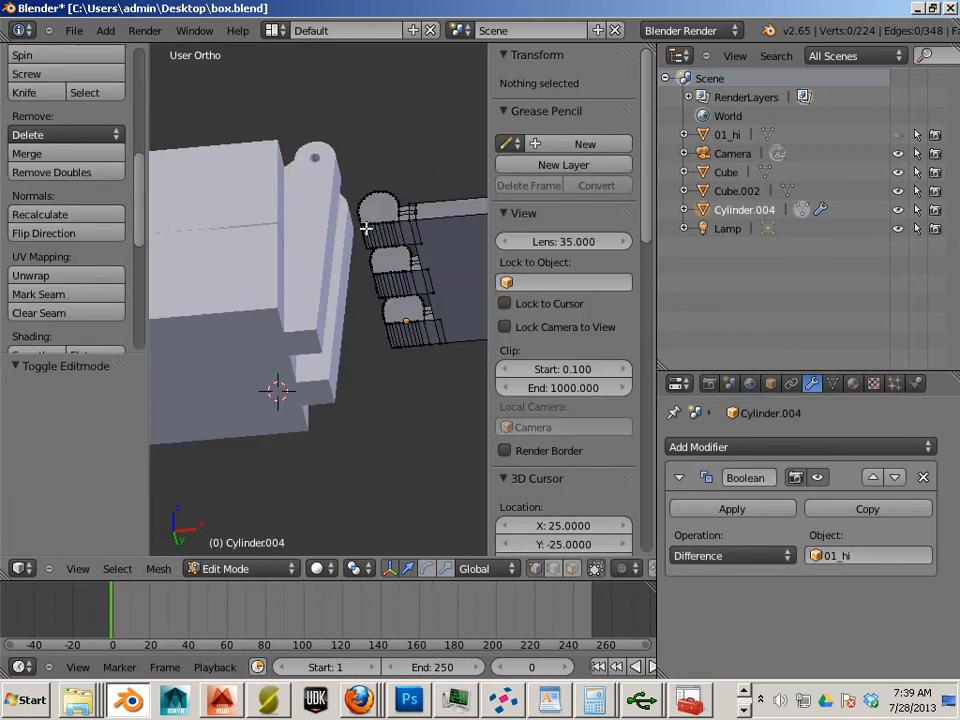
left_click(270, 210)
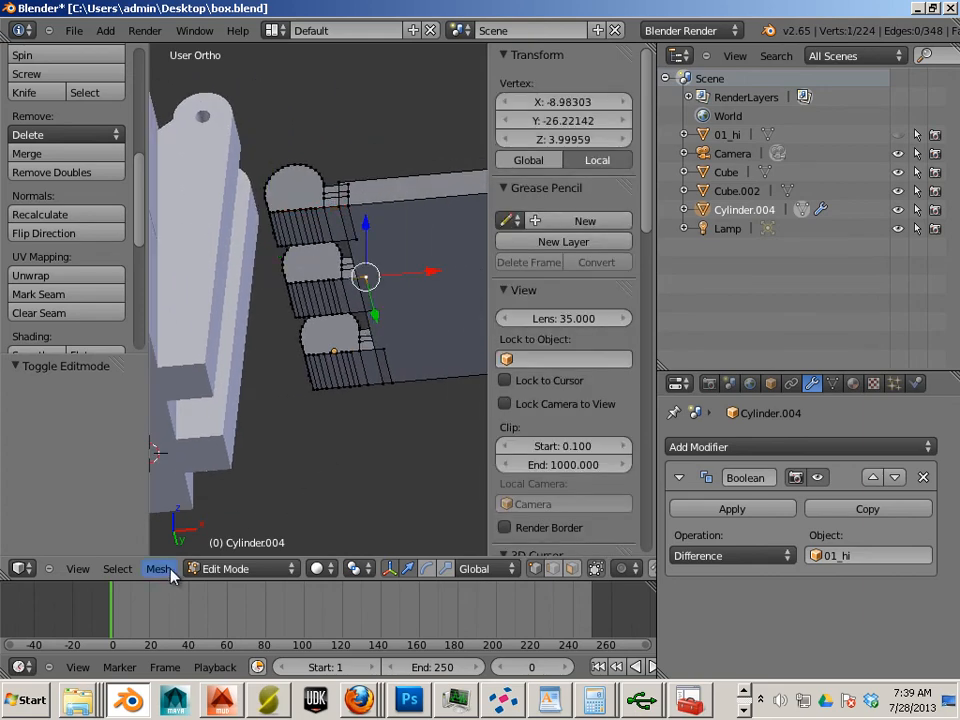
left_click(159, 568)
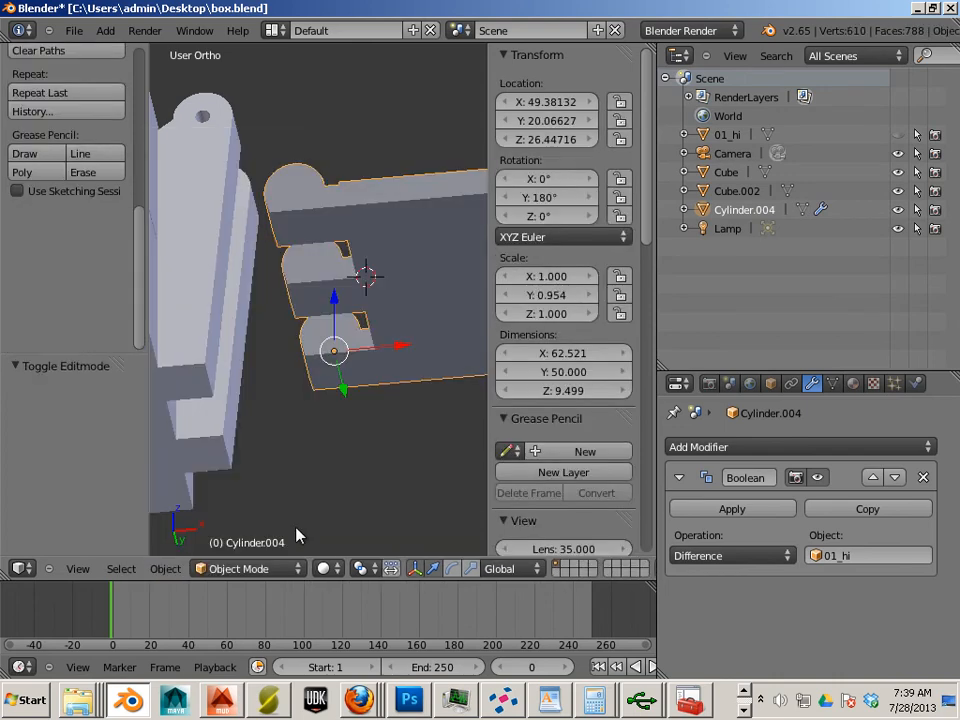
left_click(165, 568)
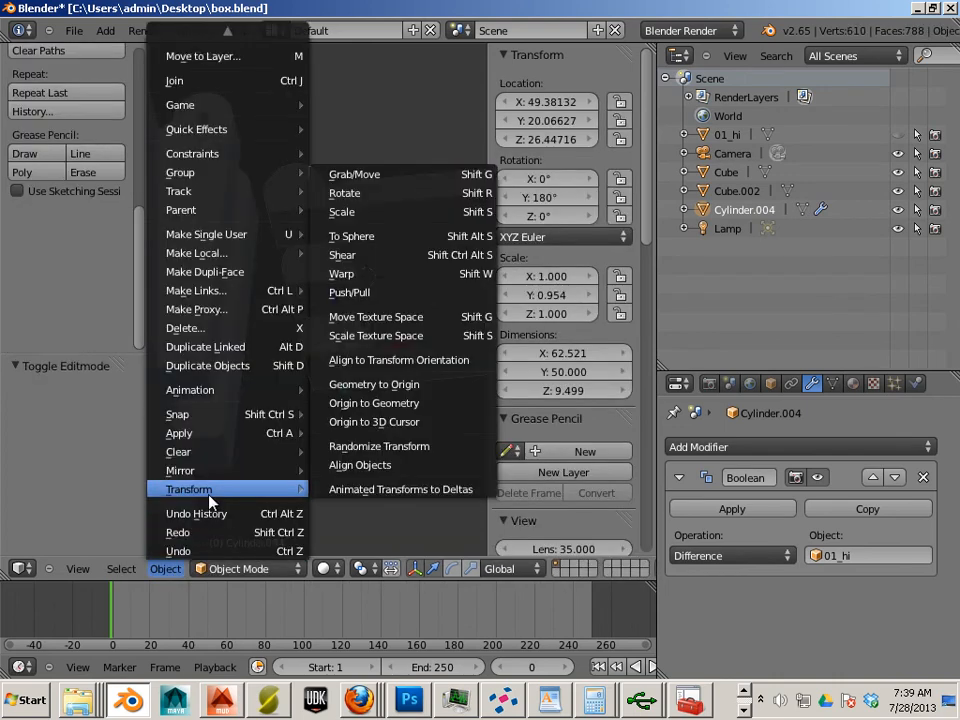
mouse_move(374, 421)
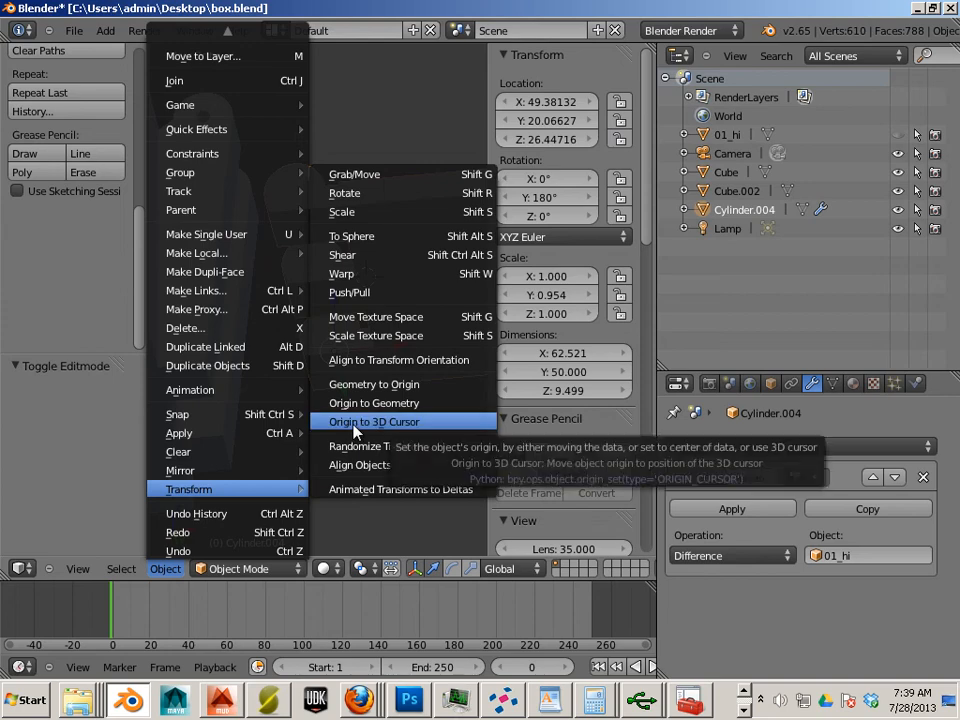
left_click(374, 421)
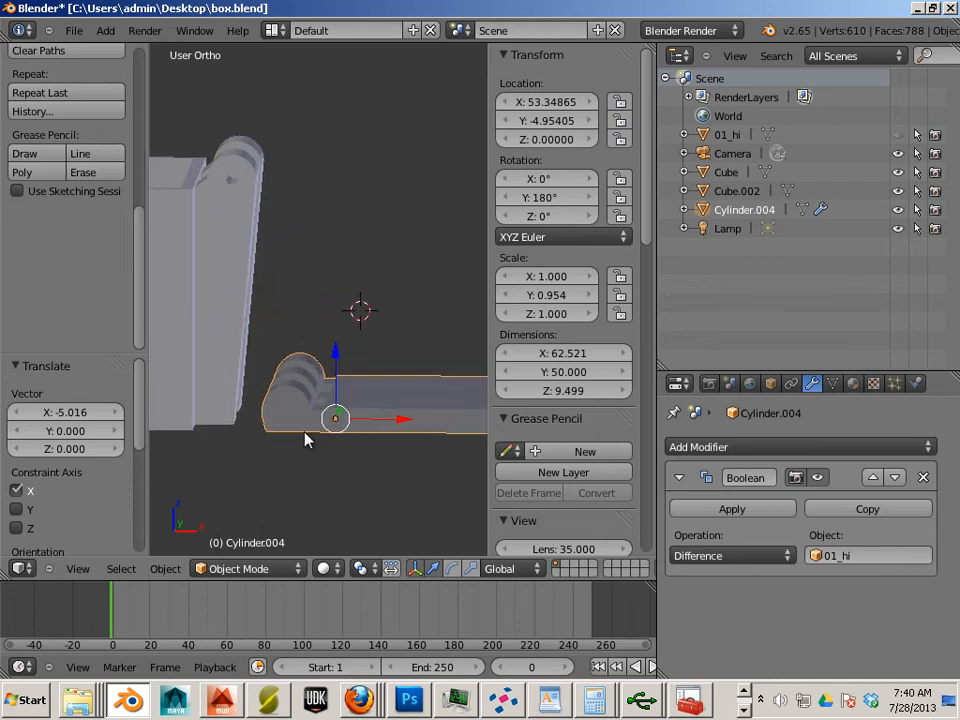
mouse_move(303, 432)
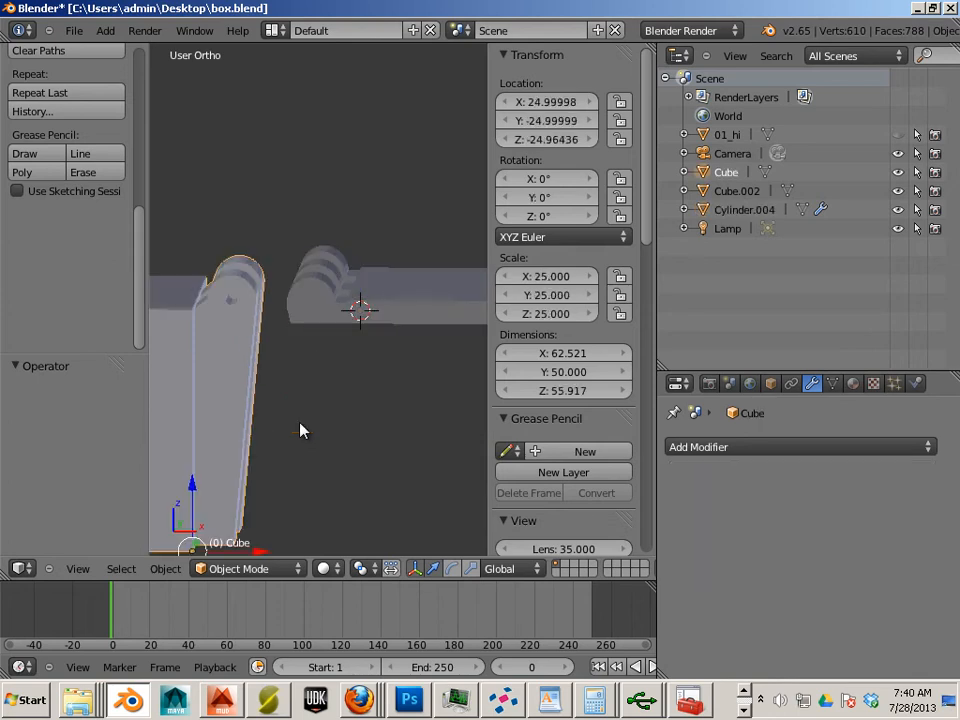
Step: Apply the lid's Boolean, then undo back to the closed lid with it unapplied
left_click(744, 209)
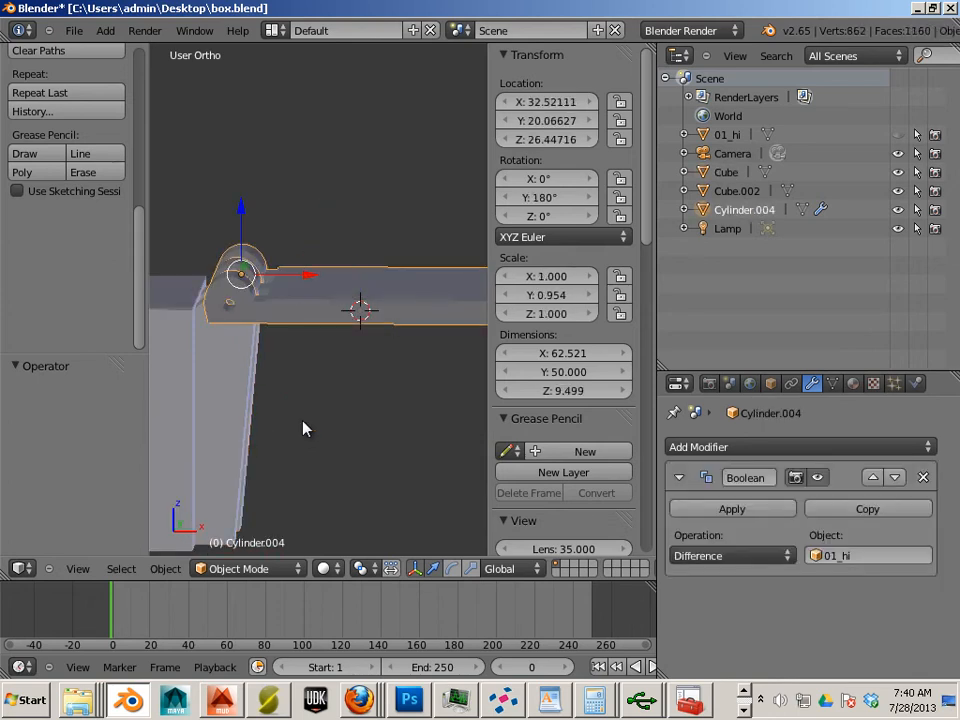
left_click(731, 509)
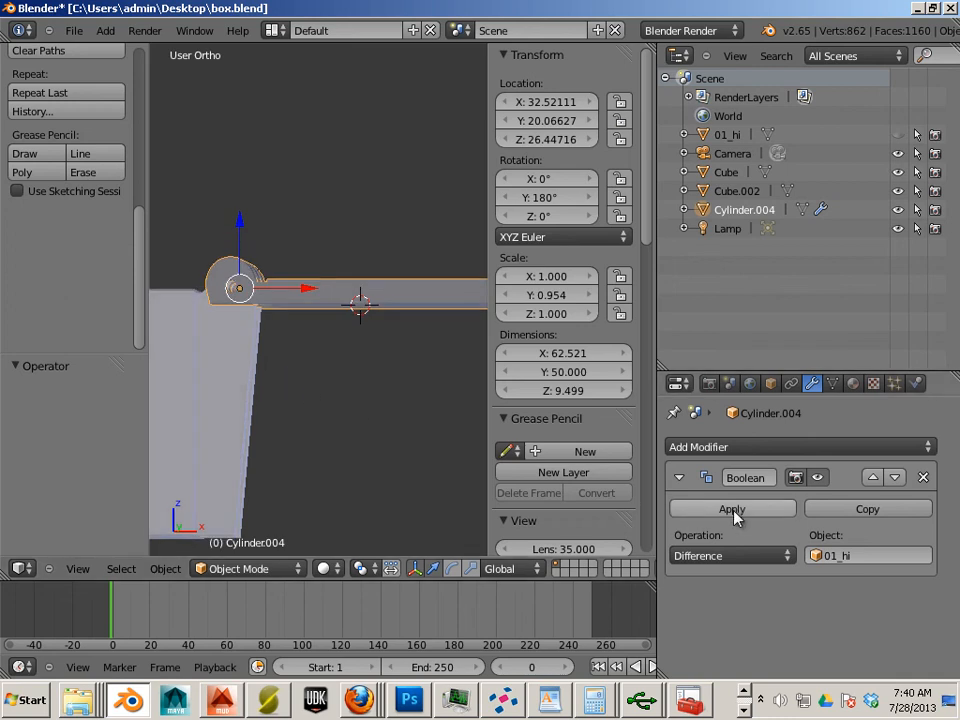
left_click(732, 509)
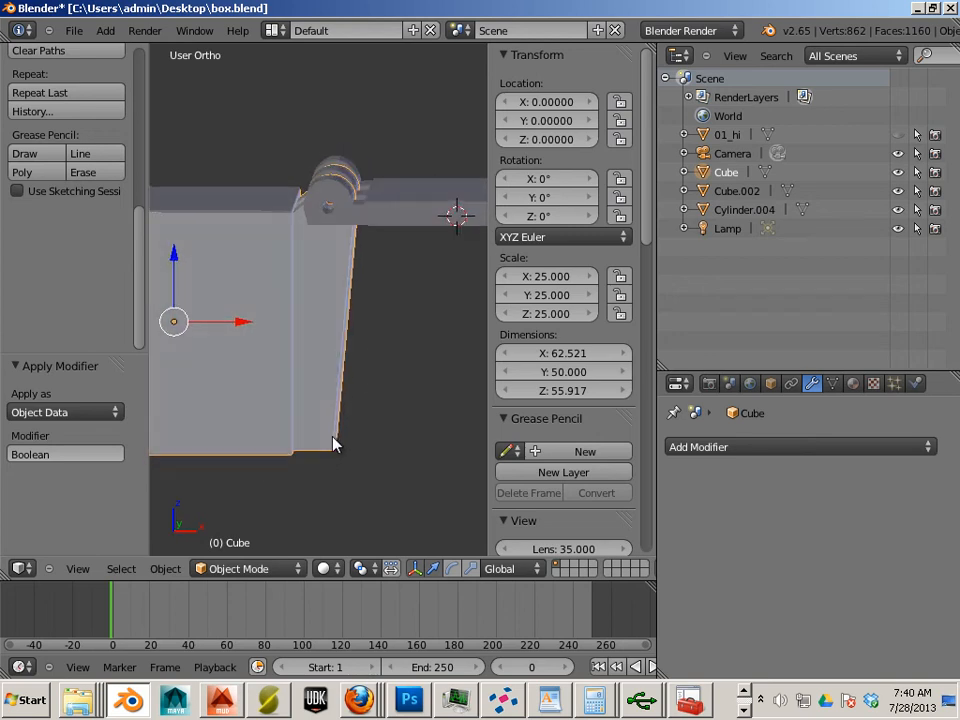
mouse_move(363, 437)
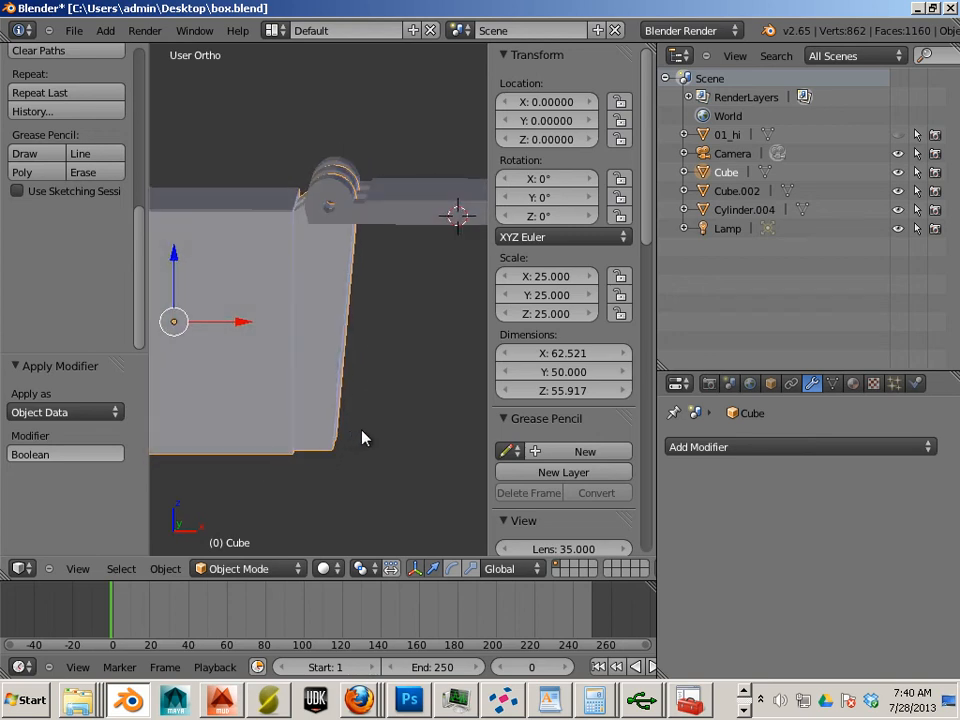
left_click(744, 209)
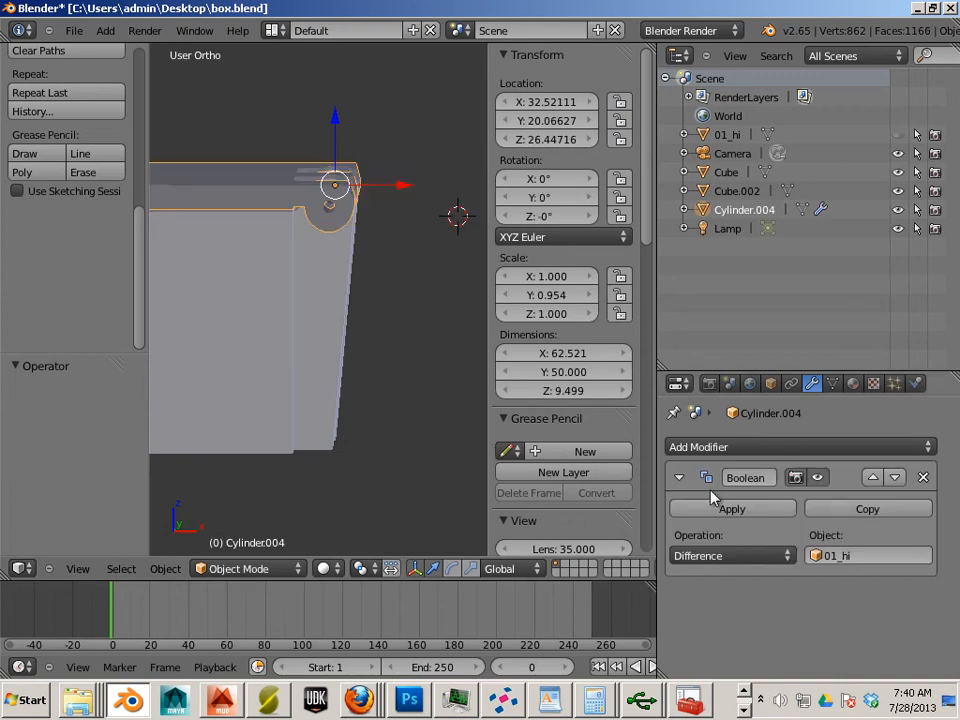
left_click(732, 508)
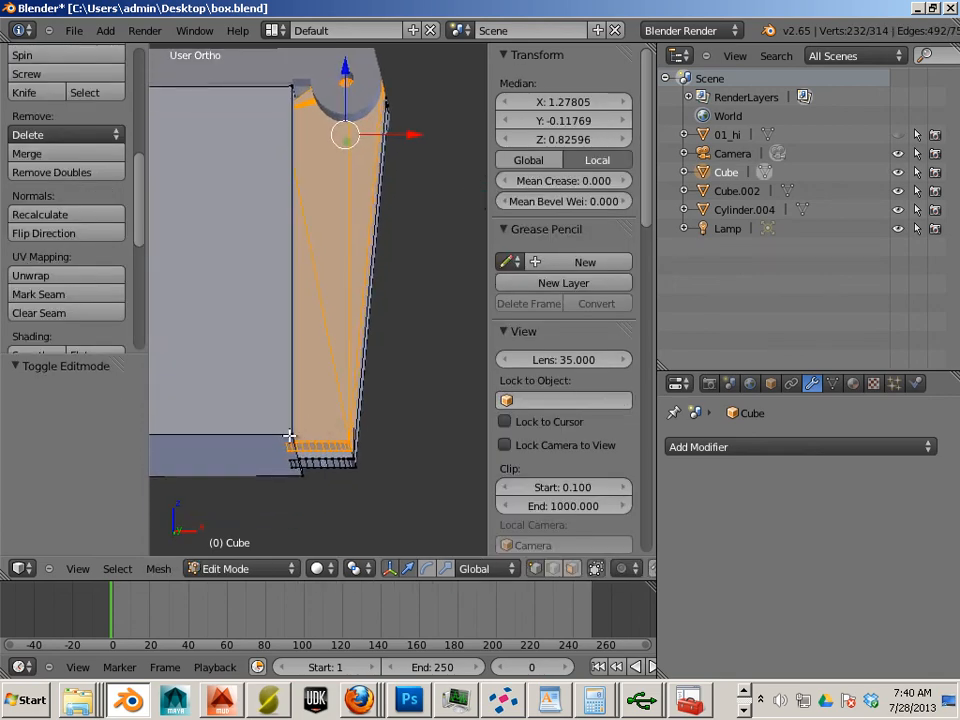
Step: Snap the 3D cursor to the lid's hinge vertex and set its Y rotation to 180°
left_click(158, 568)
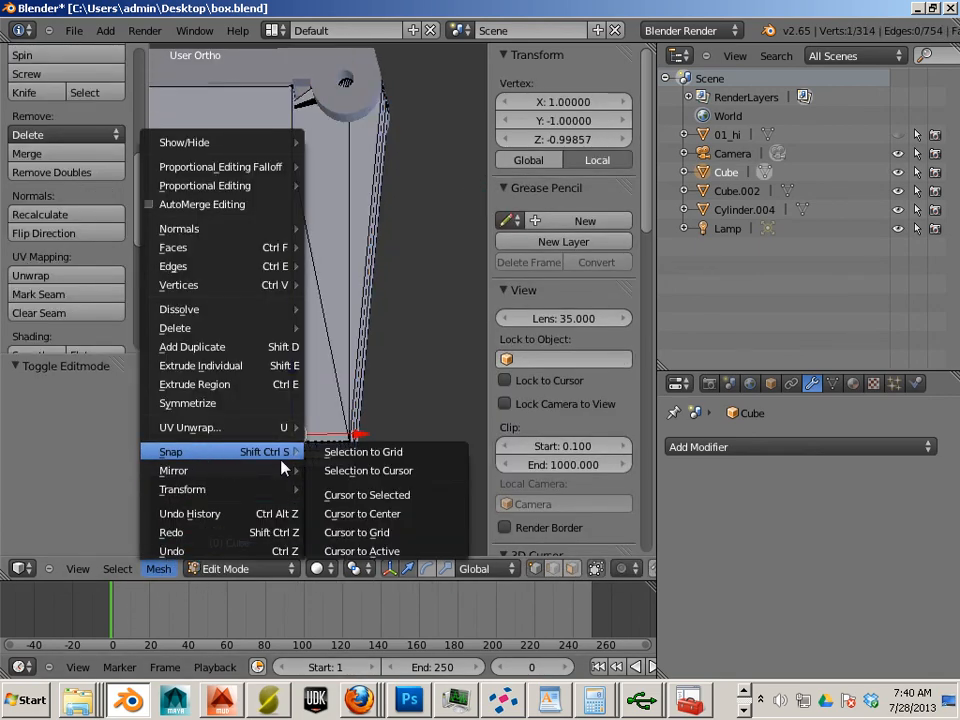
left_click(366, 494)
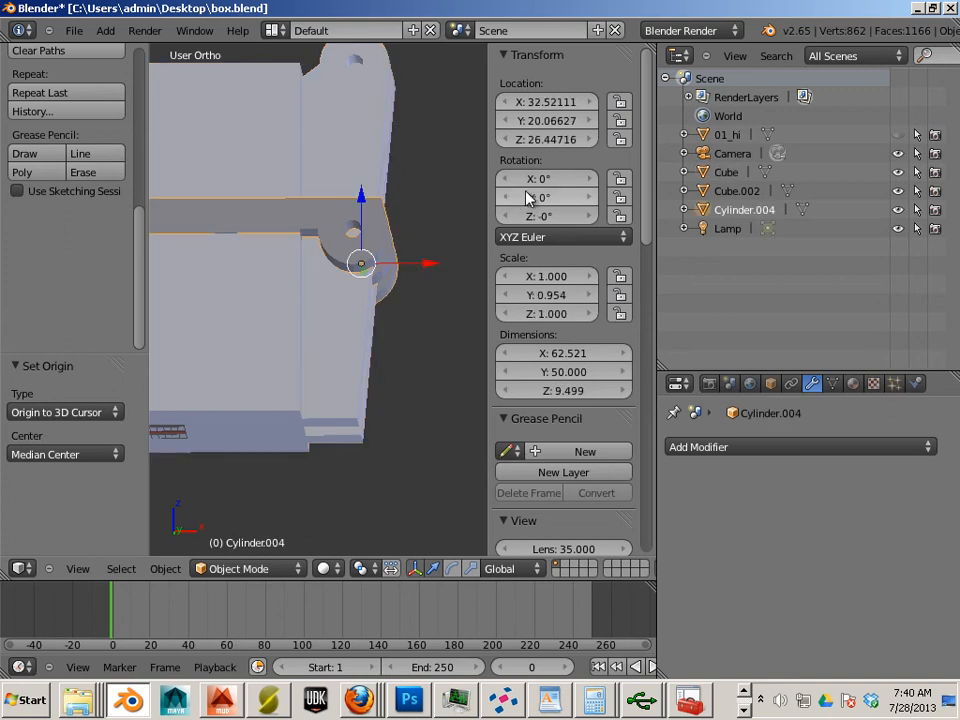
left_click(546, 178)
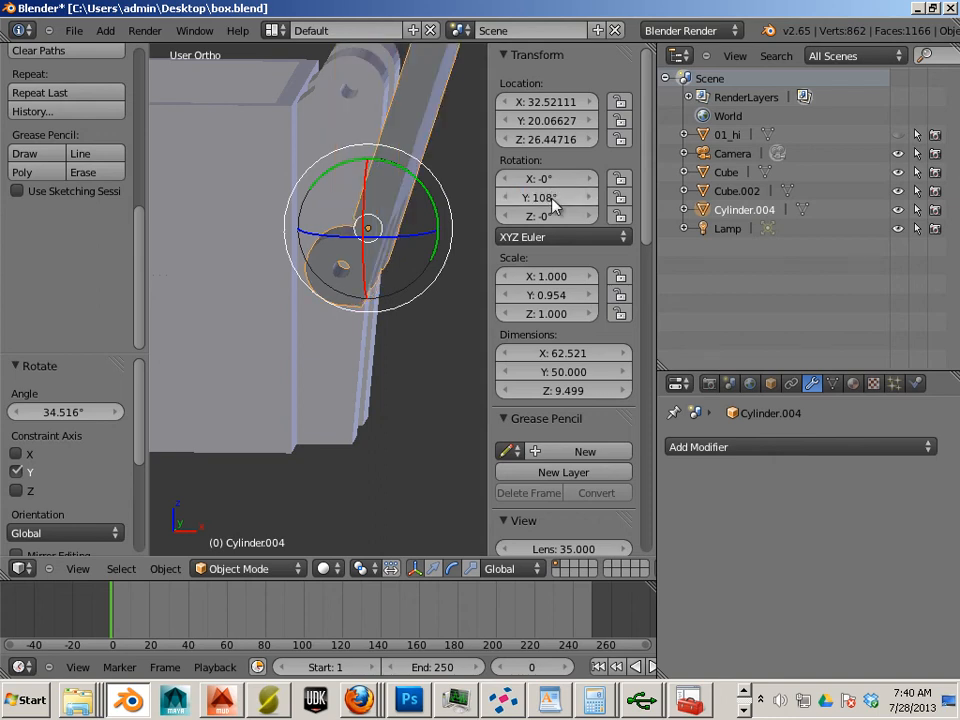
left_click(547, 197)
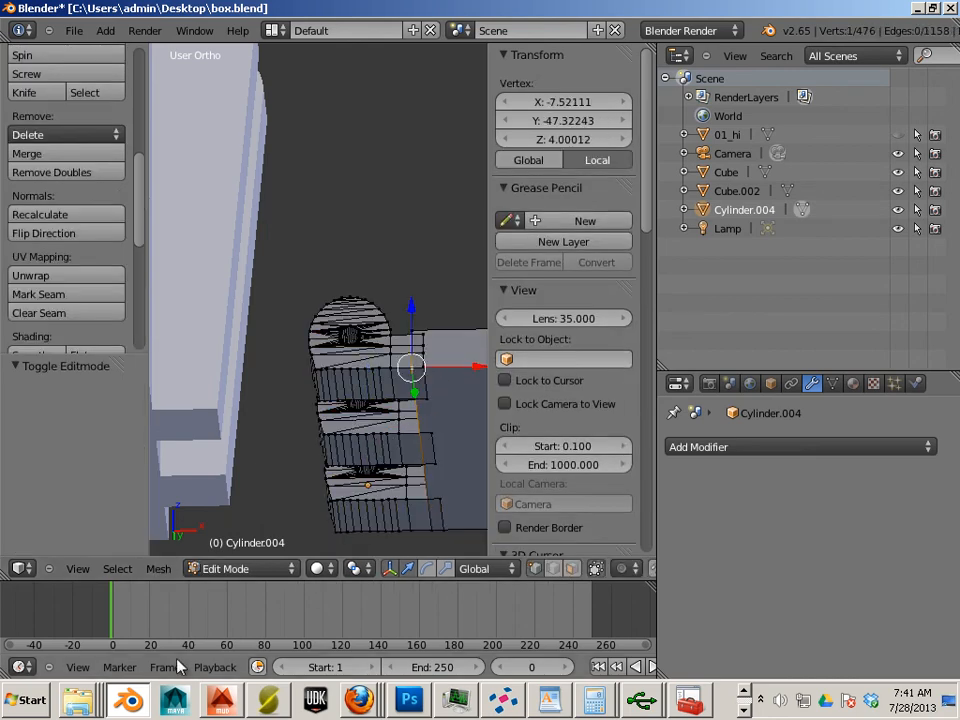
Step: Move the lid's origin onto the 3D cursor at the hinge
left_click(158, 568)
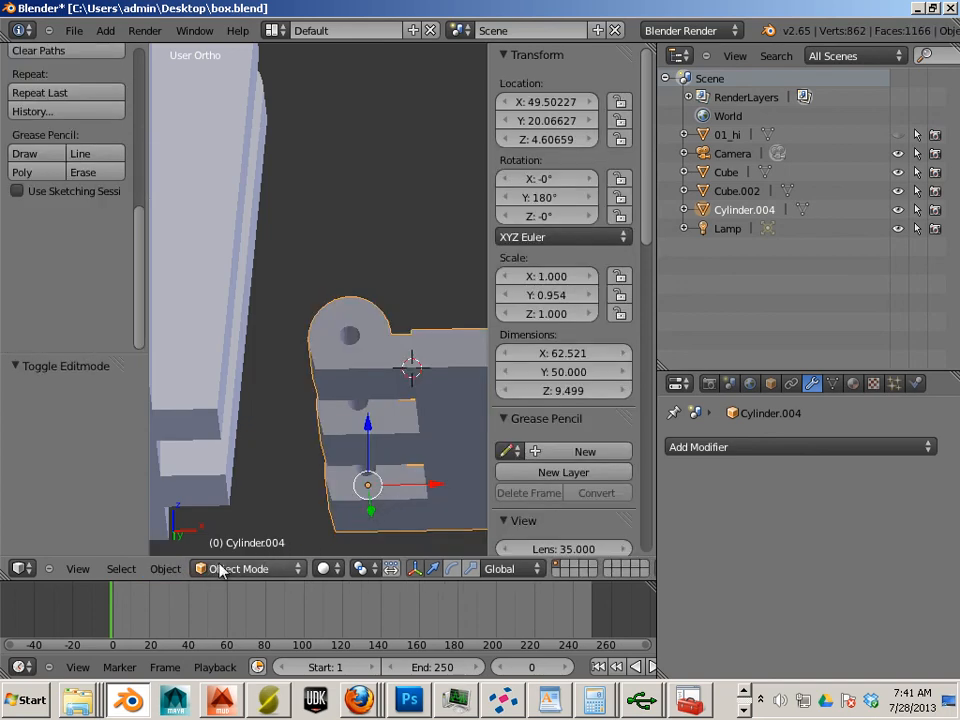
left_click(165, 568)
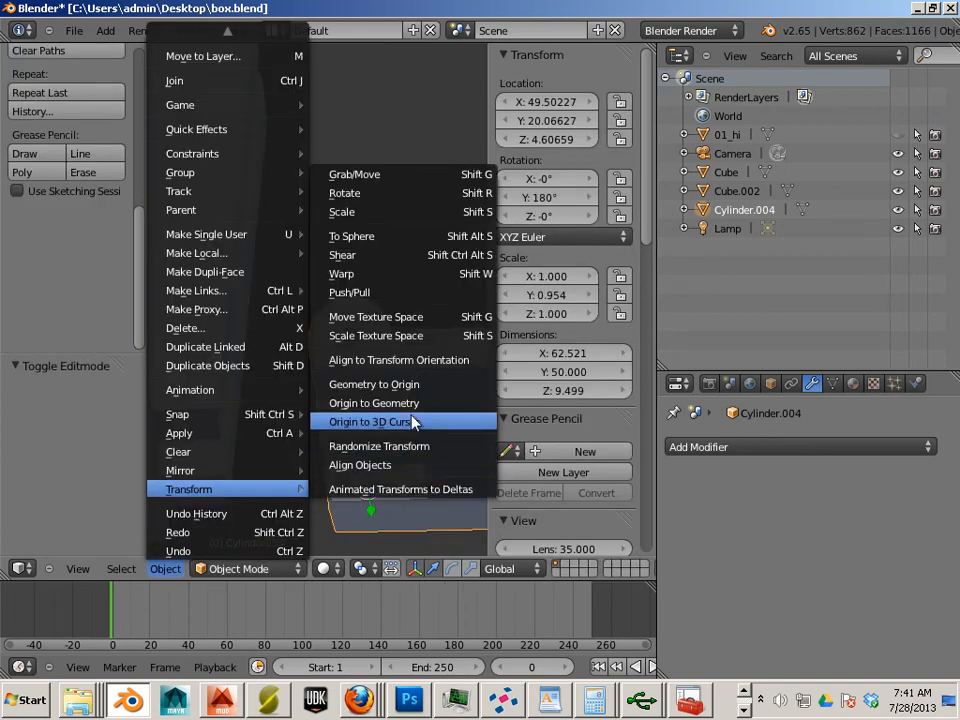
left_click(374, 421)
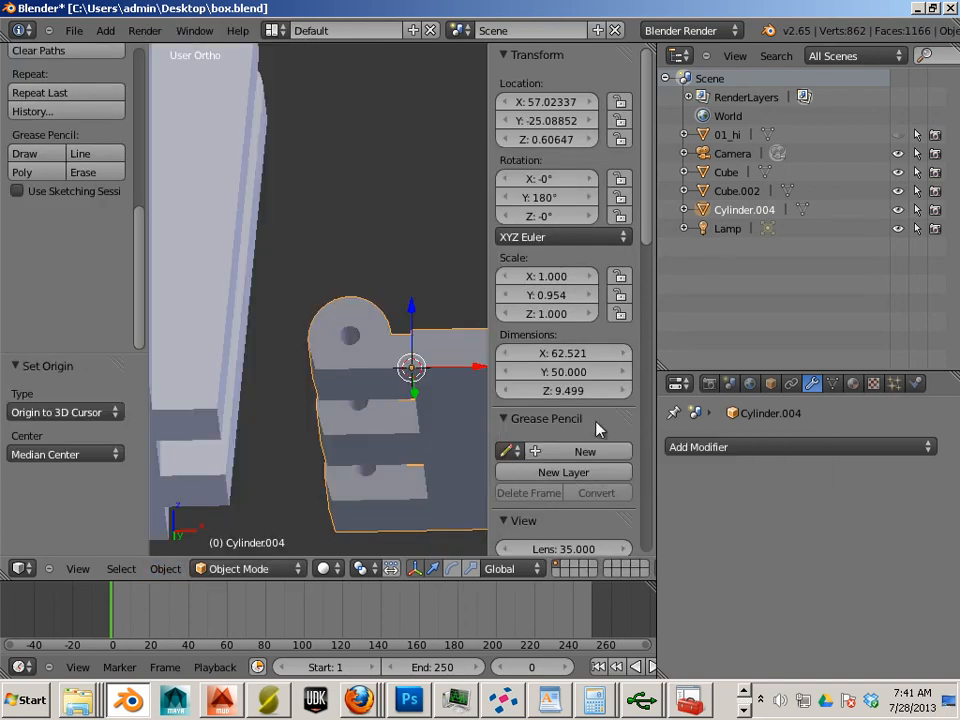
Step: Lay the lid flat beside the box and select both pieces together
left_click(547, 139)
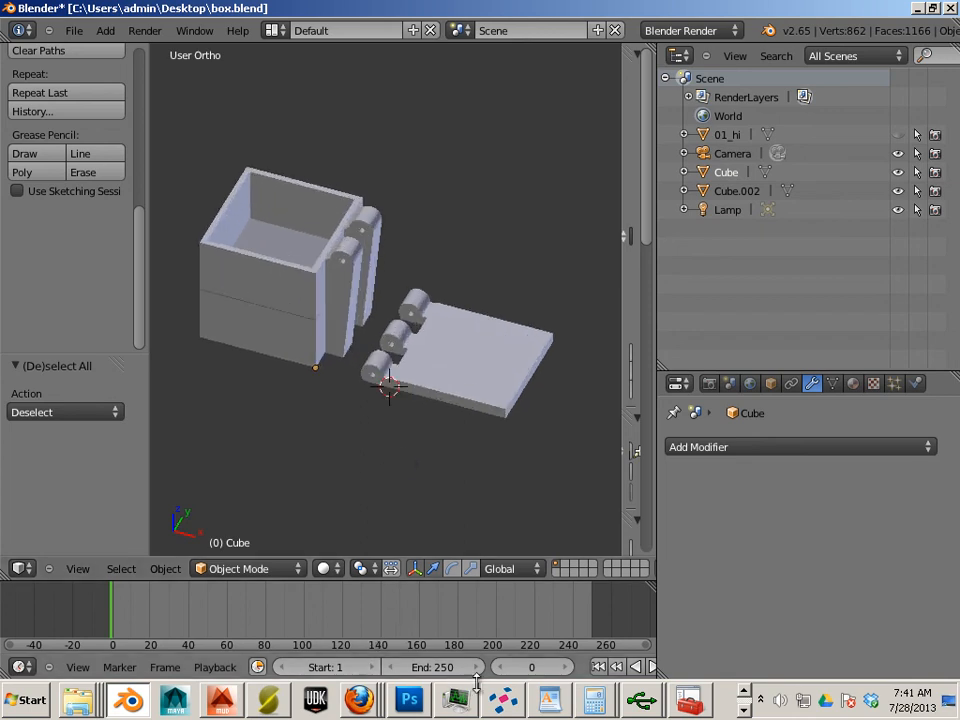
mouse_move(113, 30)
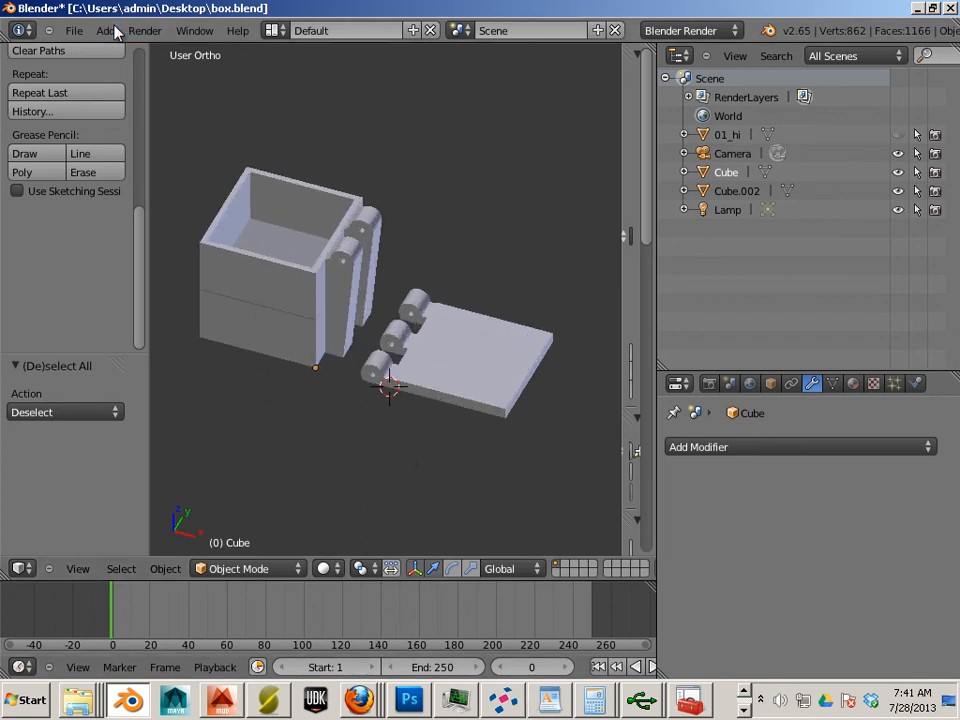
left_click(280, 260)
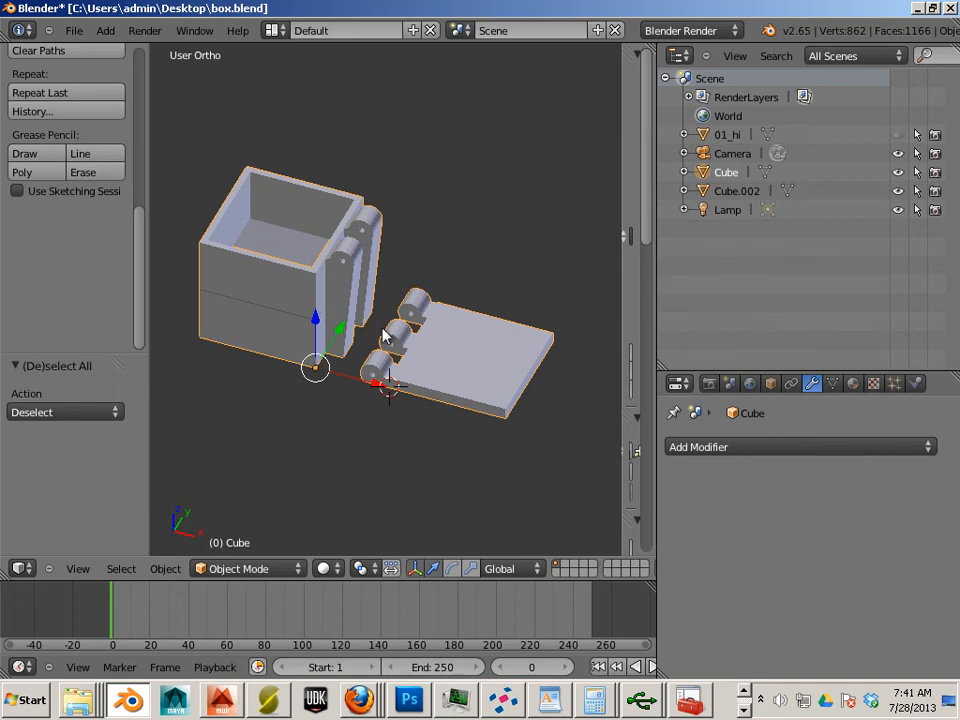
left_click(73, 30)
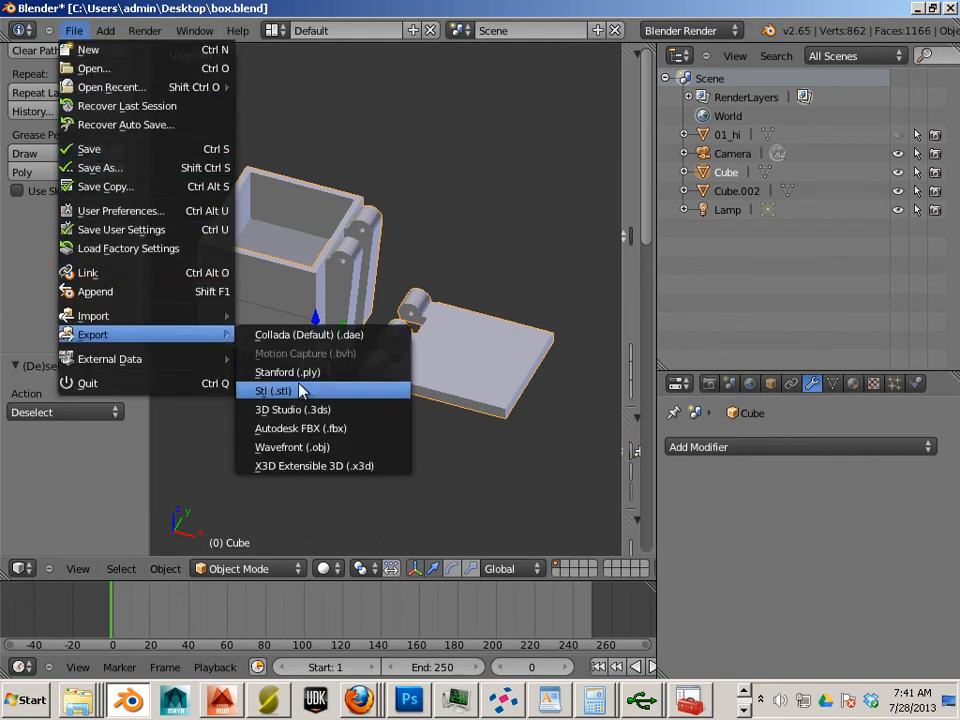
Step: Export the combined model to the Desktop as 'Box w Hinge.stl'
left_click(273, 390)
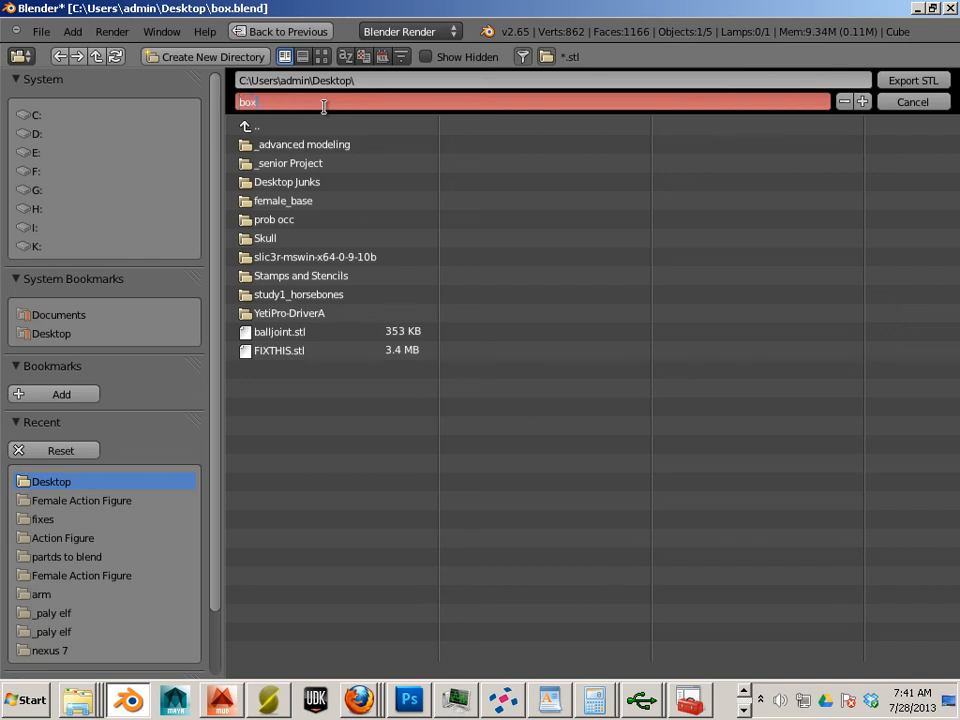
type("w")
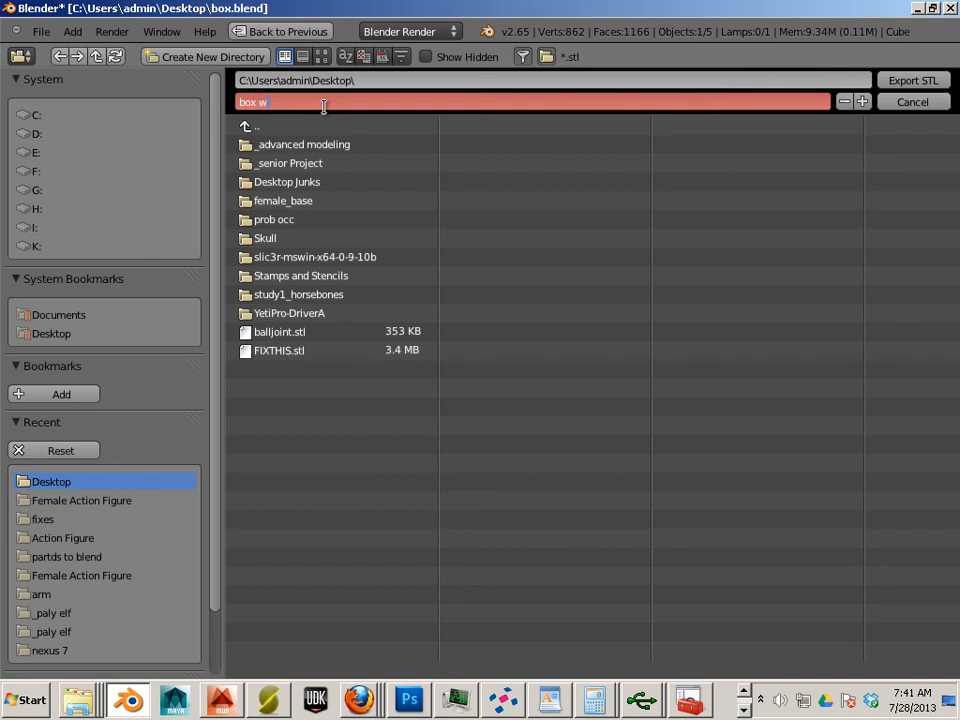
type("H")
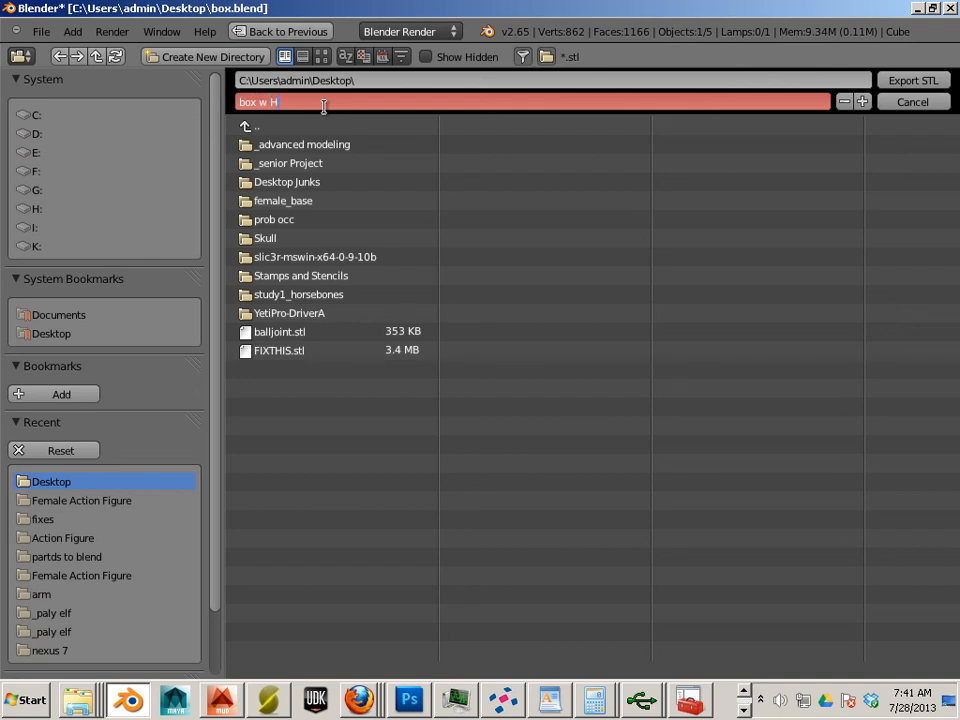
type("inge.stl")
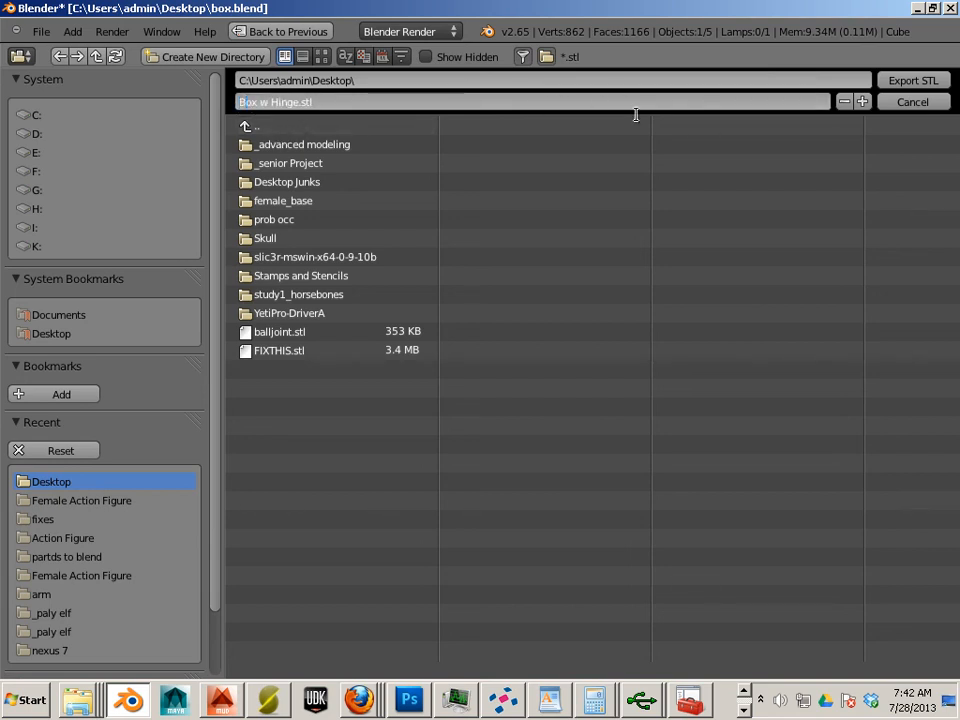
left_click(911, 101)
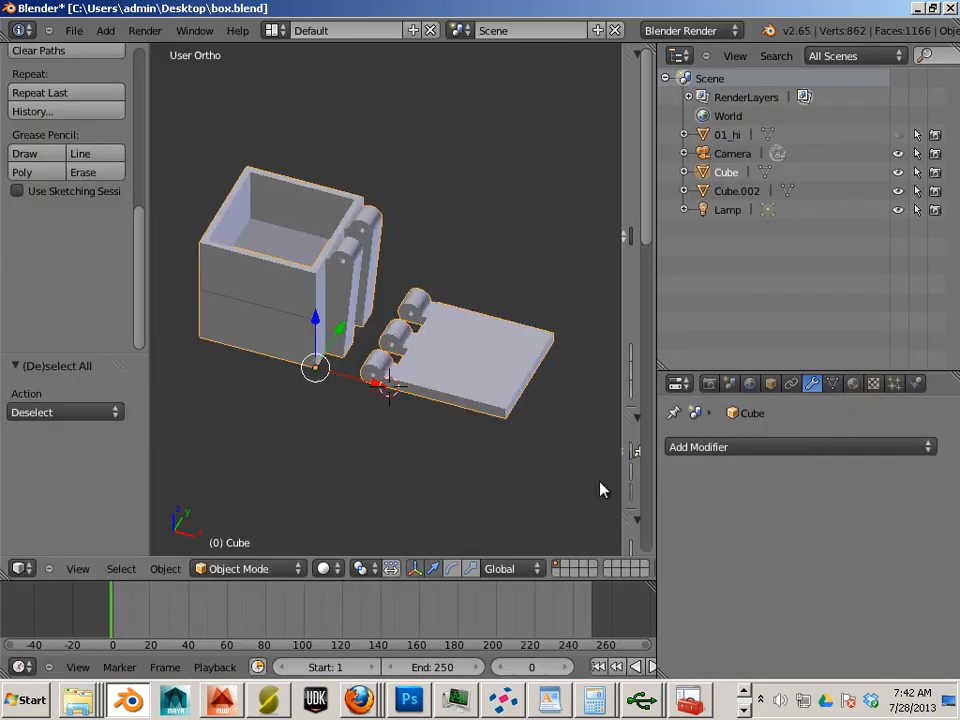
Step: Remove the ball joint part, load Box w Hinge, and run the default automatic repair
left_click(502, 699)
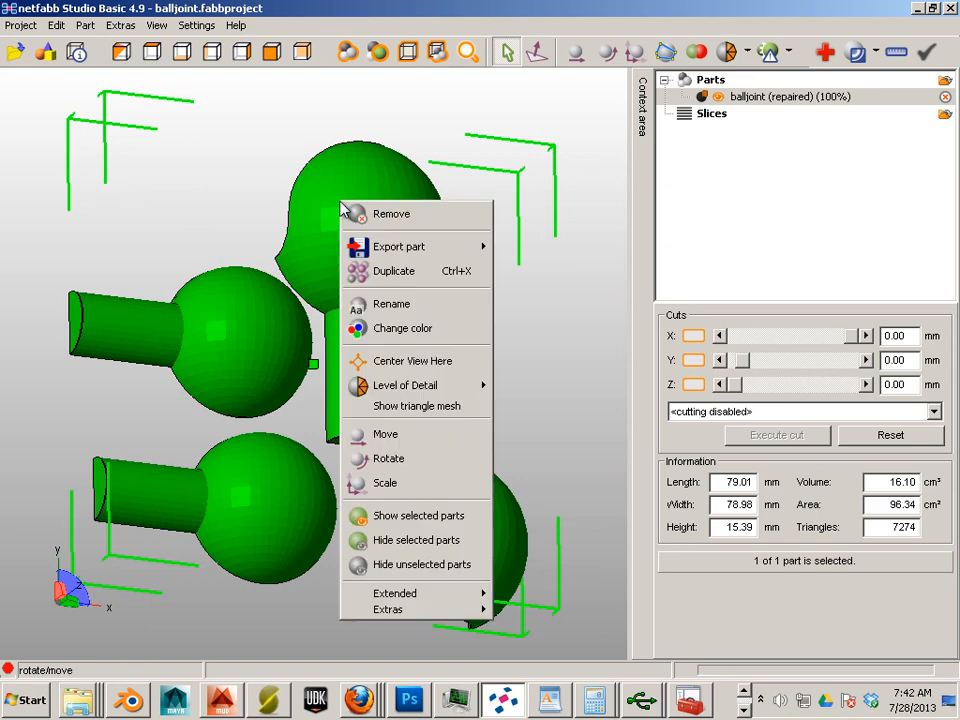
left_click(391, 213)
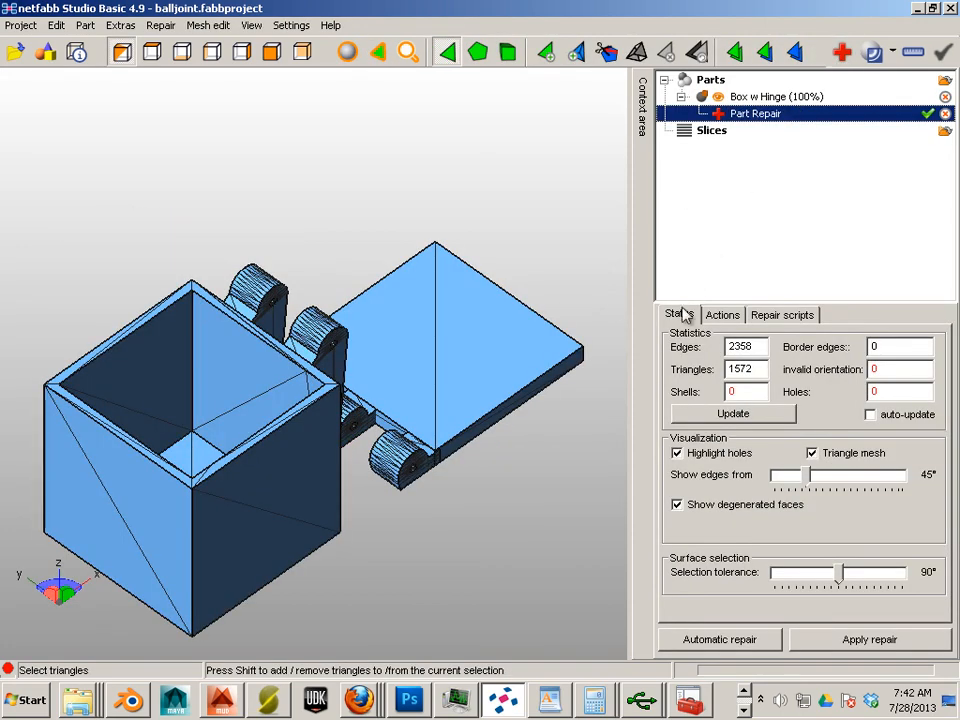
mouse_move(843, 52)
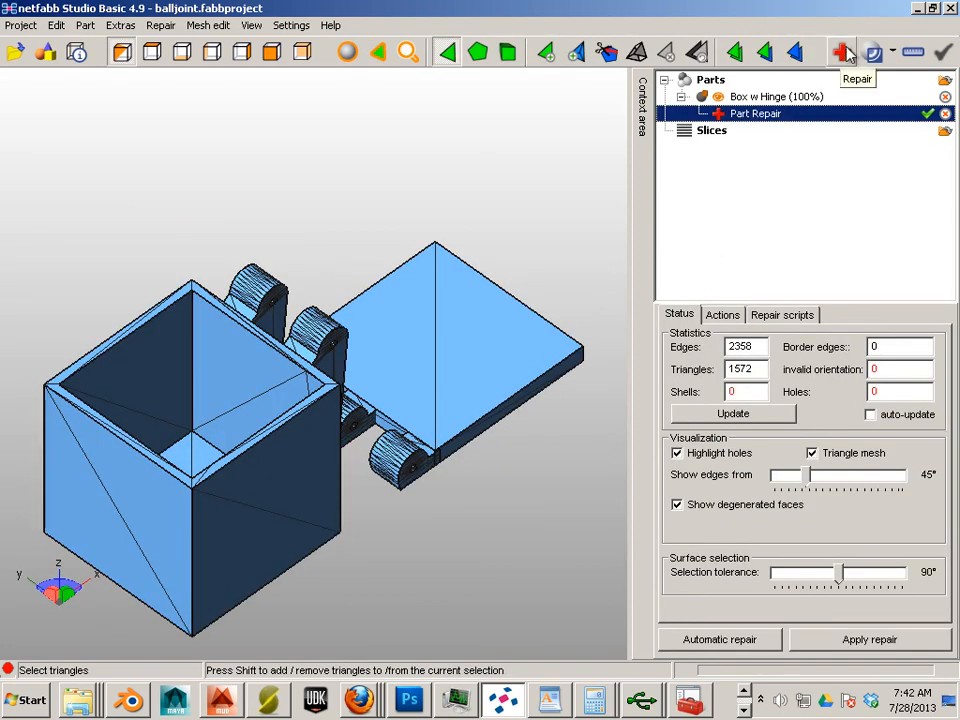
left_click(719, 639)
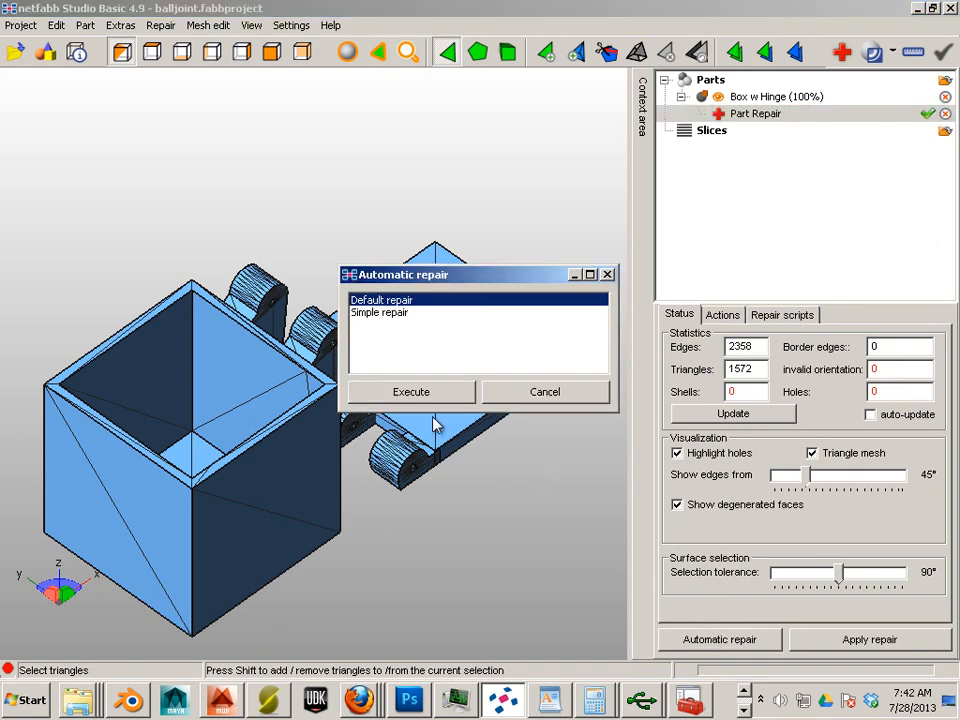
left_click(411, 391)
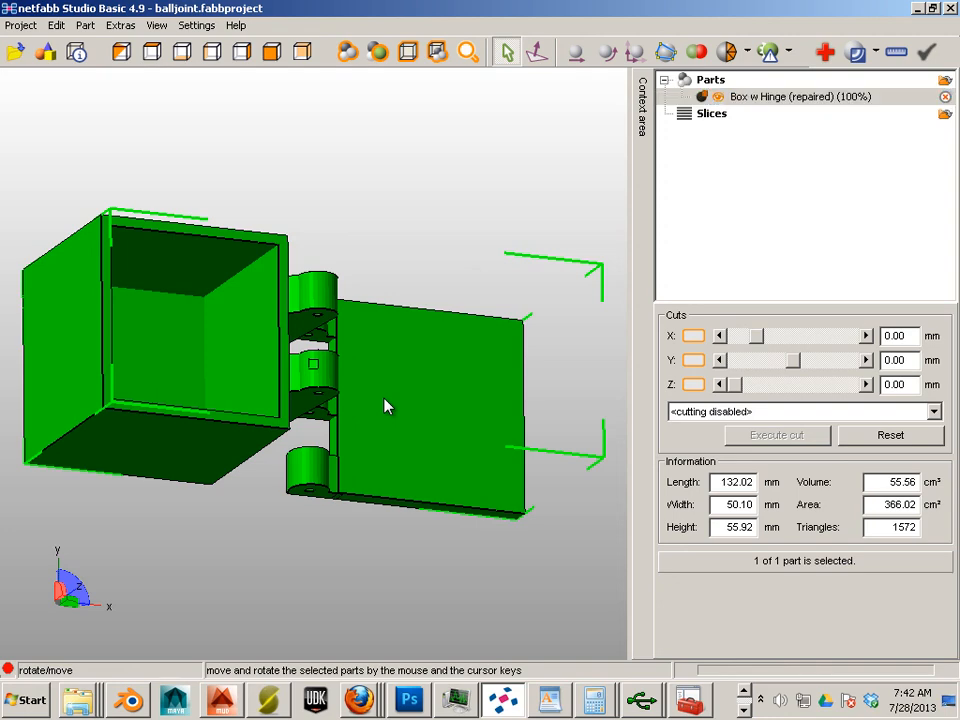
Step: Export the repaired Box w Hinge part as STL and tilt the view to inspect it
right_click(388, 406)
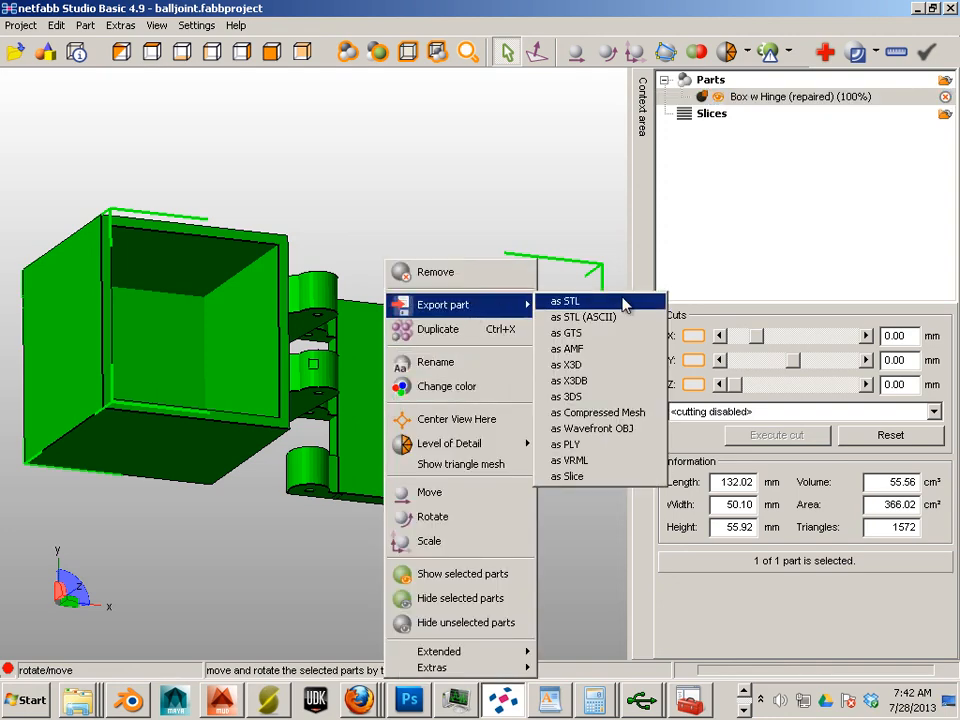
left_click(564, 301)
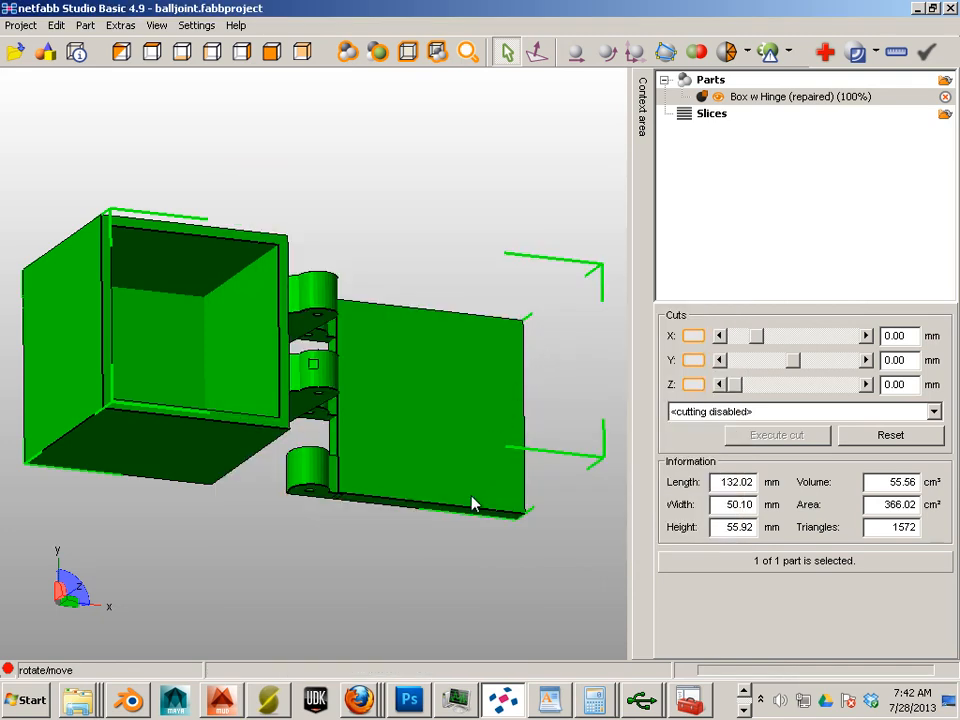
mouse_move(286, 596)
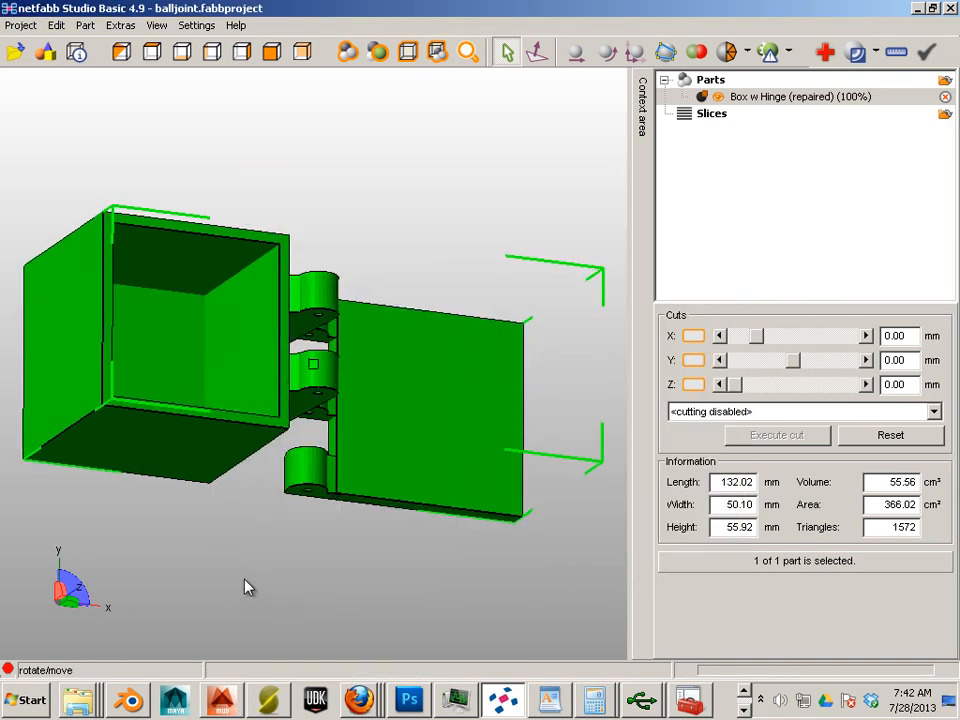
left_click_drag(248, 586, 305, 480)
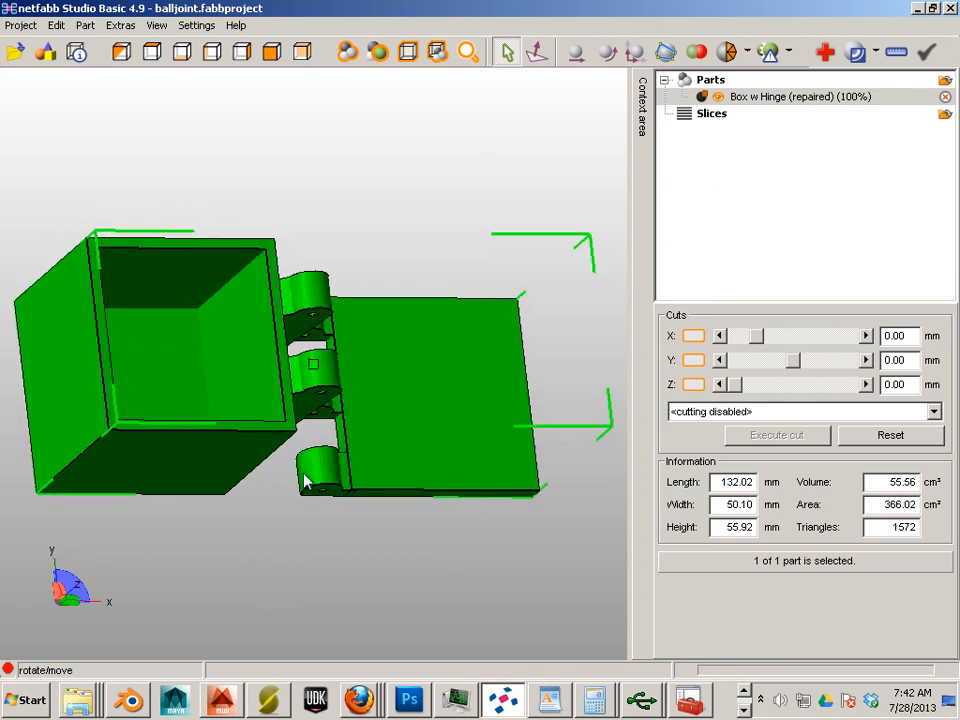
mouse_move(485, 470)
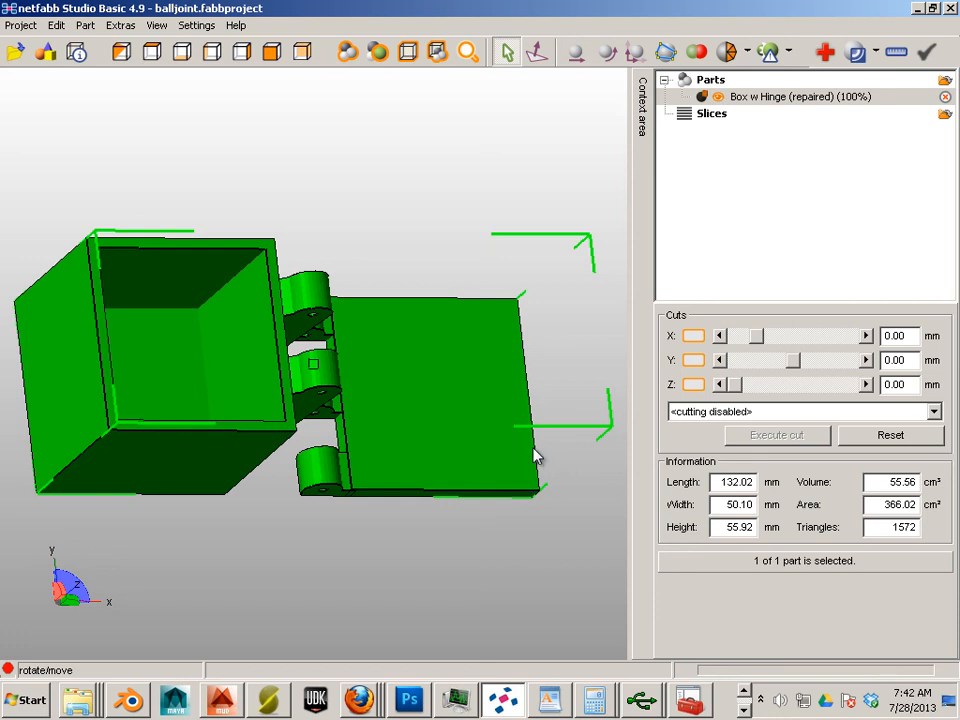
mouse_move(895, 520)
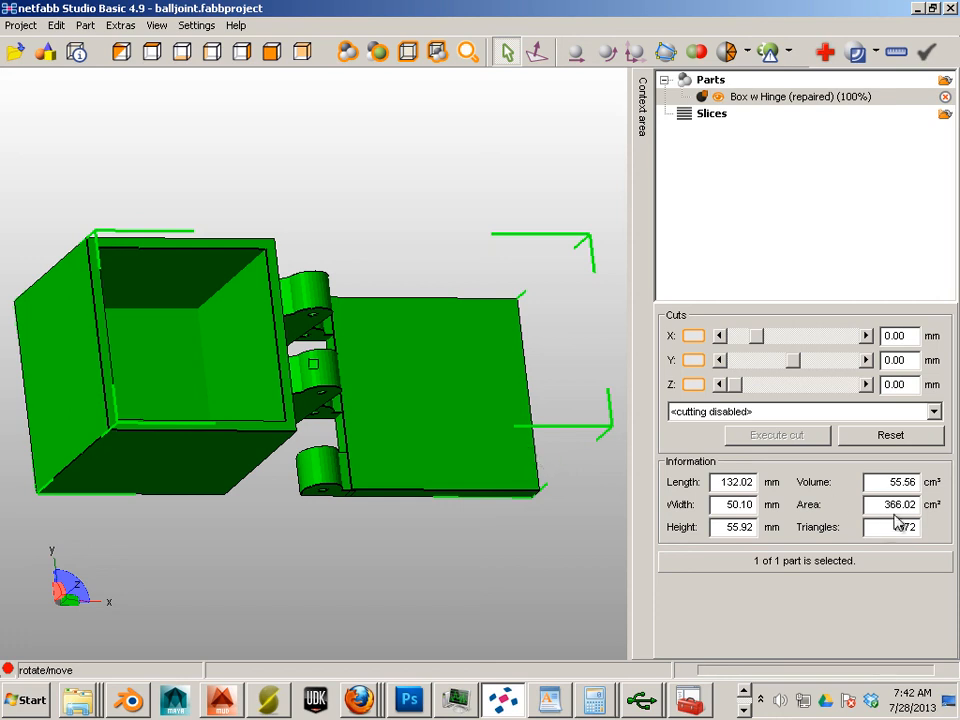